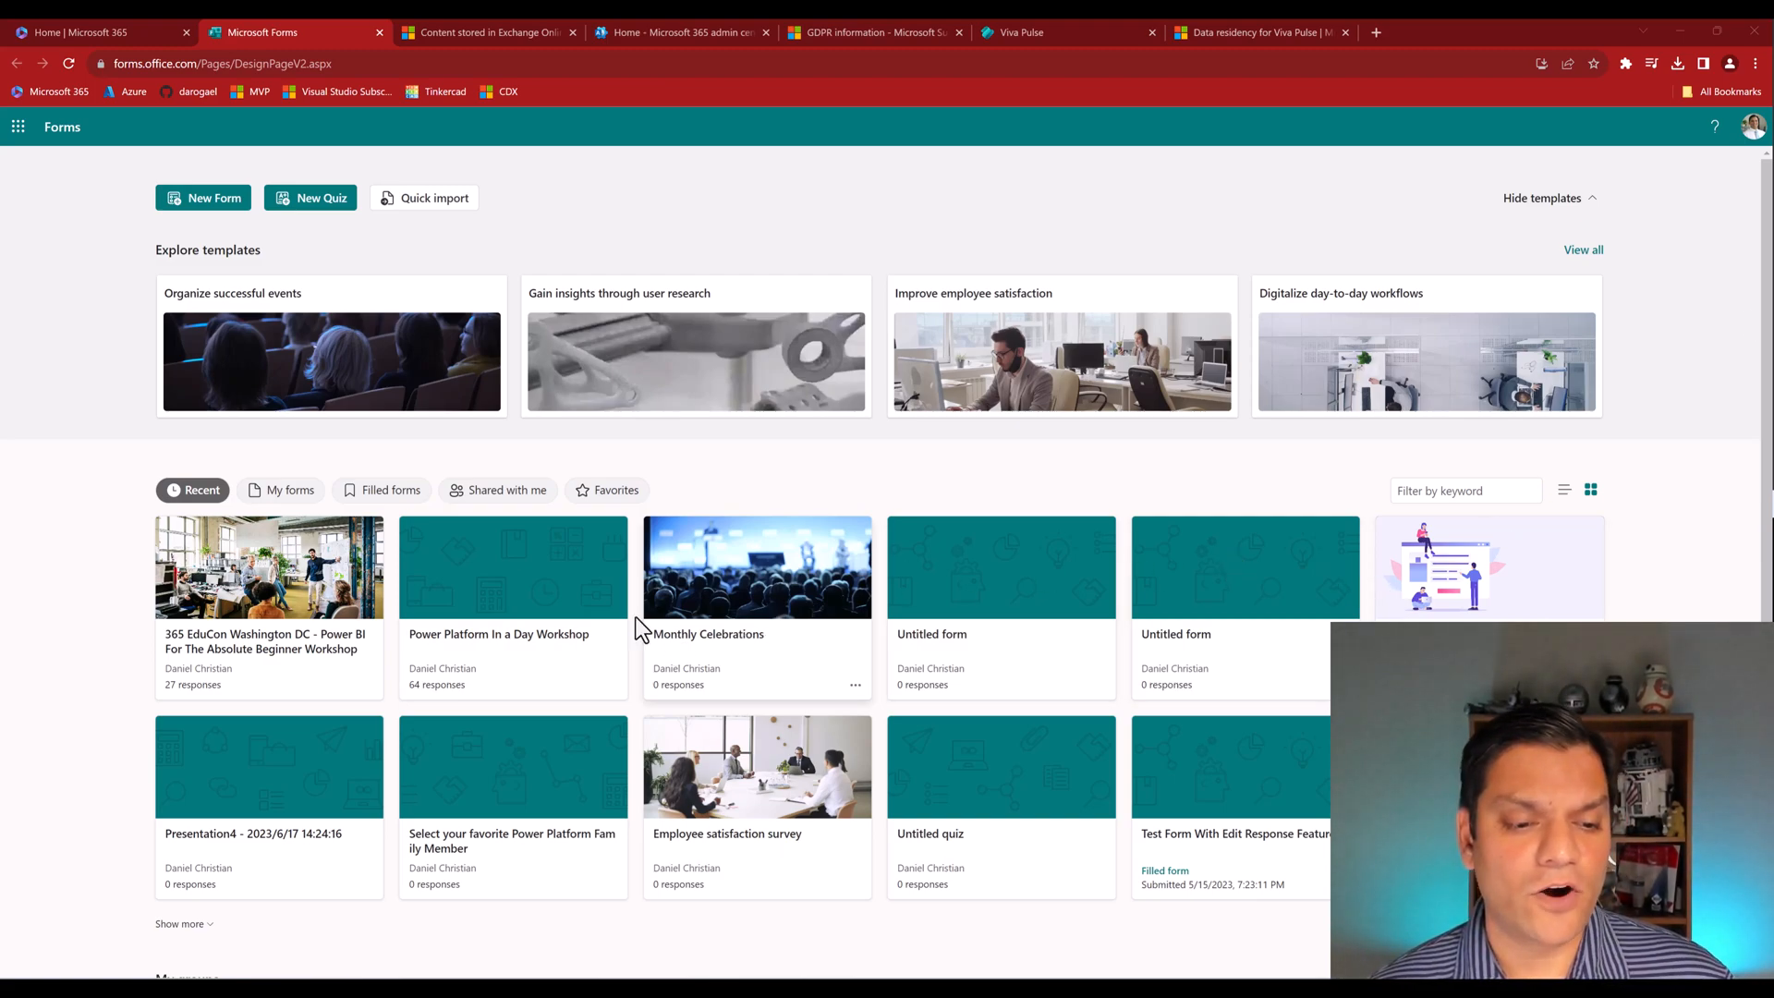
Show the 64-response summary of the Power Platform In a Day Workshop form.
{"action": "left_click", "coordinate": [512, 567]}
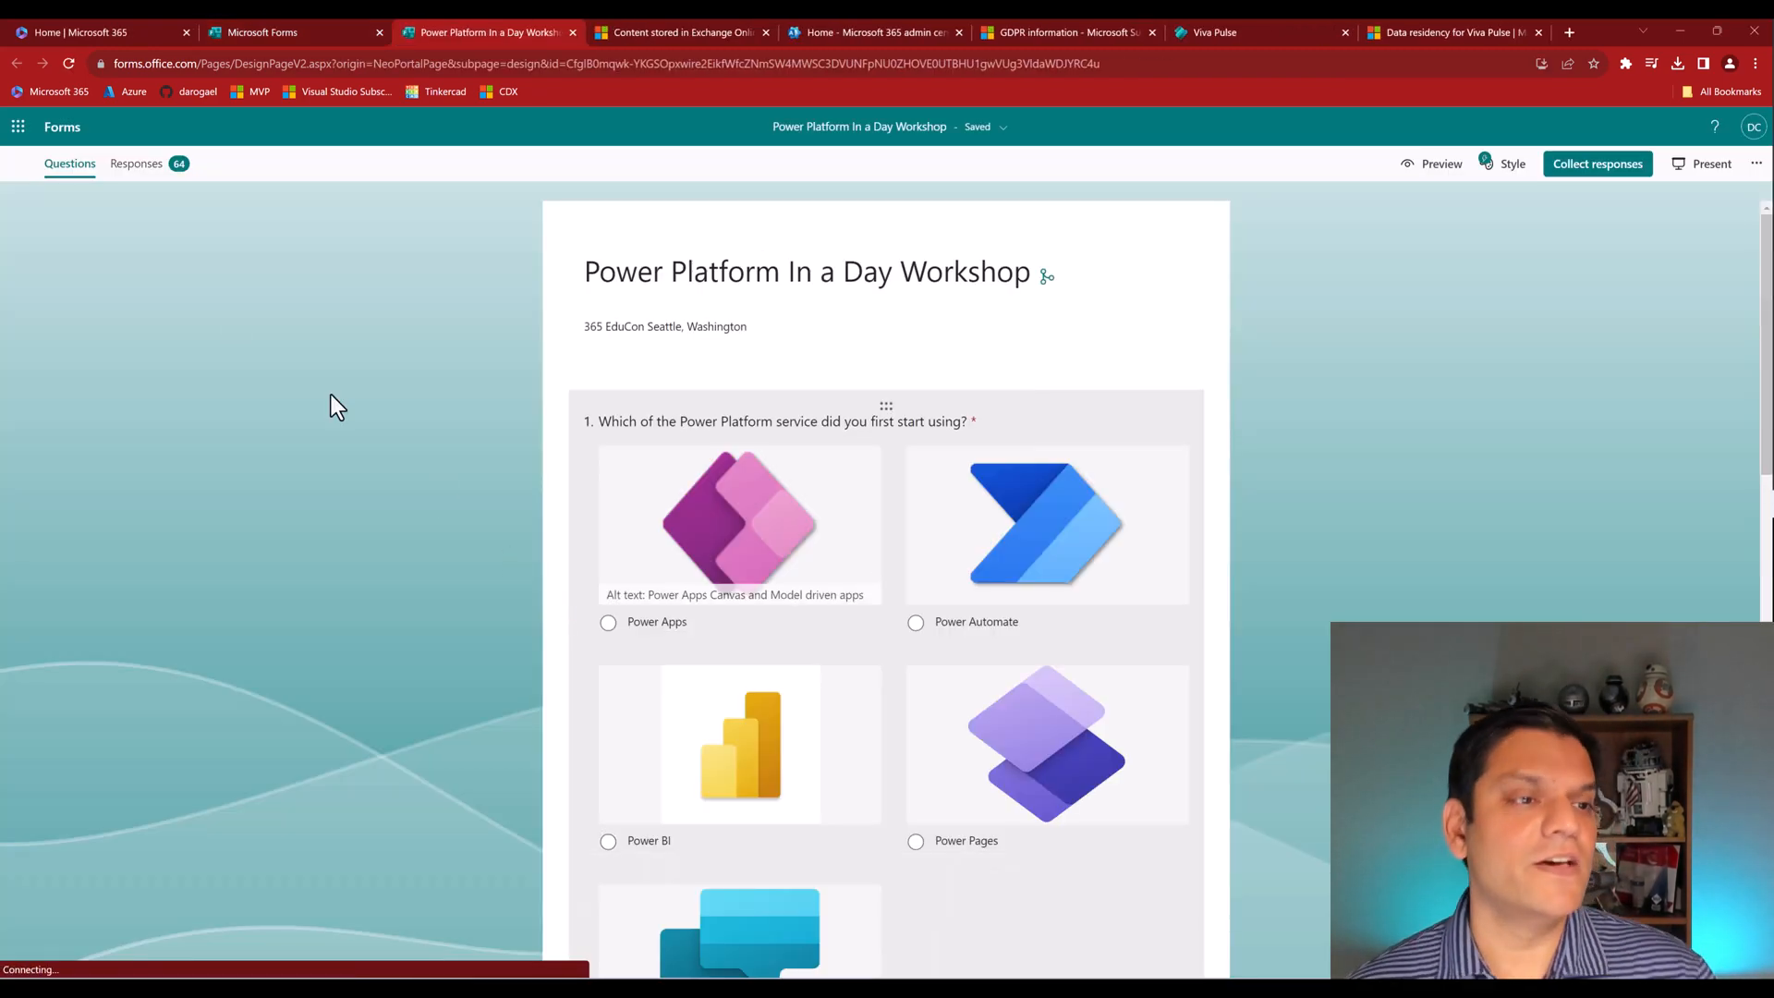
{"action": "left_click", "coordinate": [135, 163]}
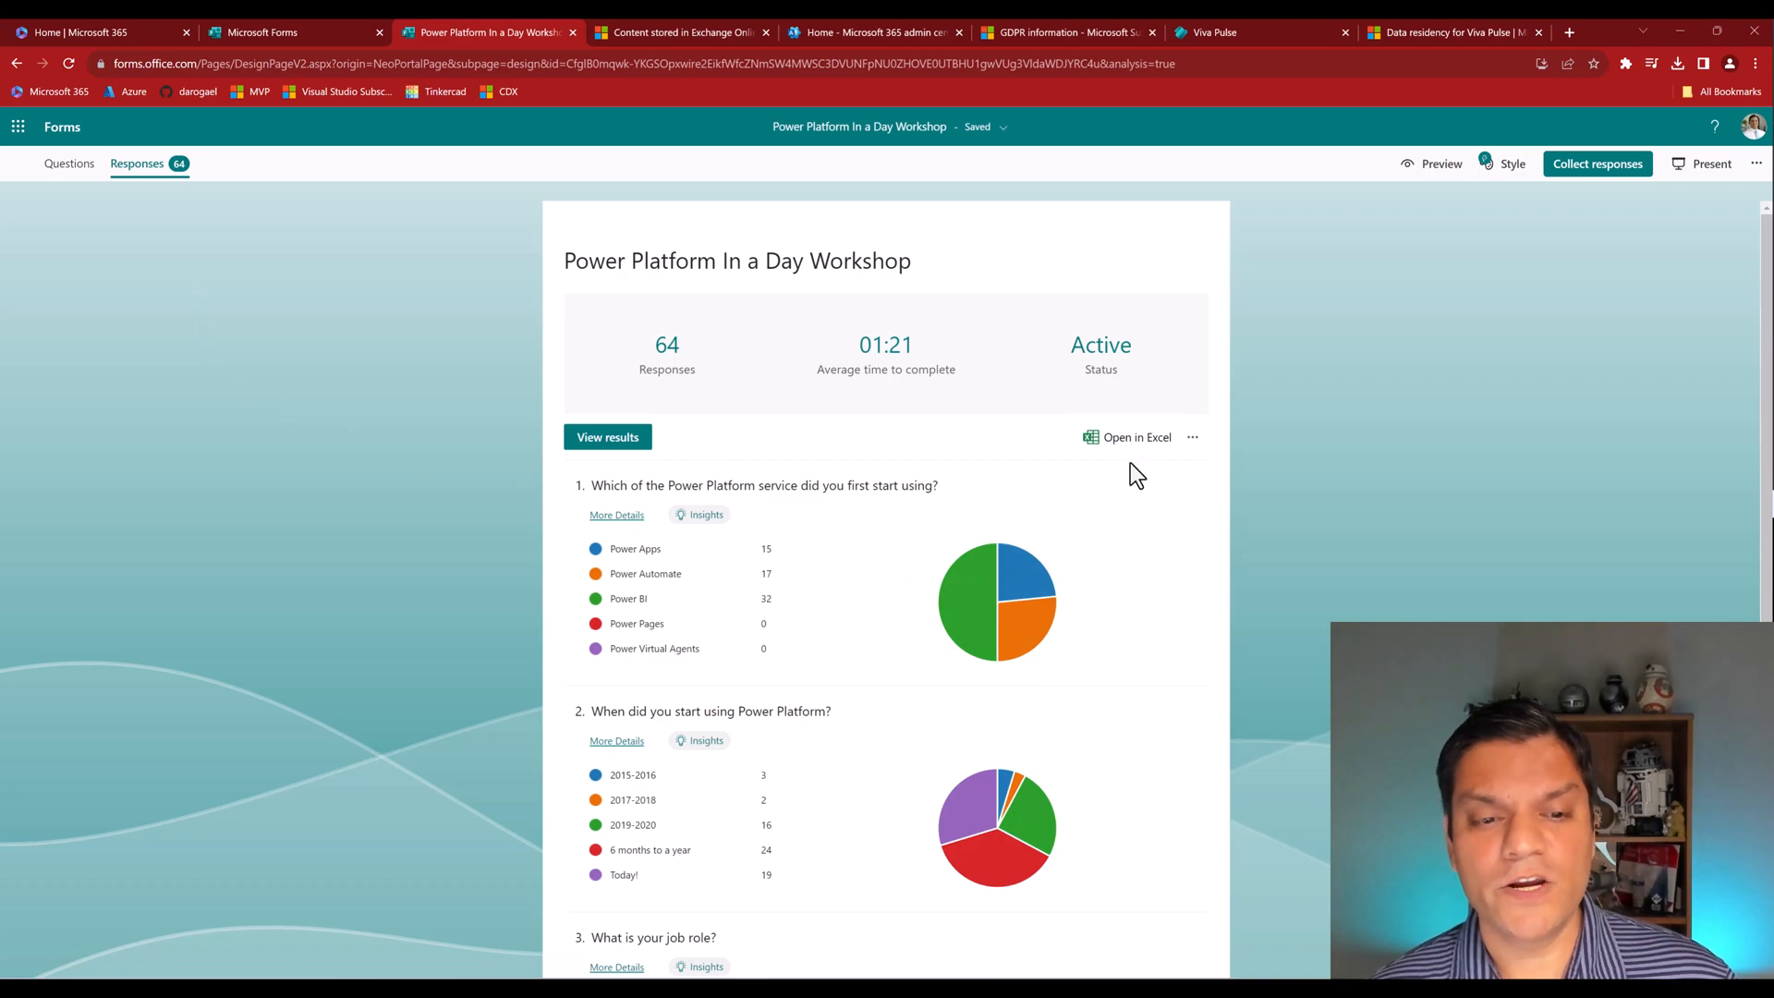
{"action": "mouse_move", "coordinate": [1166, 503]}
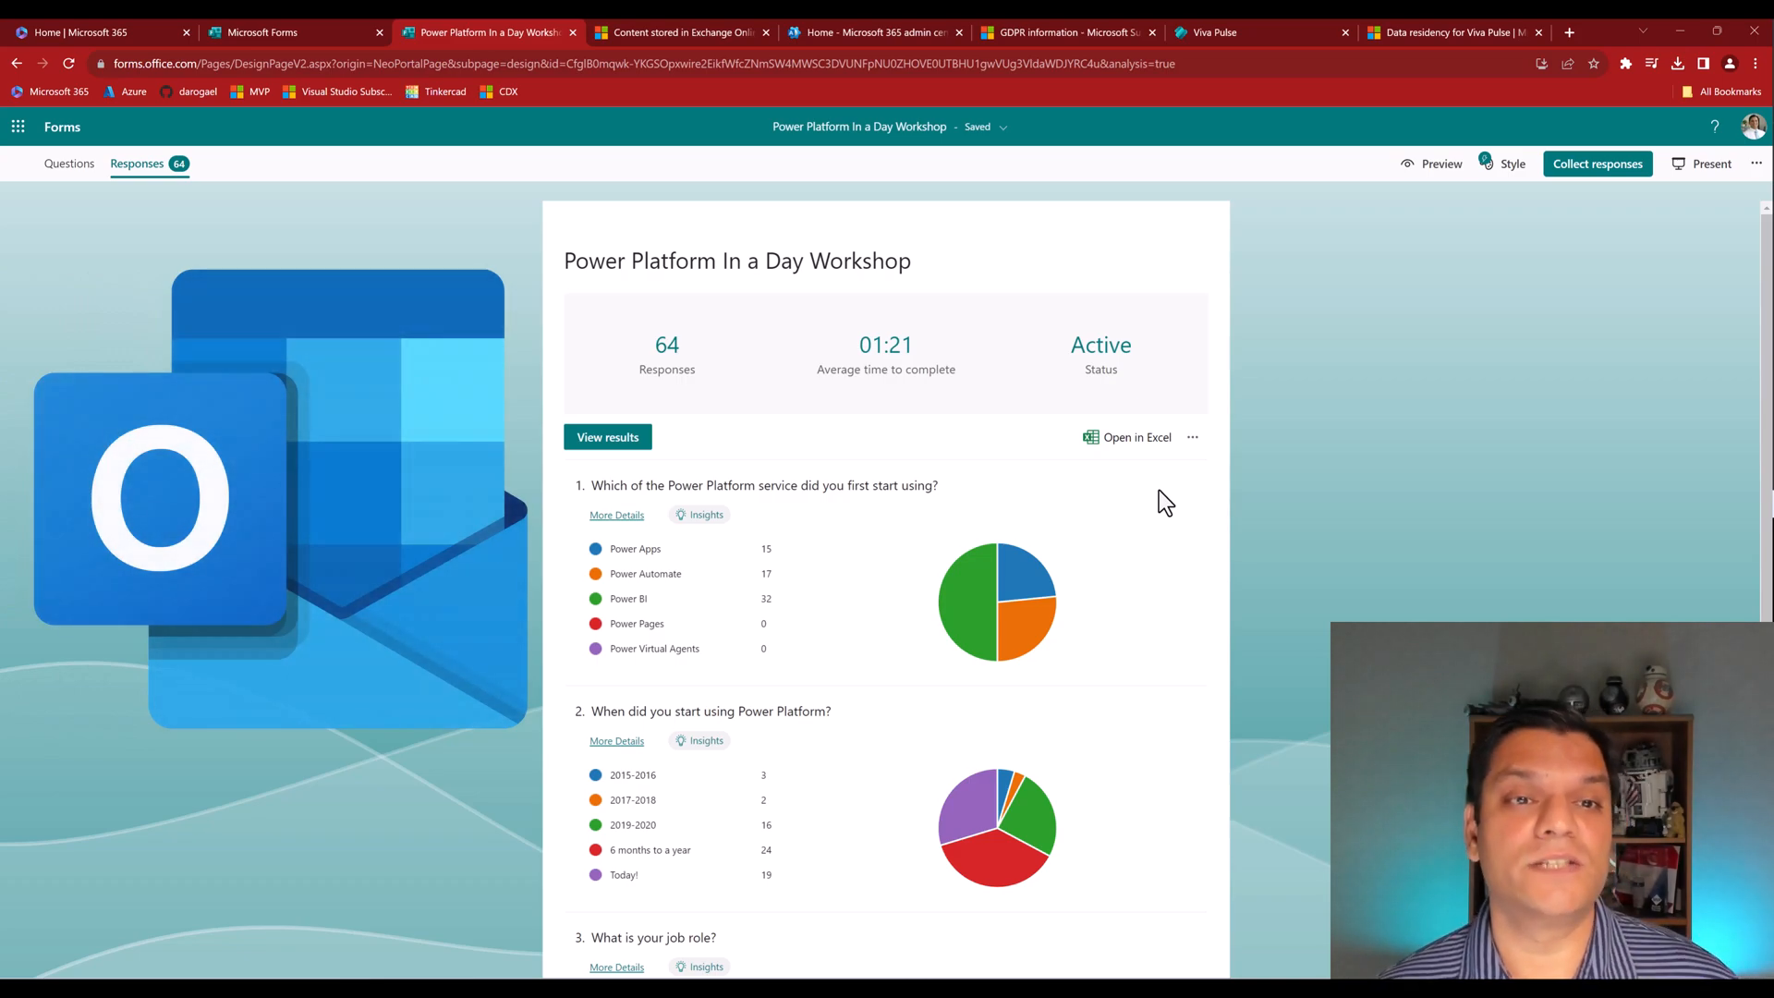
{"action": "mouse_move", "coordinate": [726, 185]}
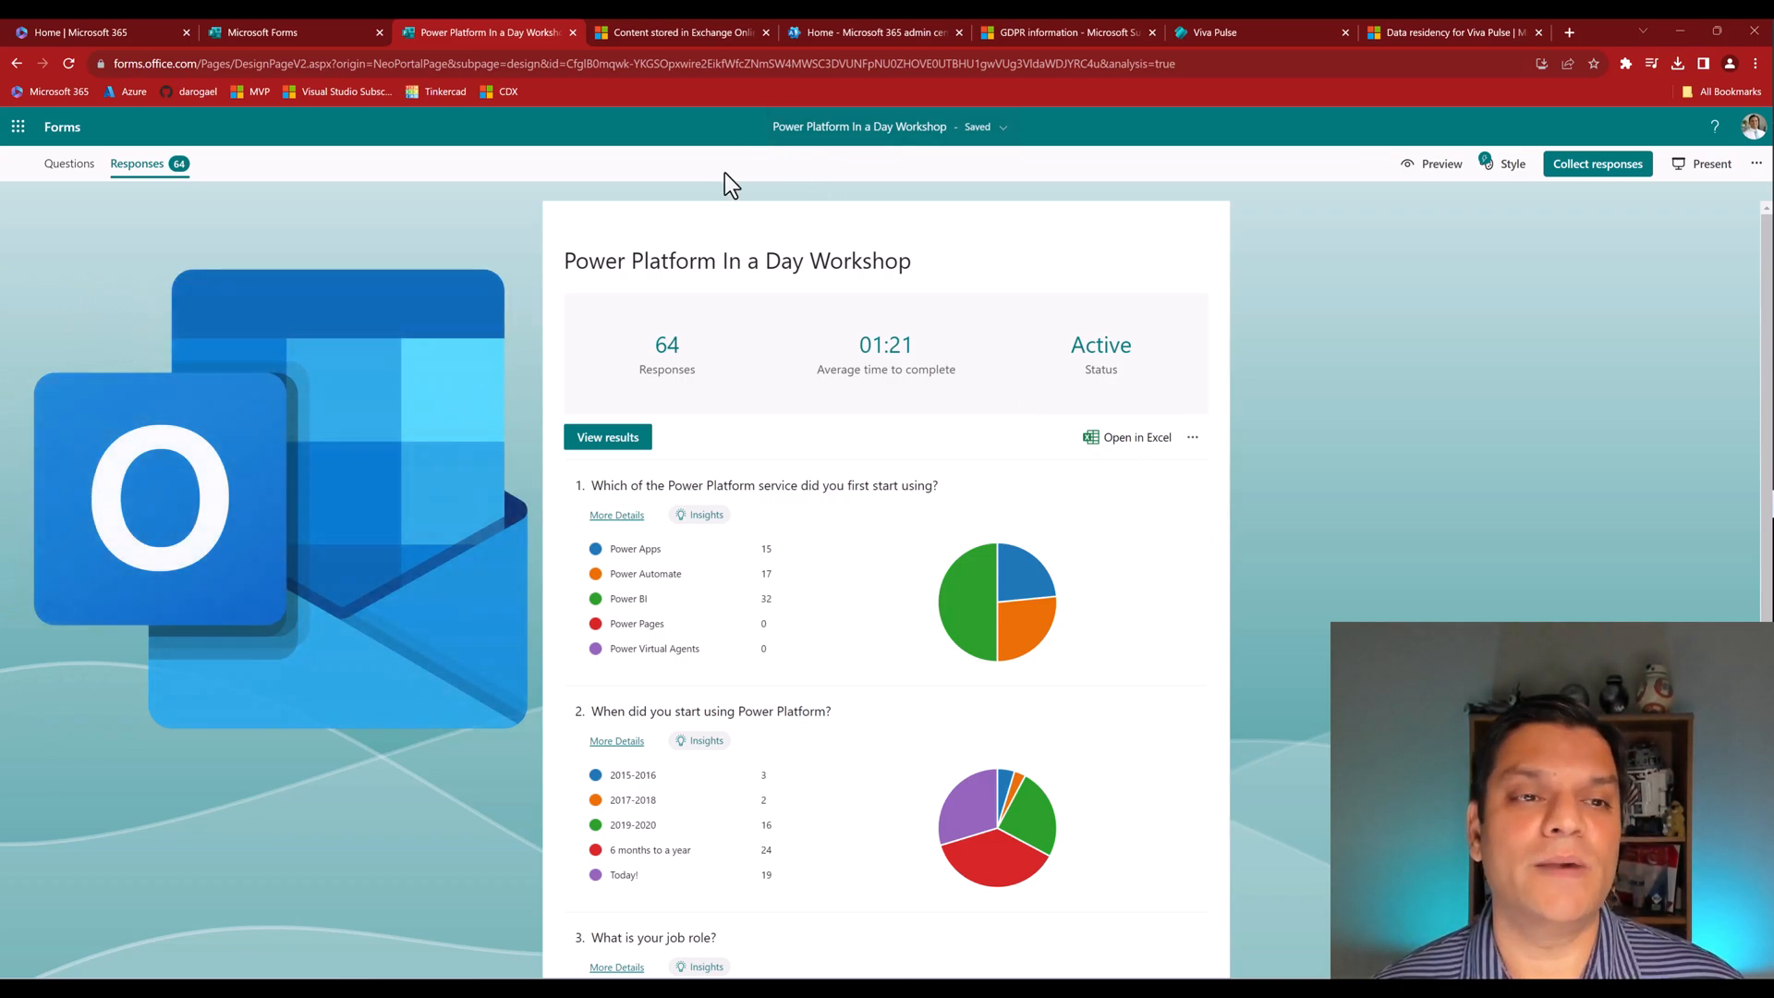
Reach the app-by-app storage table in the Exchange Online mailbox content article.
{"action": "left_click", "coordinate": [678, 32]}
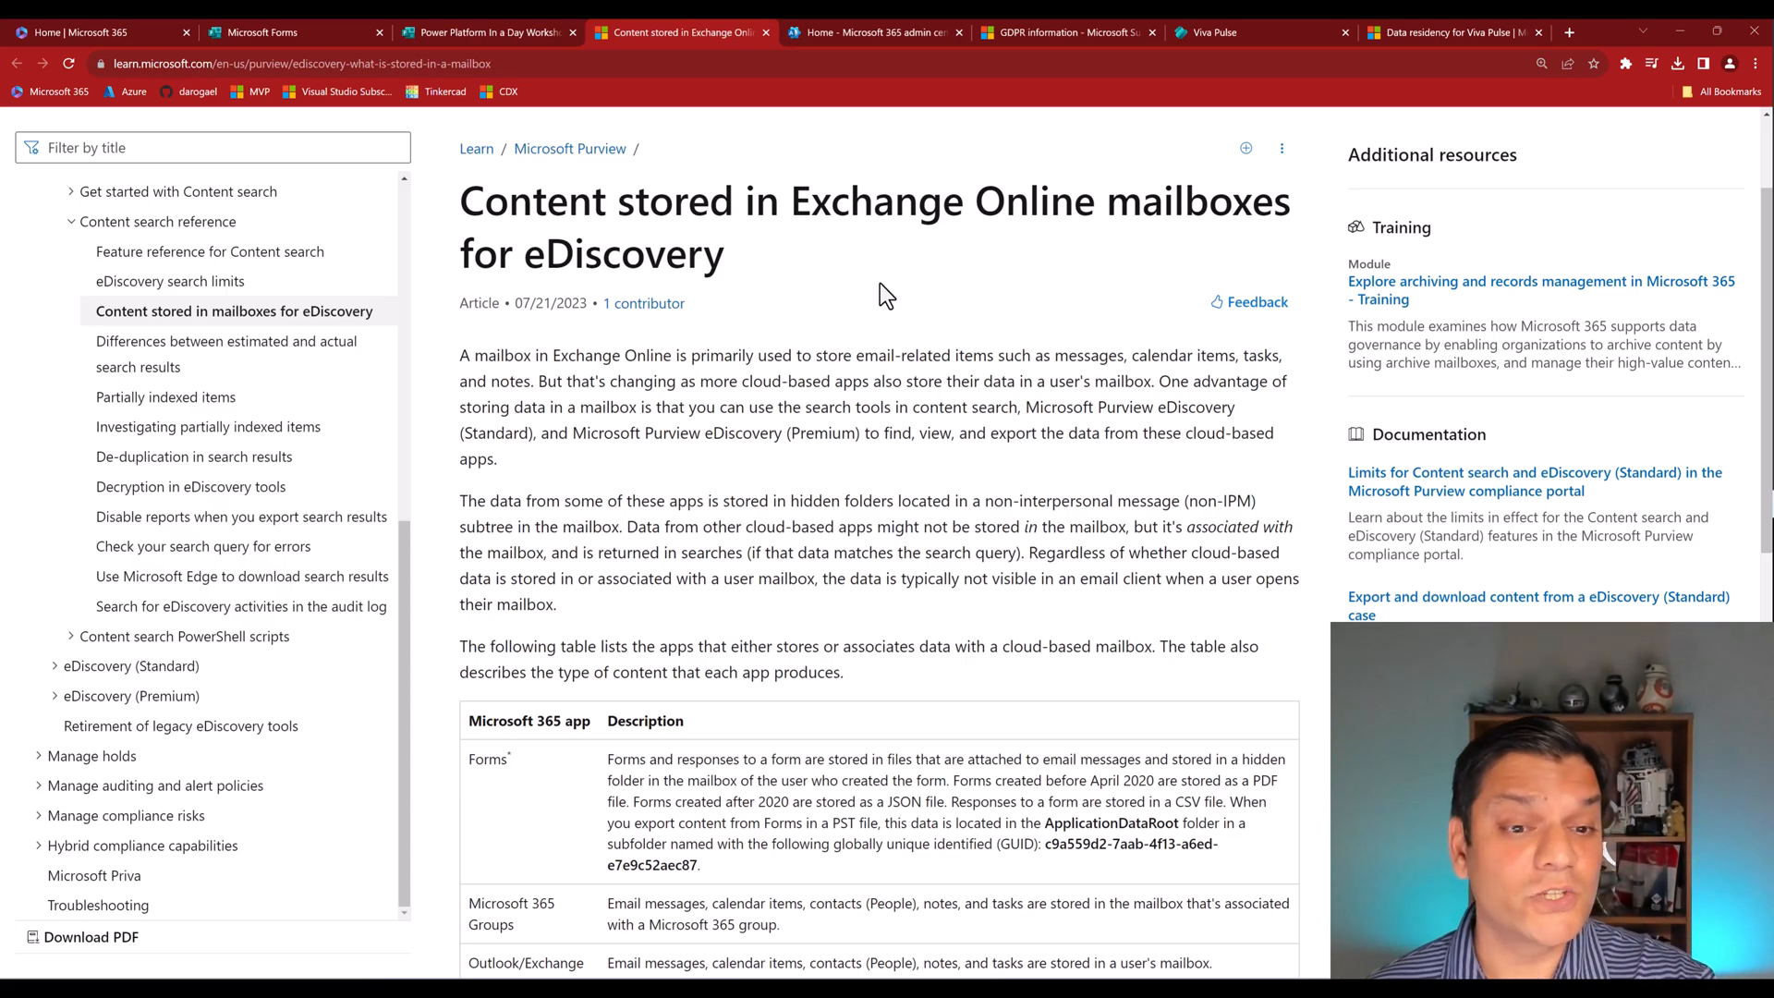
{"action": "scroll", "scroll_direction": "down", "scroll_amount": 3}
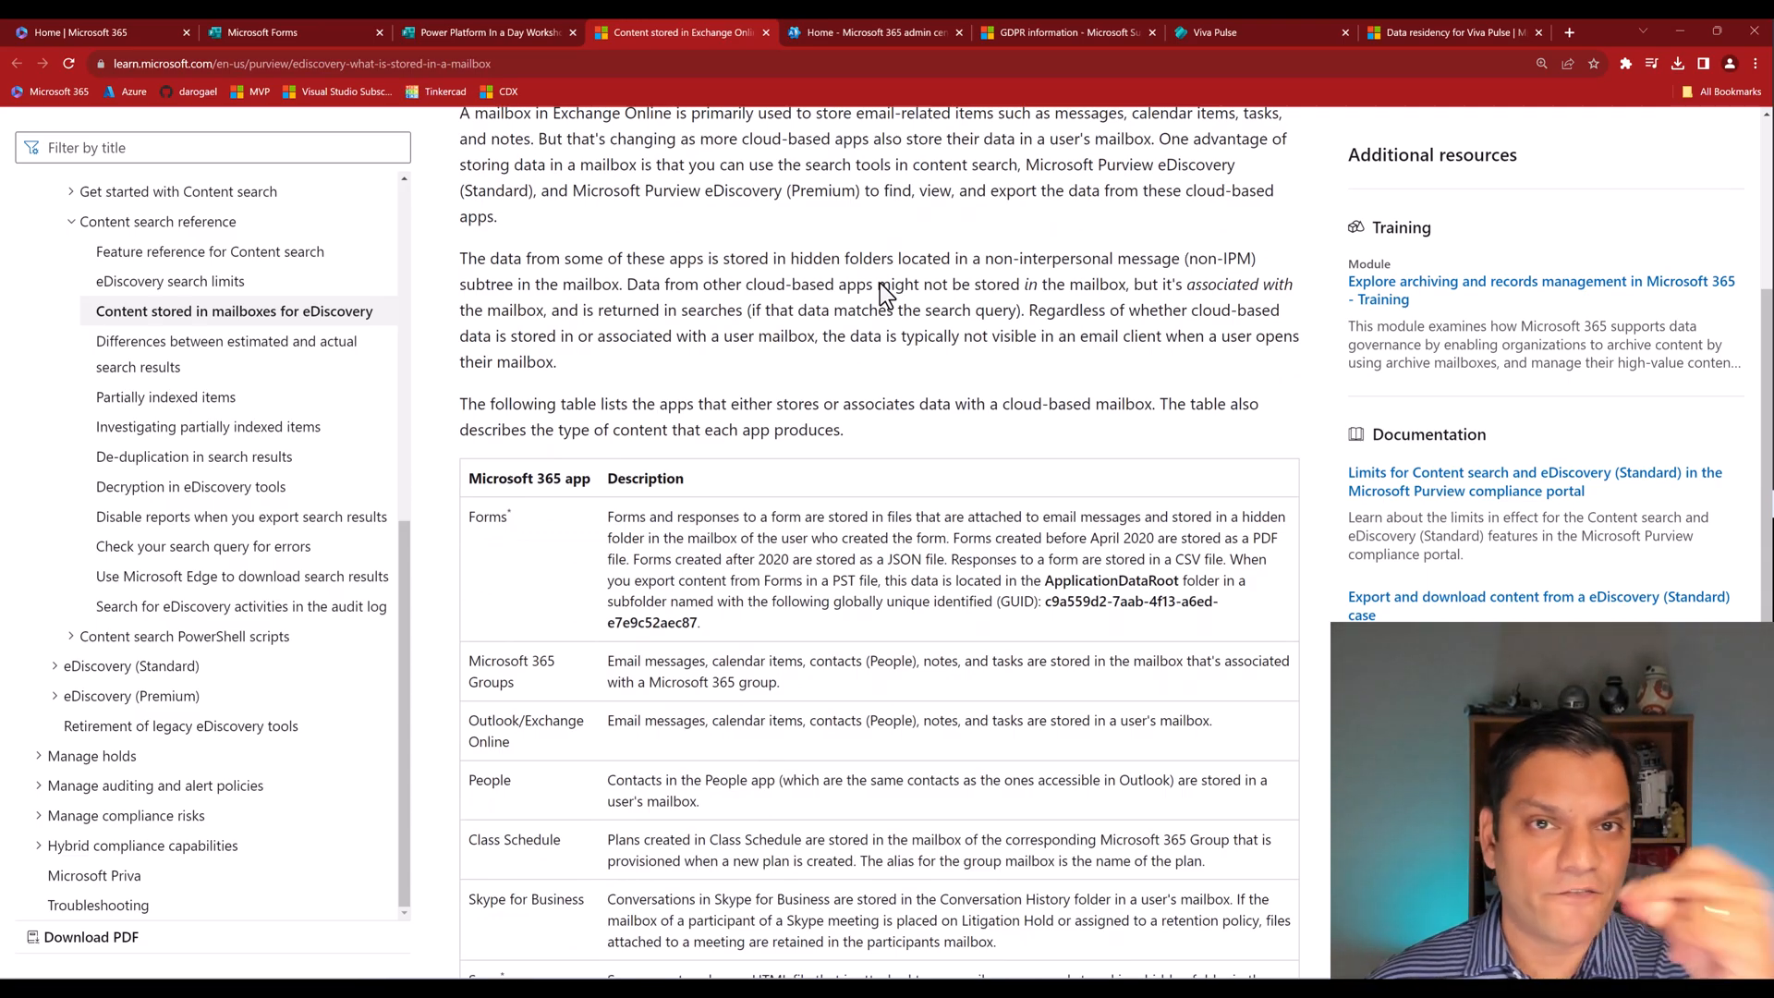
{"action": "scroll", "scroll_direction": "down", "scroll_amount": 3}
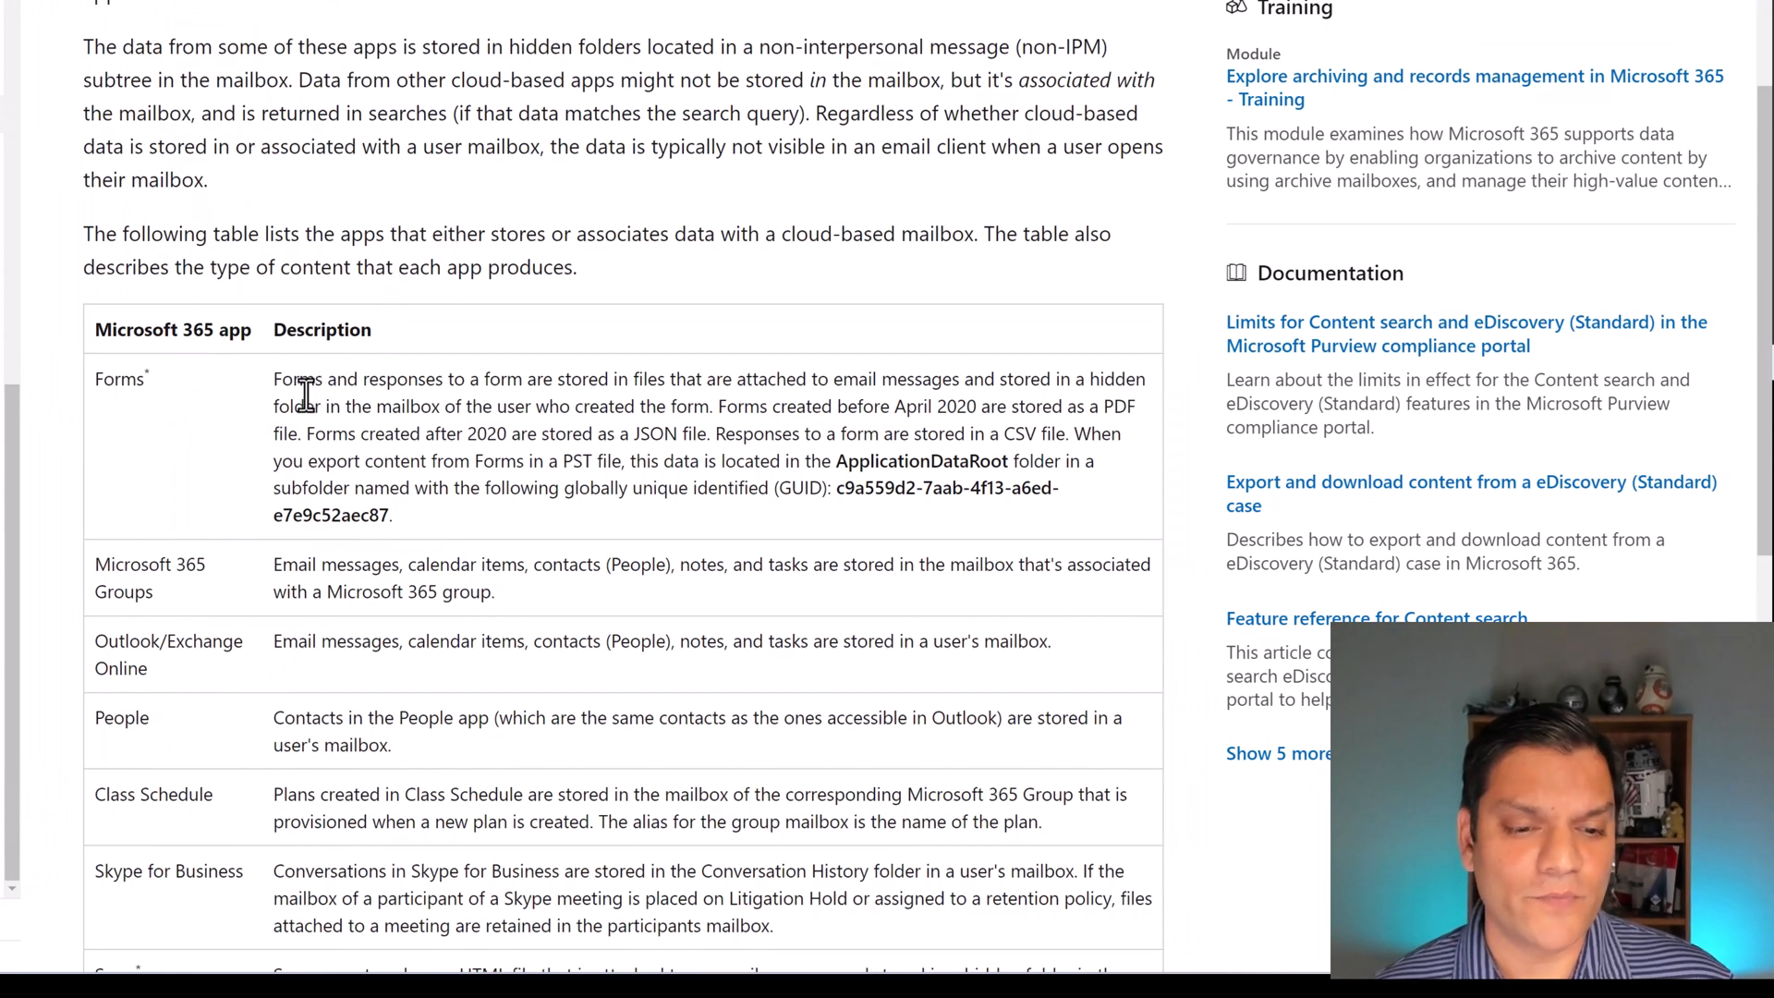
{"action": "scroll", "scroll_direction": "down", "scroll_amount": 3}
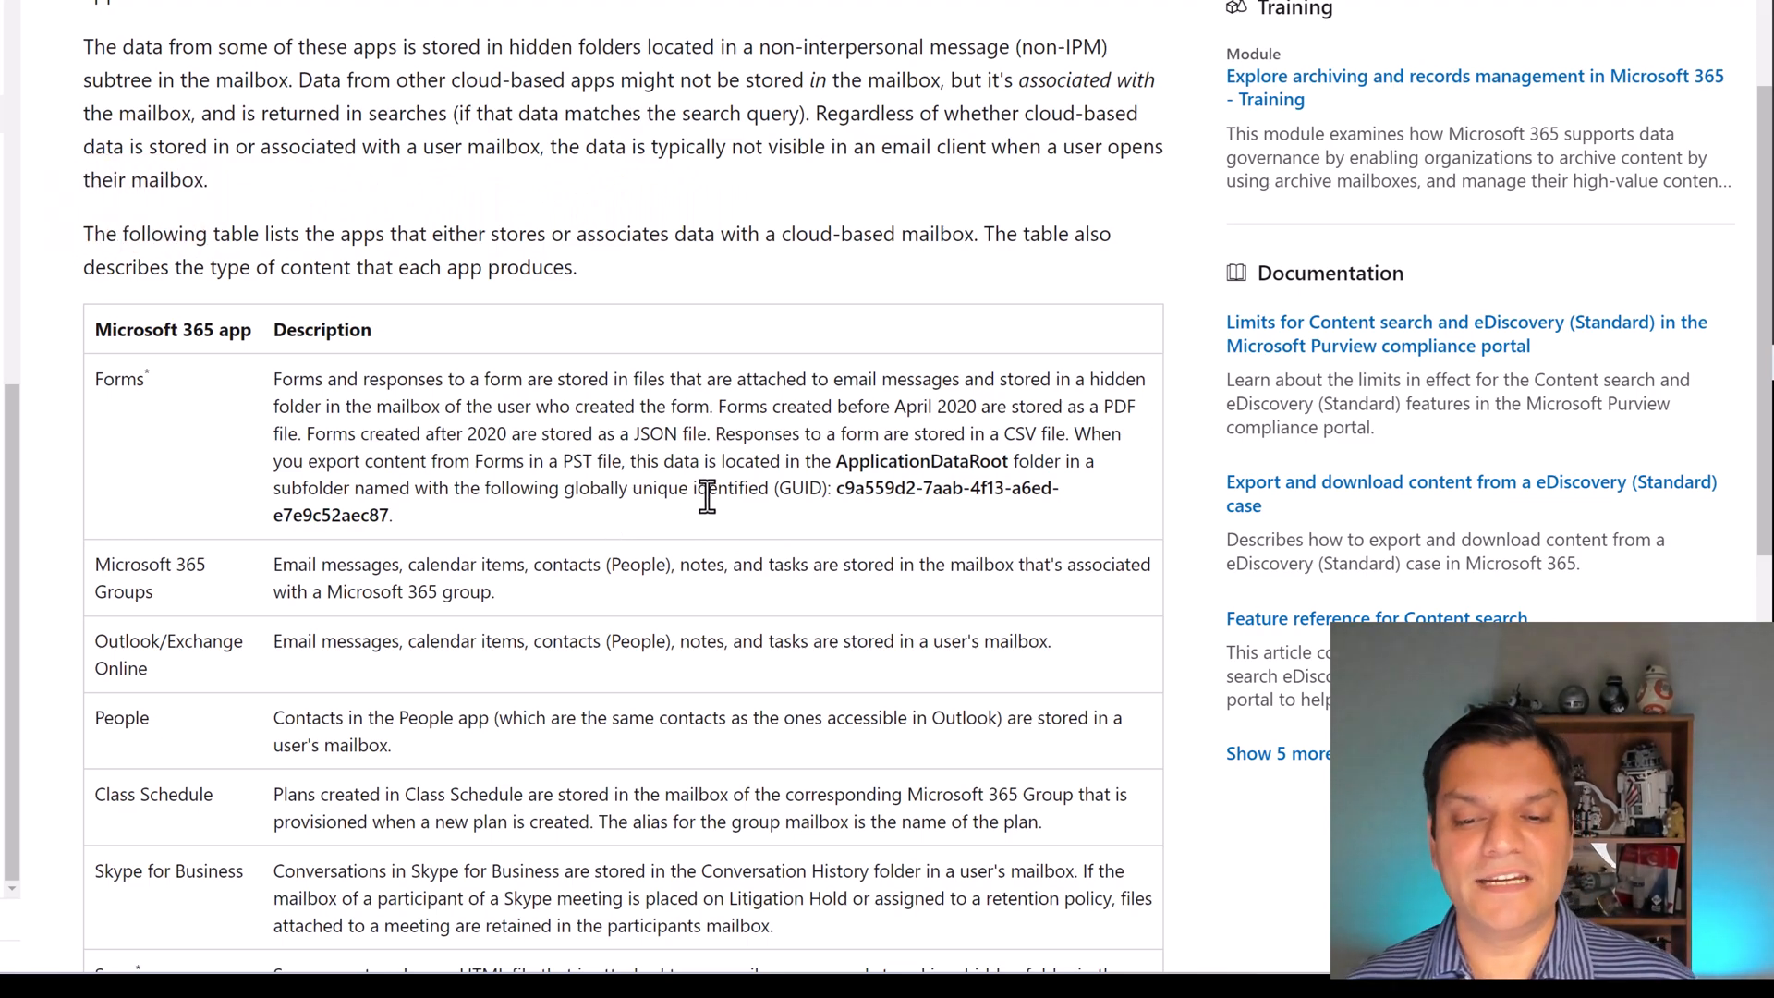
{"action": "mouse_move", "coordinate": [831, 495]}
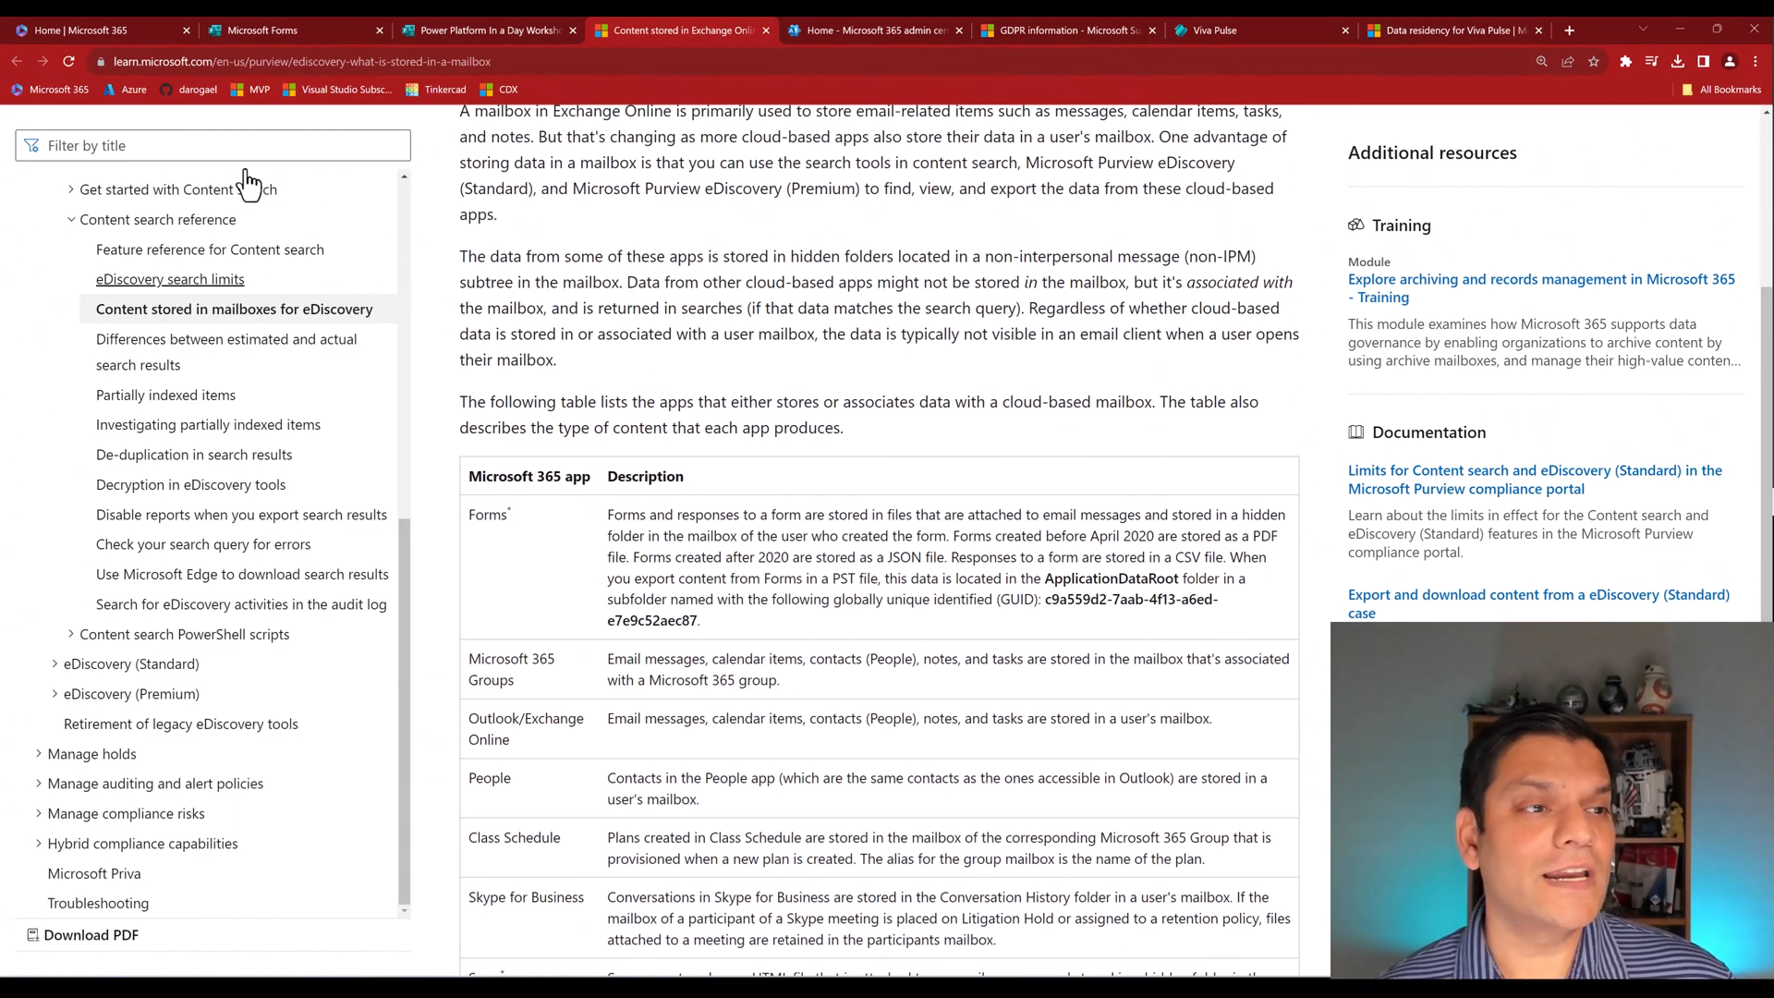
Go from the Microsoft 365 admin center to Purview's Content search list.
{"action": "left_click", "coordinate": [96, 30]}
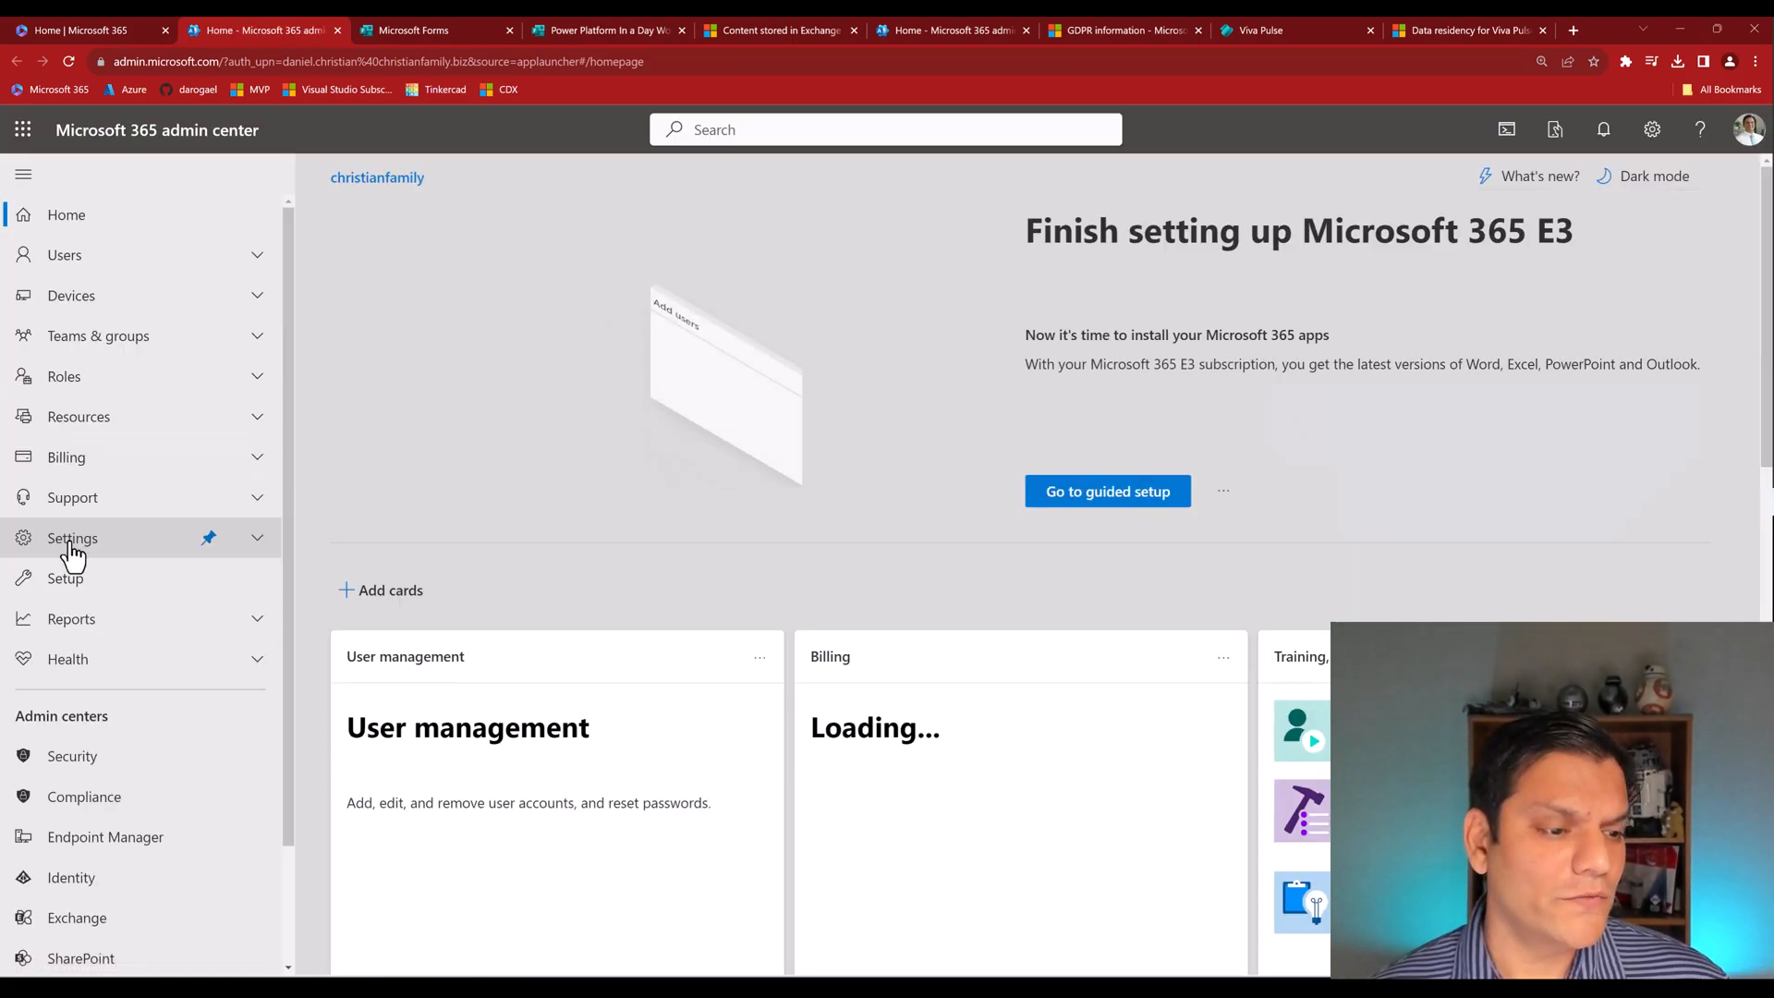
{"action": "mouse_move", "coordinate": [78, 796]}
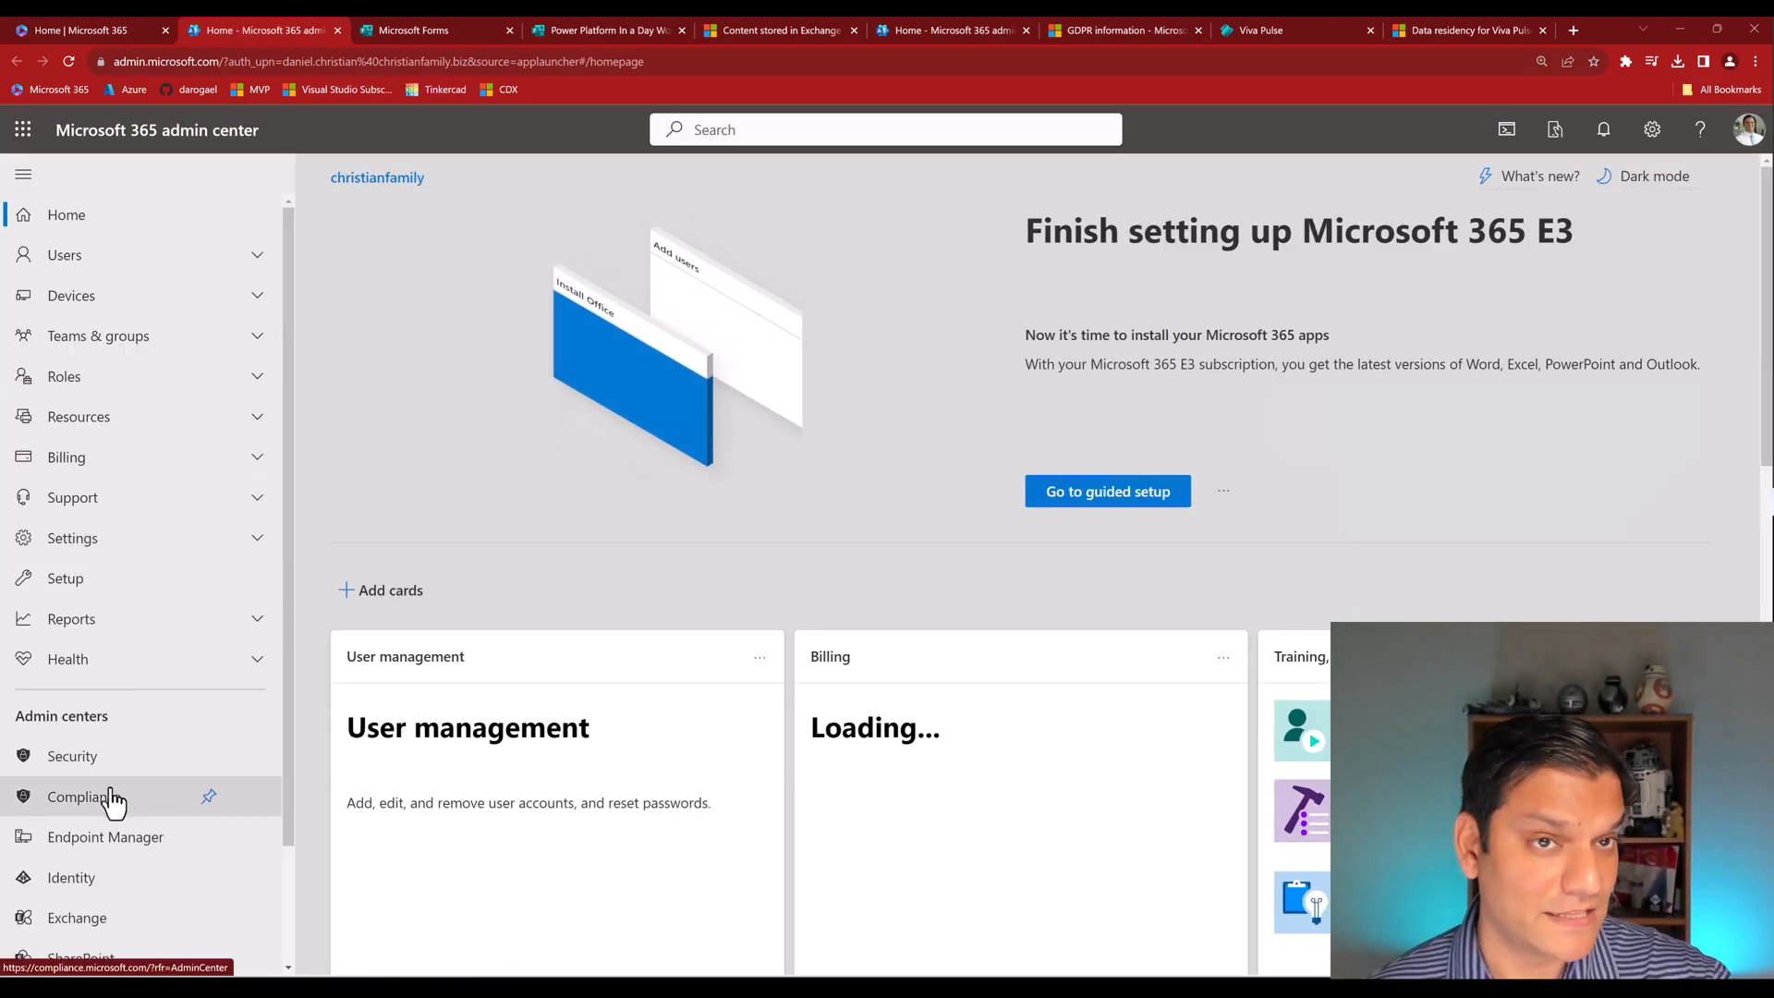
{"action": "left_click", "coordinate": [78, 796]}
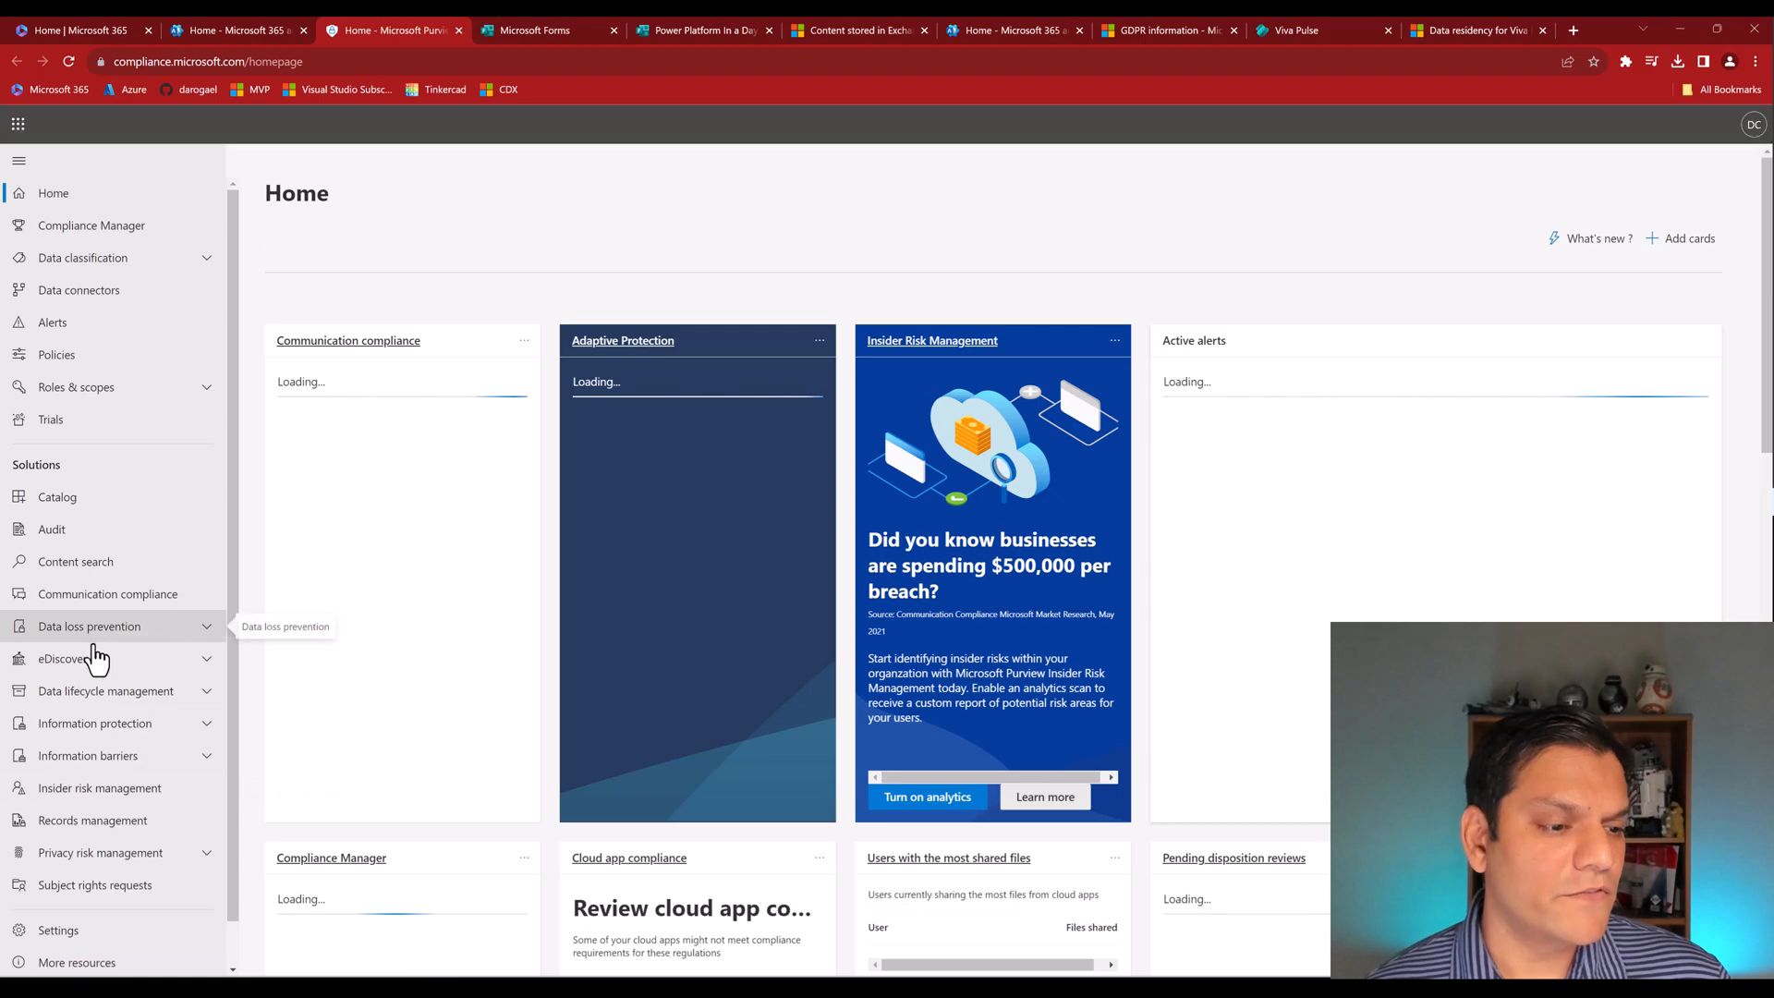
{"action": "left_click", "coordinate": [76, 562]}
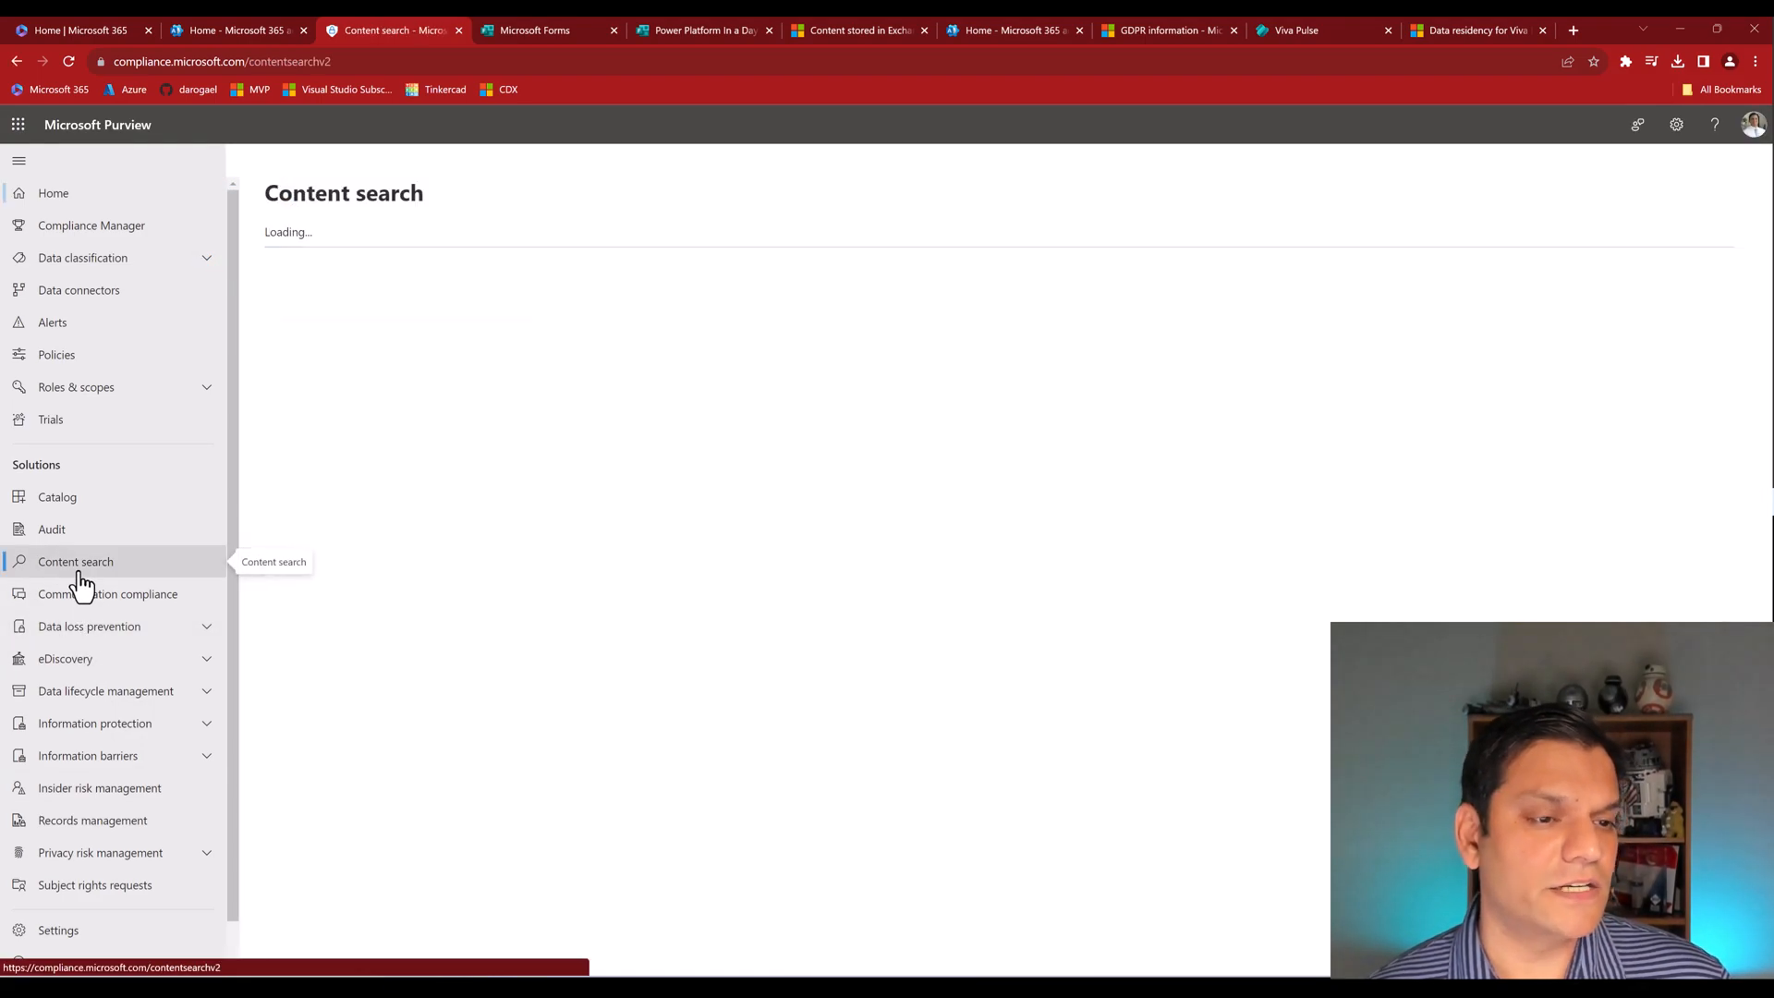
{"action": "left_click", "coordinate": [76, 562]}
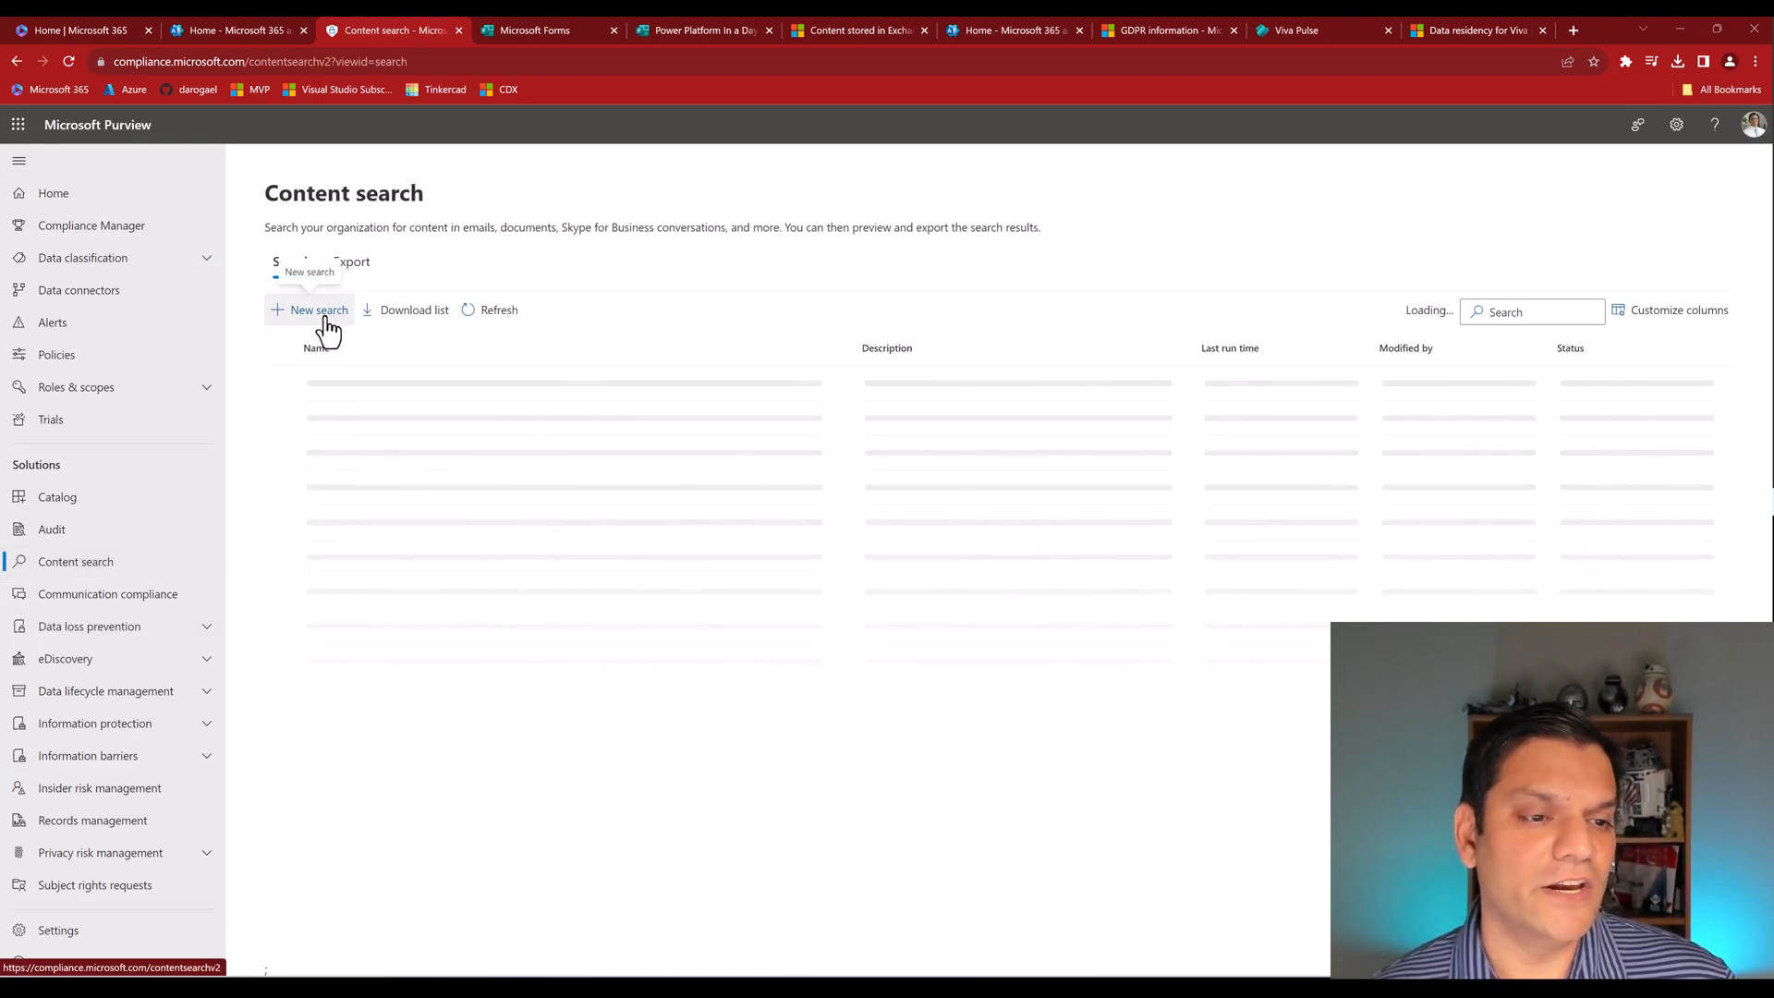
Create search 'test' scoped to the 'daniel' mailbox, then return to Purview home.
{"action": "left_click", "coordinate": [320, 308]}
{"action": "type", "text": "test"}
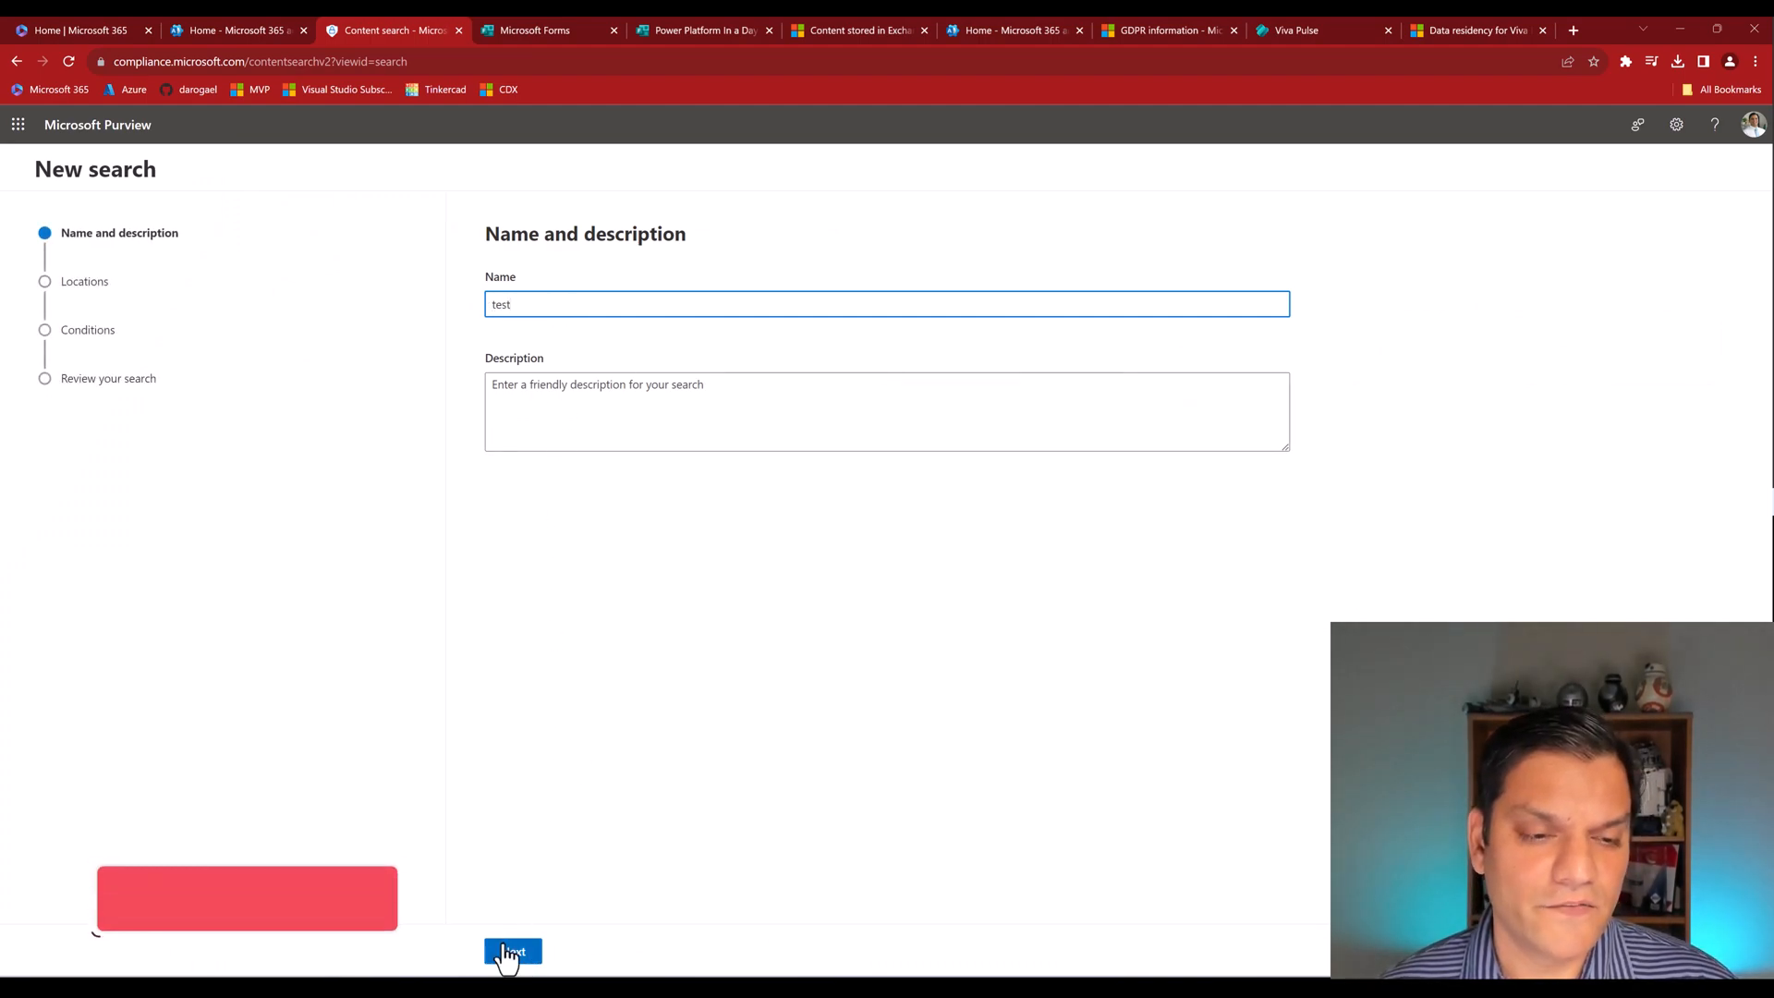
{"action": "left_click", "coordinate": [512, 950]}
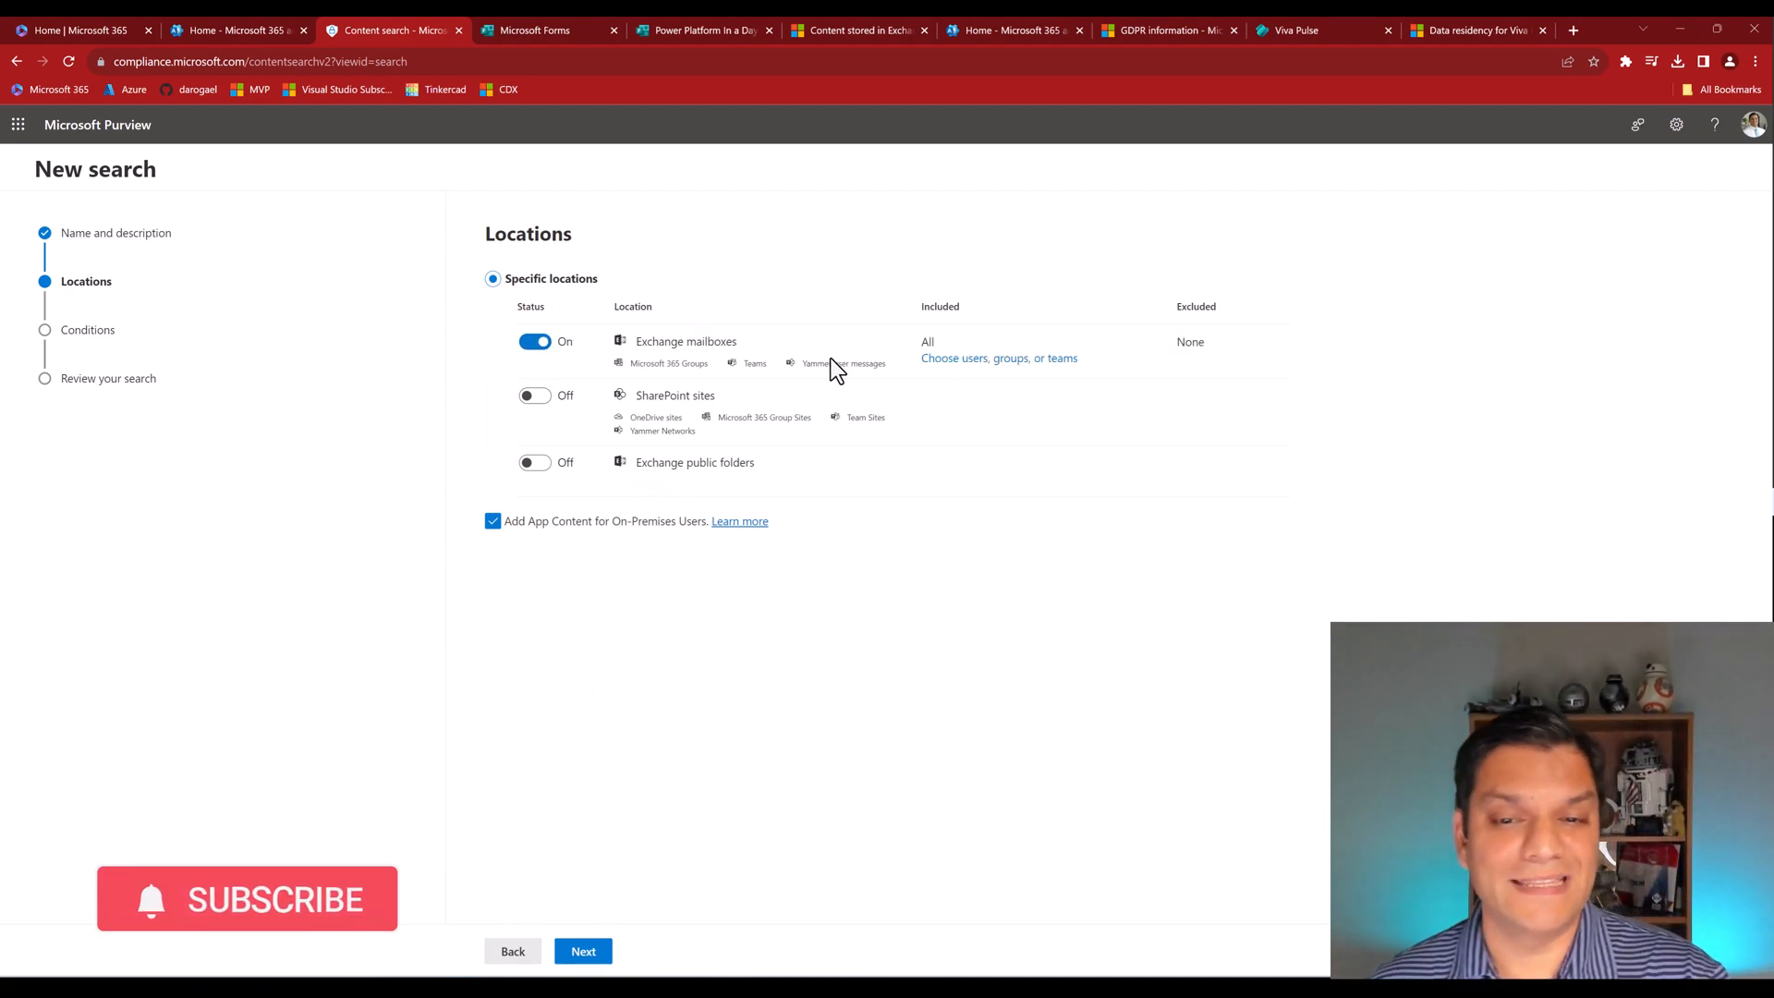
{"action": "mouse_move", "coordinate": [938, 373]}
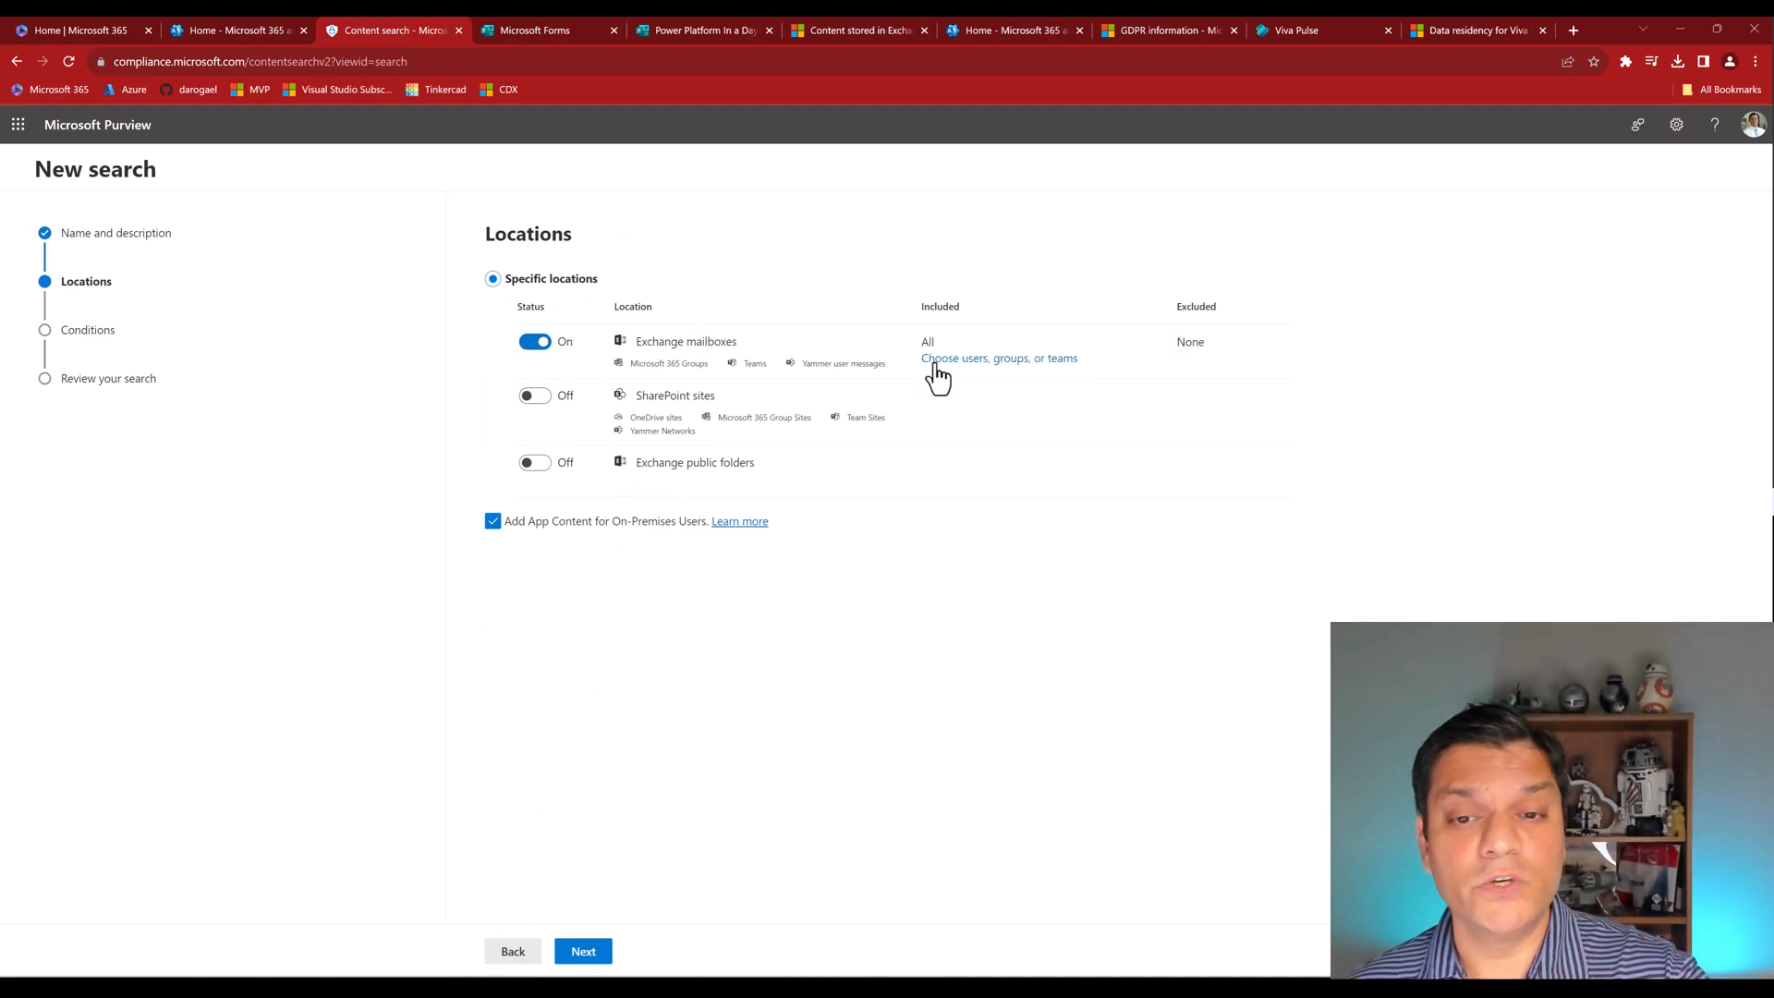
{"action": "left_click", "coordinate": [999, 356]}
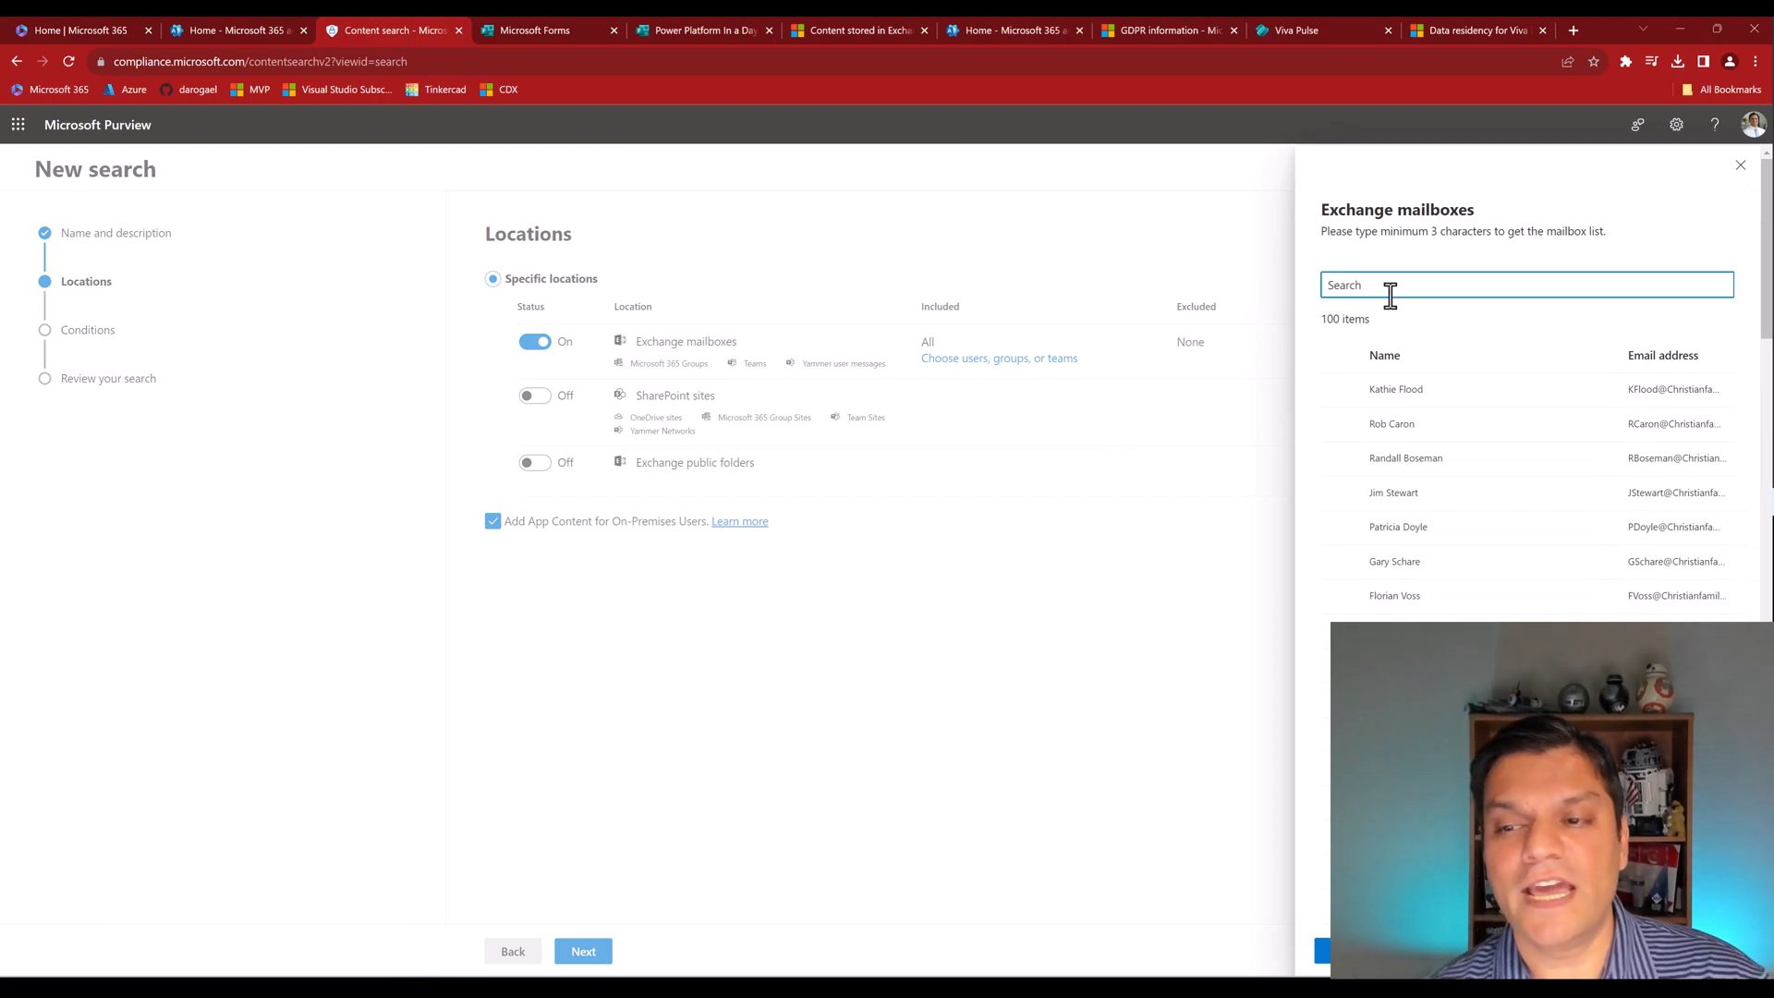
{"action": "type", "text": "daniel"}
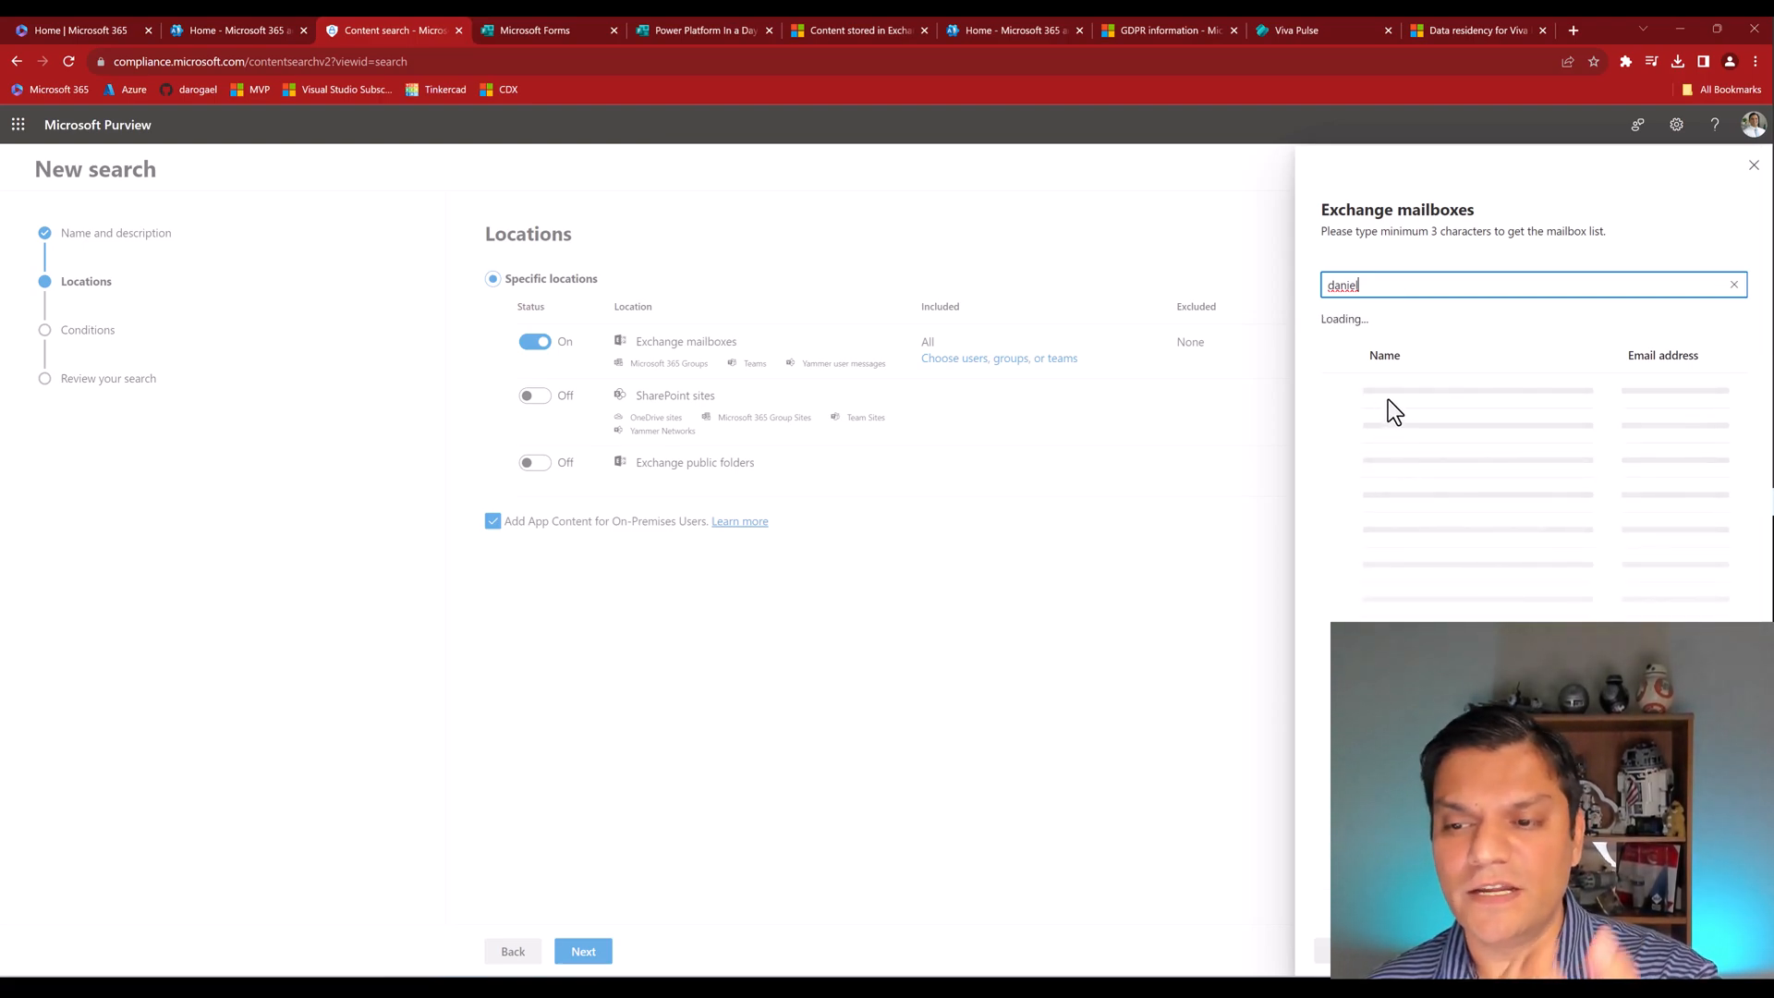
{"action": "left_click", "coordinate": [1337, 390]}
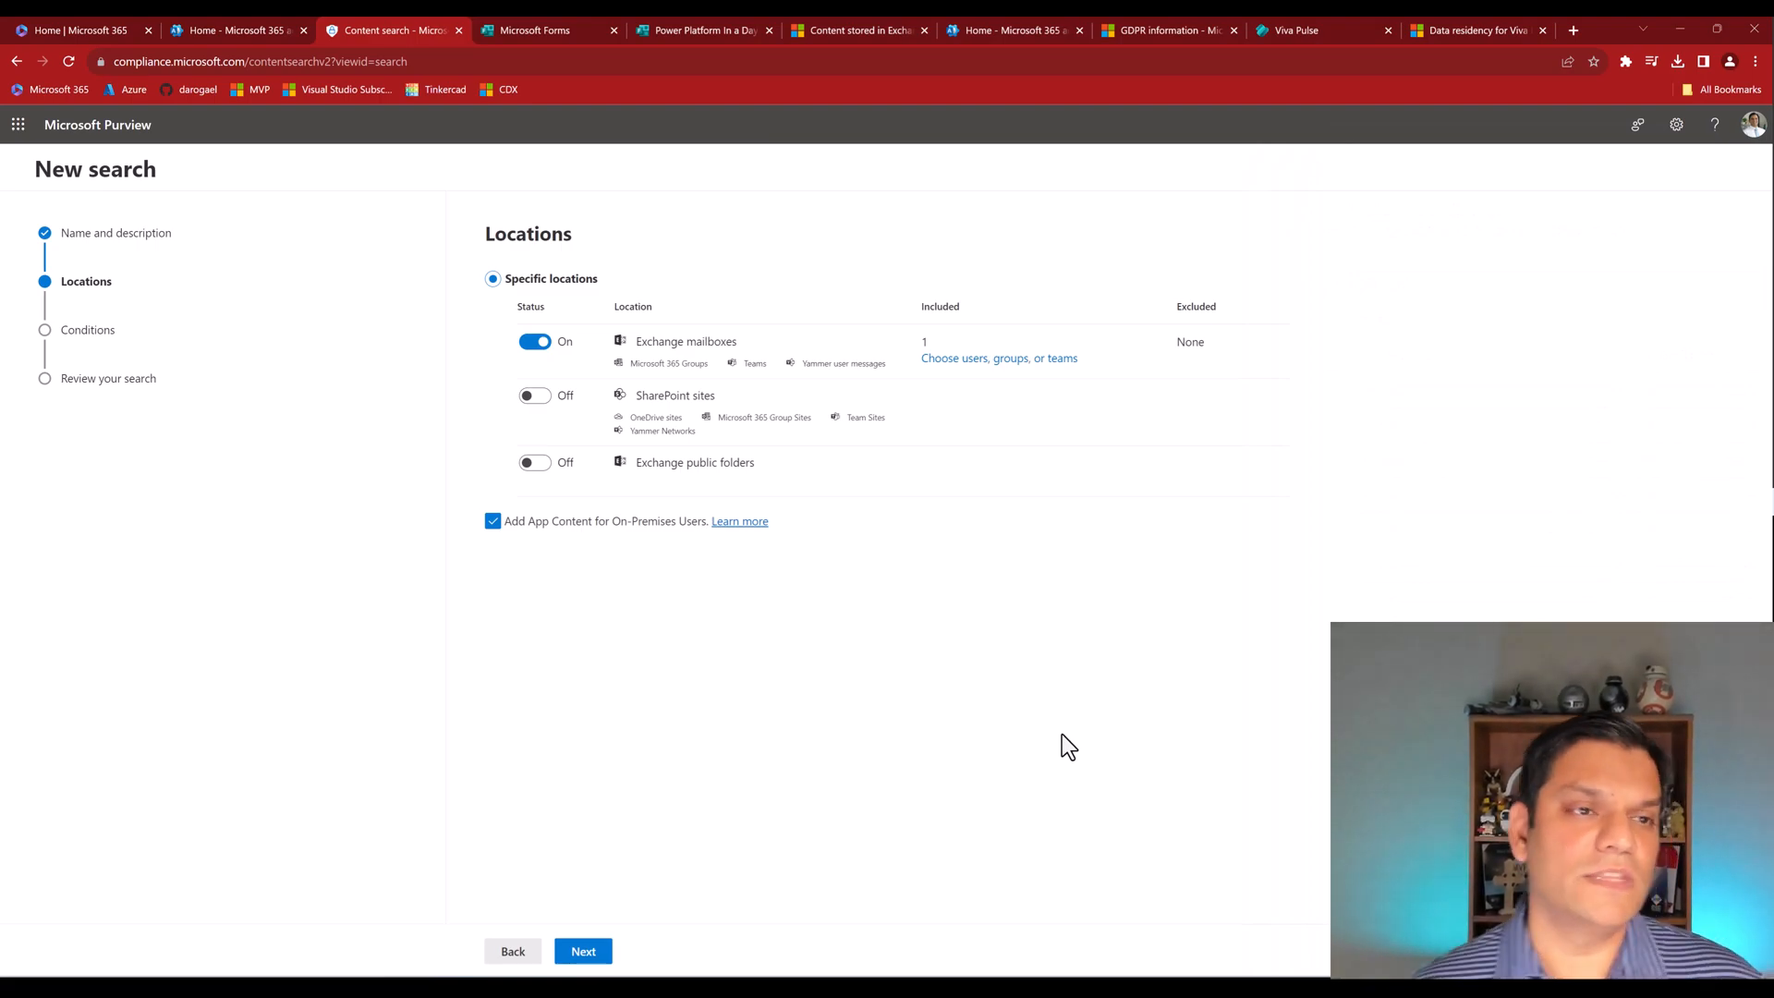
{"action": "left_click", "coordinate": [511, 950]}
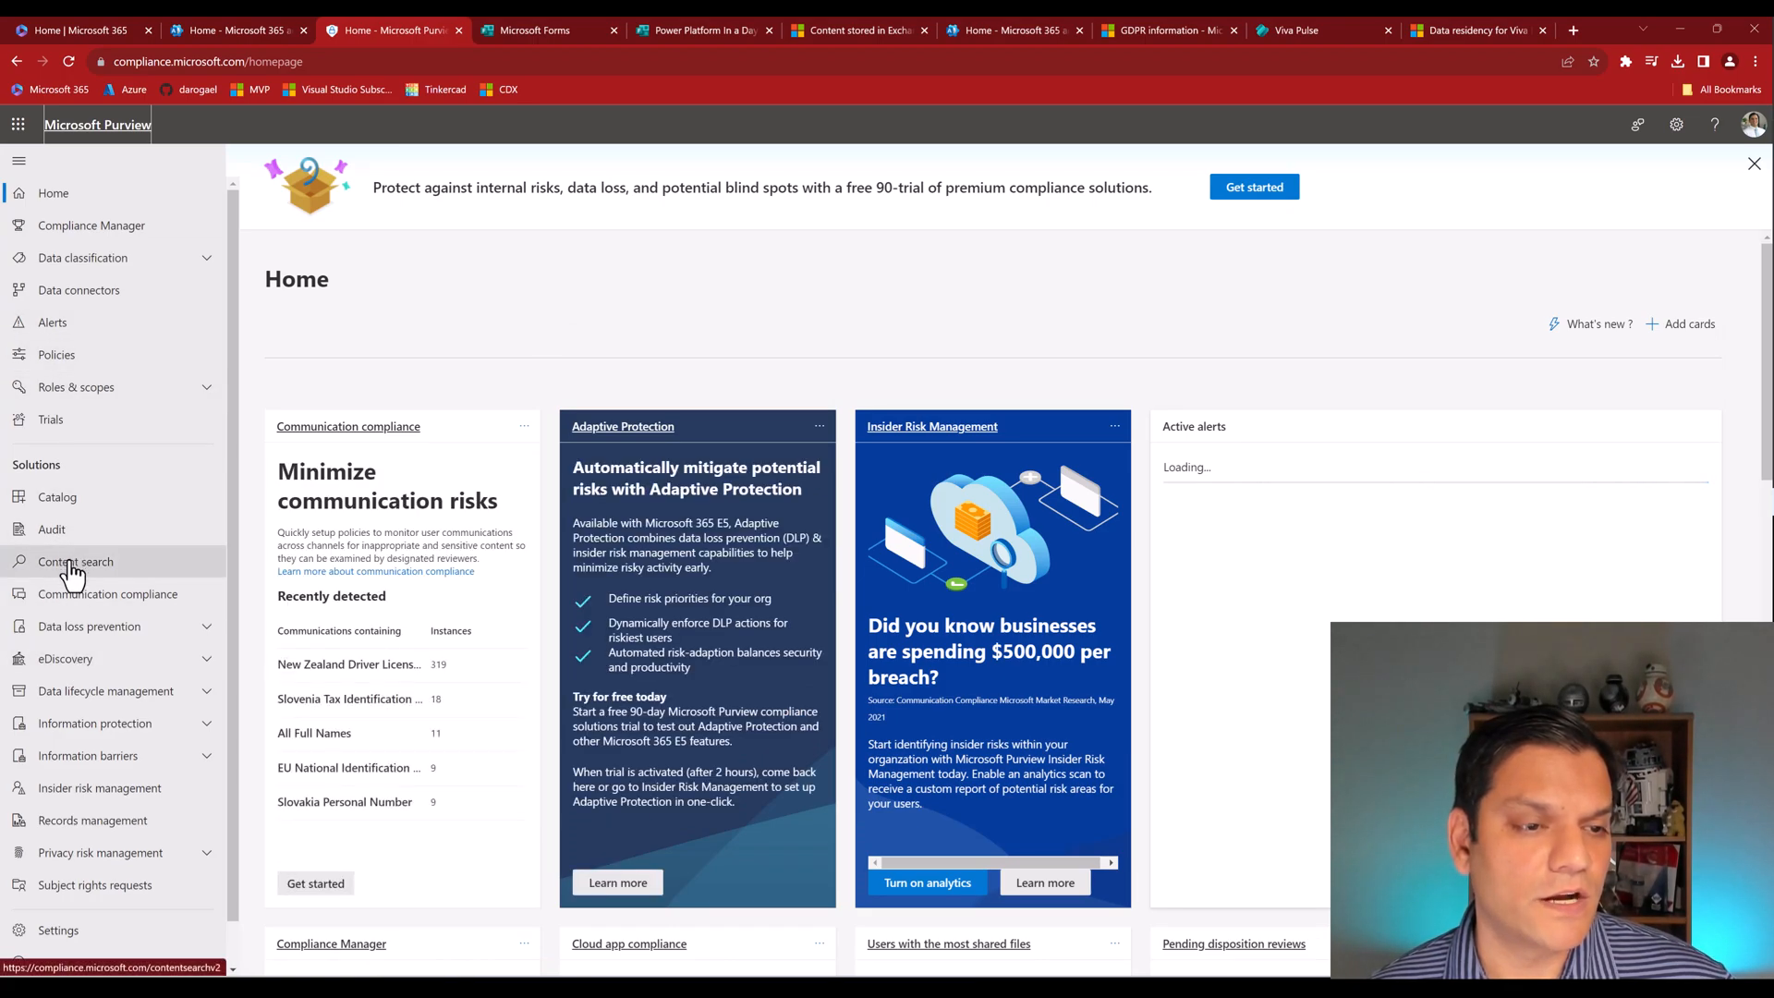
Review the Microsoft Forms search details in Content search and dismiss them.
{"action": "left_click", "coordinate": [76, 562]}
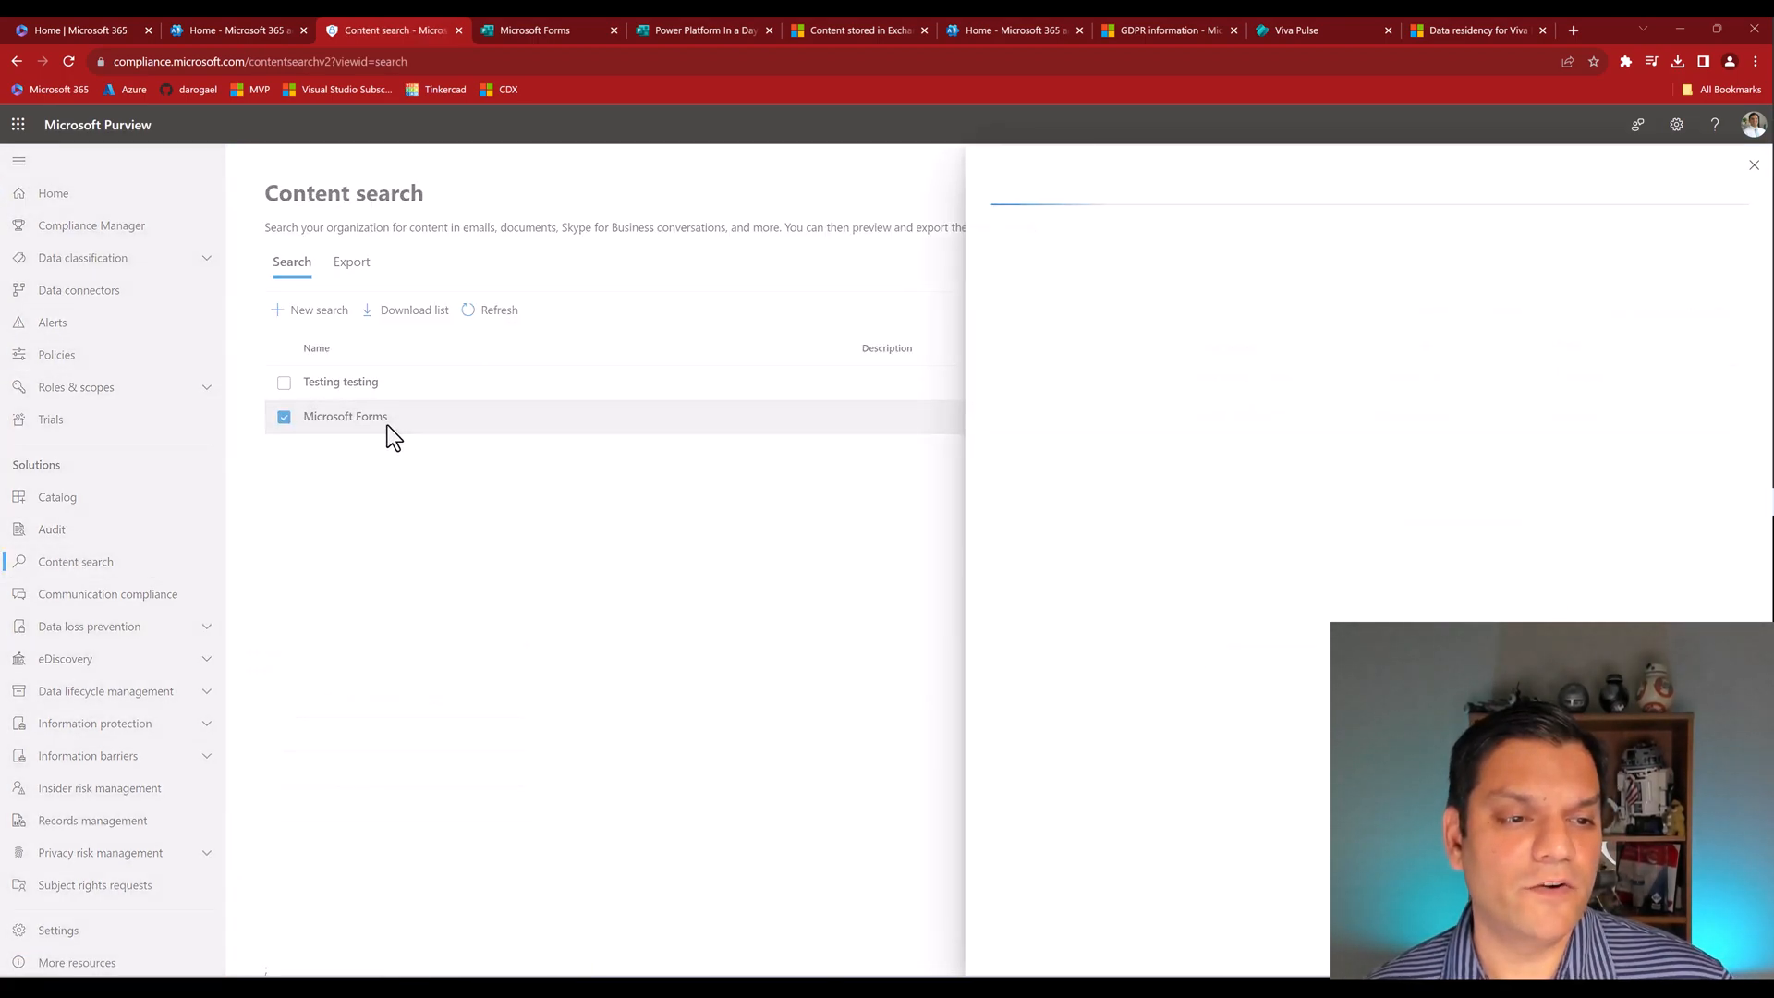
{"action": "left_click", "coordinate": [346, 416]}
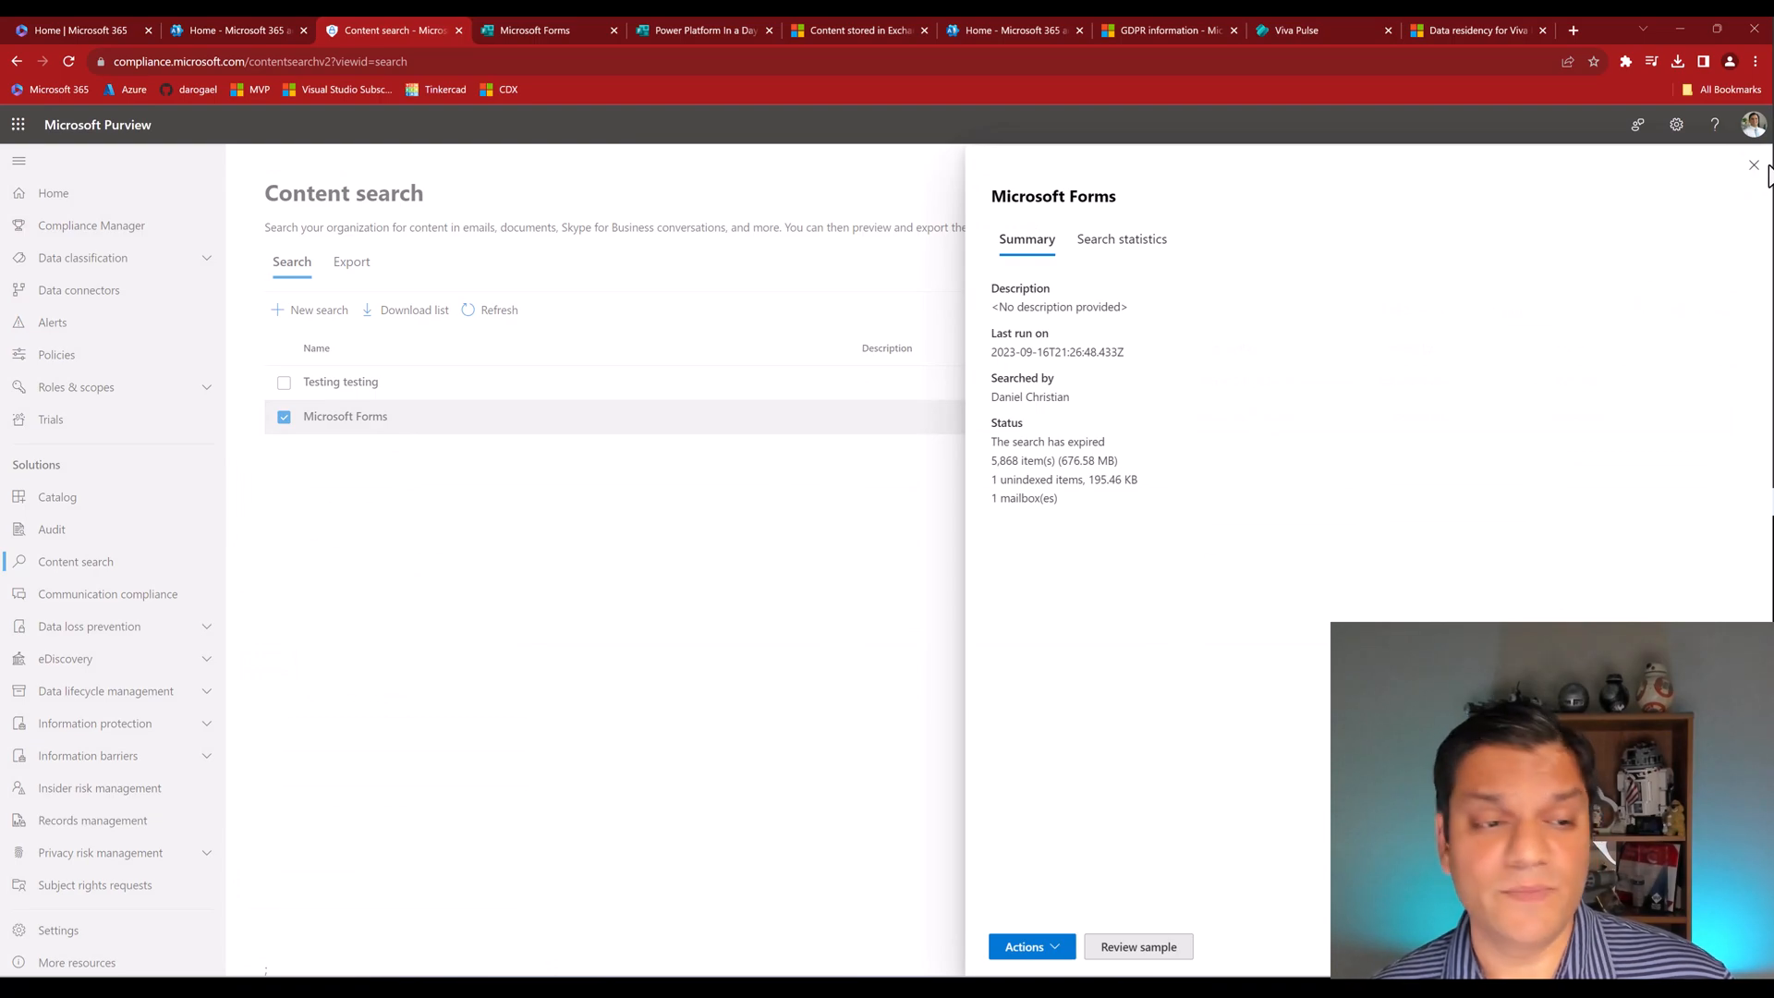
{"action": "left_click", "coordinate": [351, 261]}
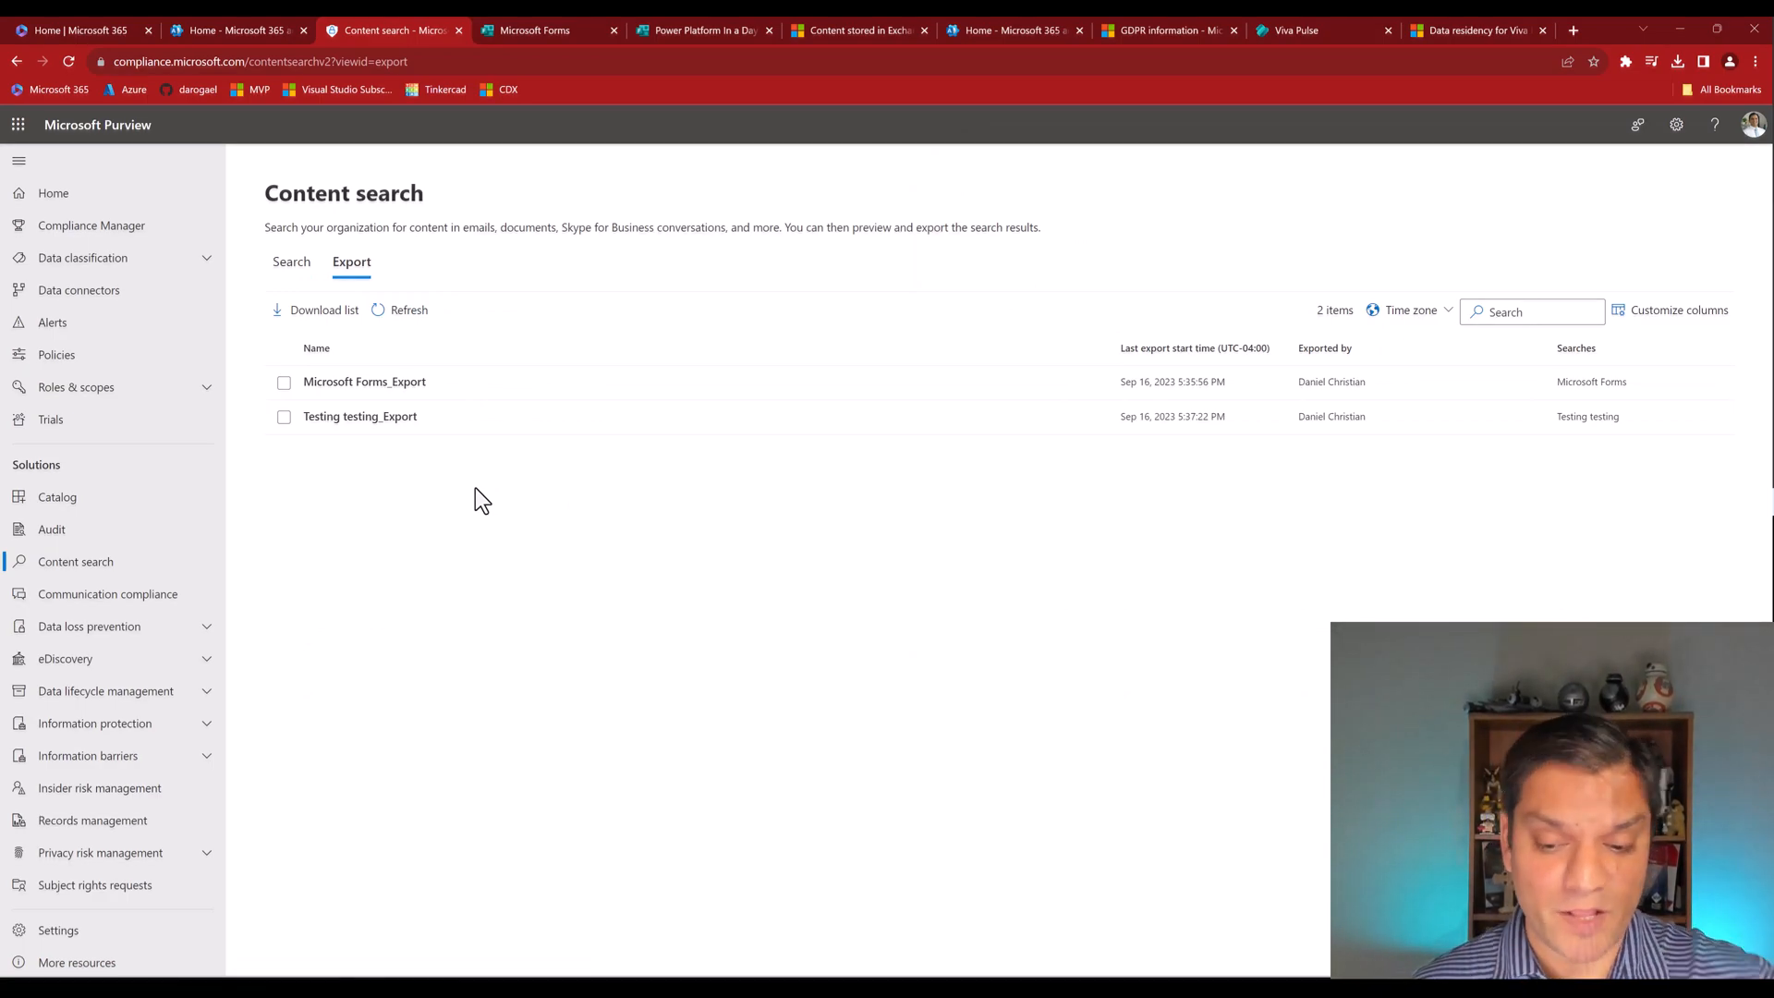
{"action": "mouse_move", "coordinate": [724, 321]}
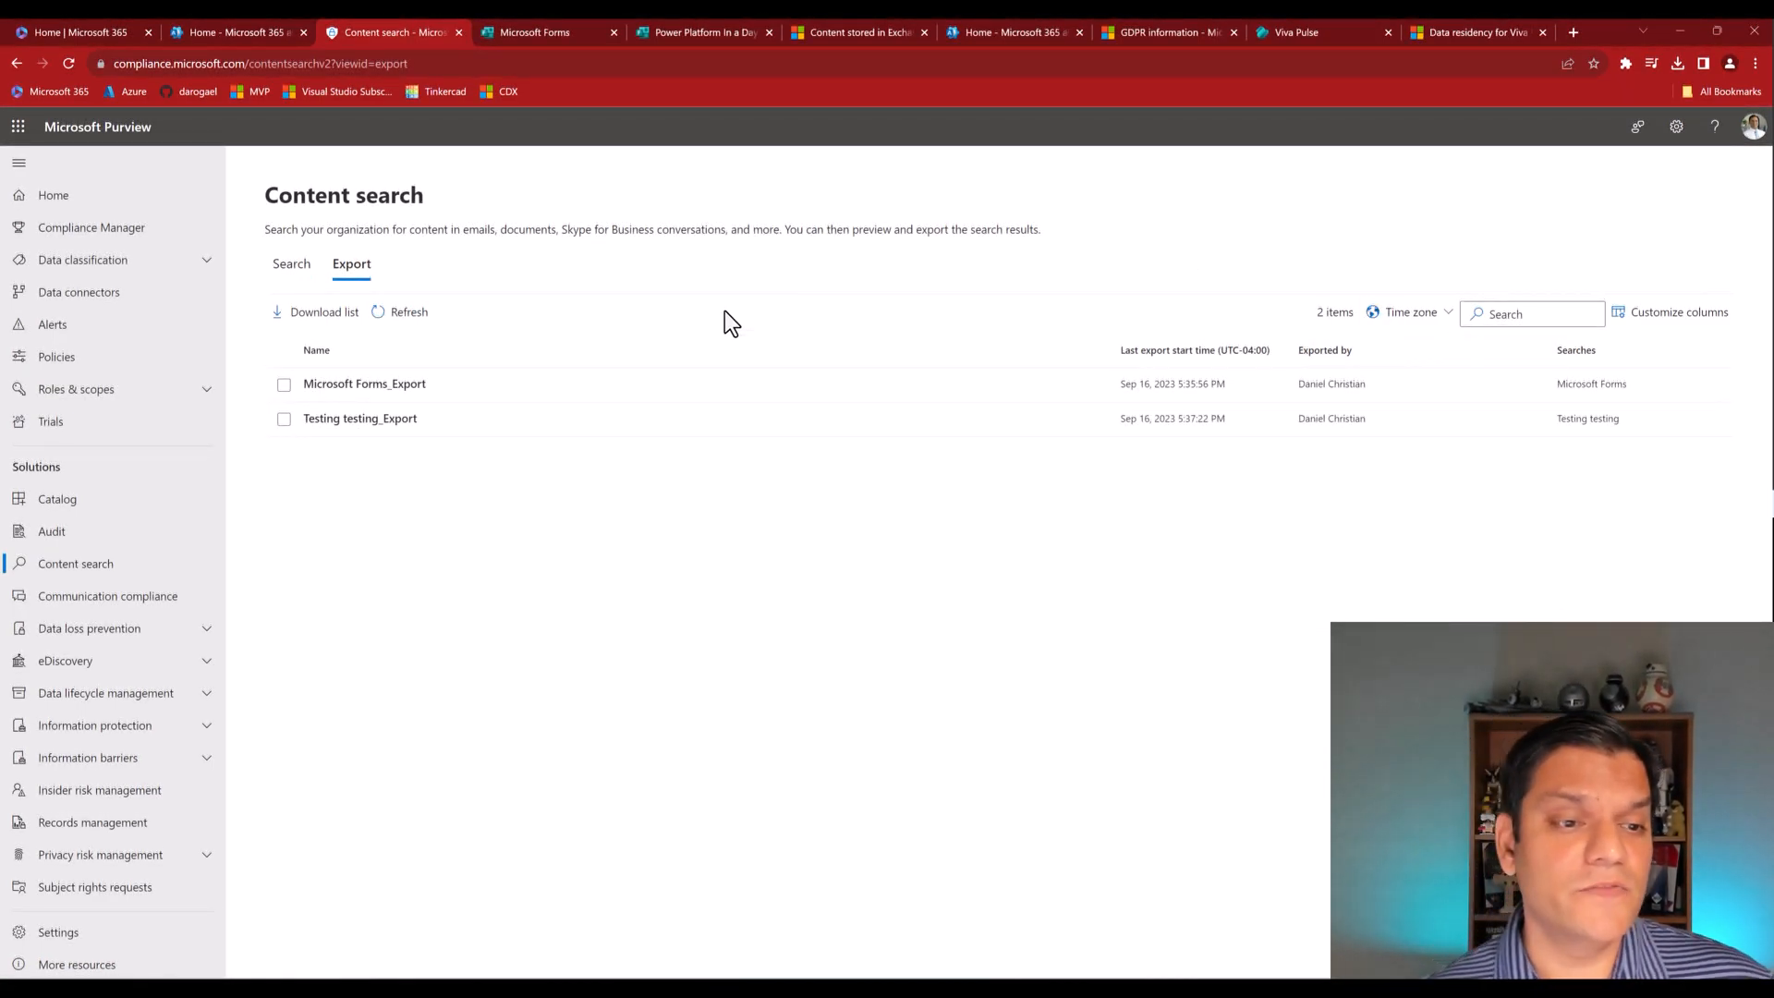
{"action": "mouse_move", "coordinate": [1010, 689]}
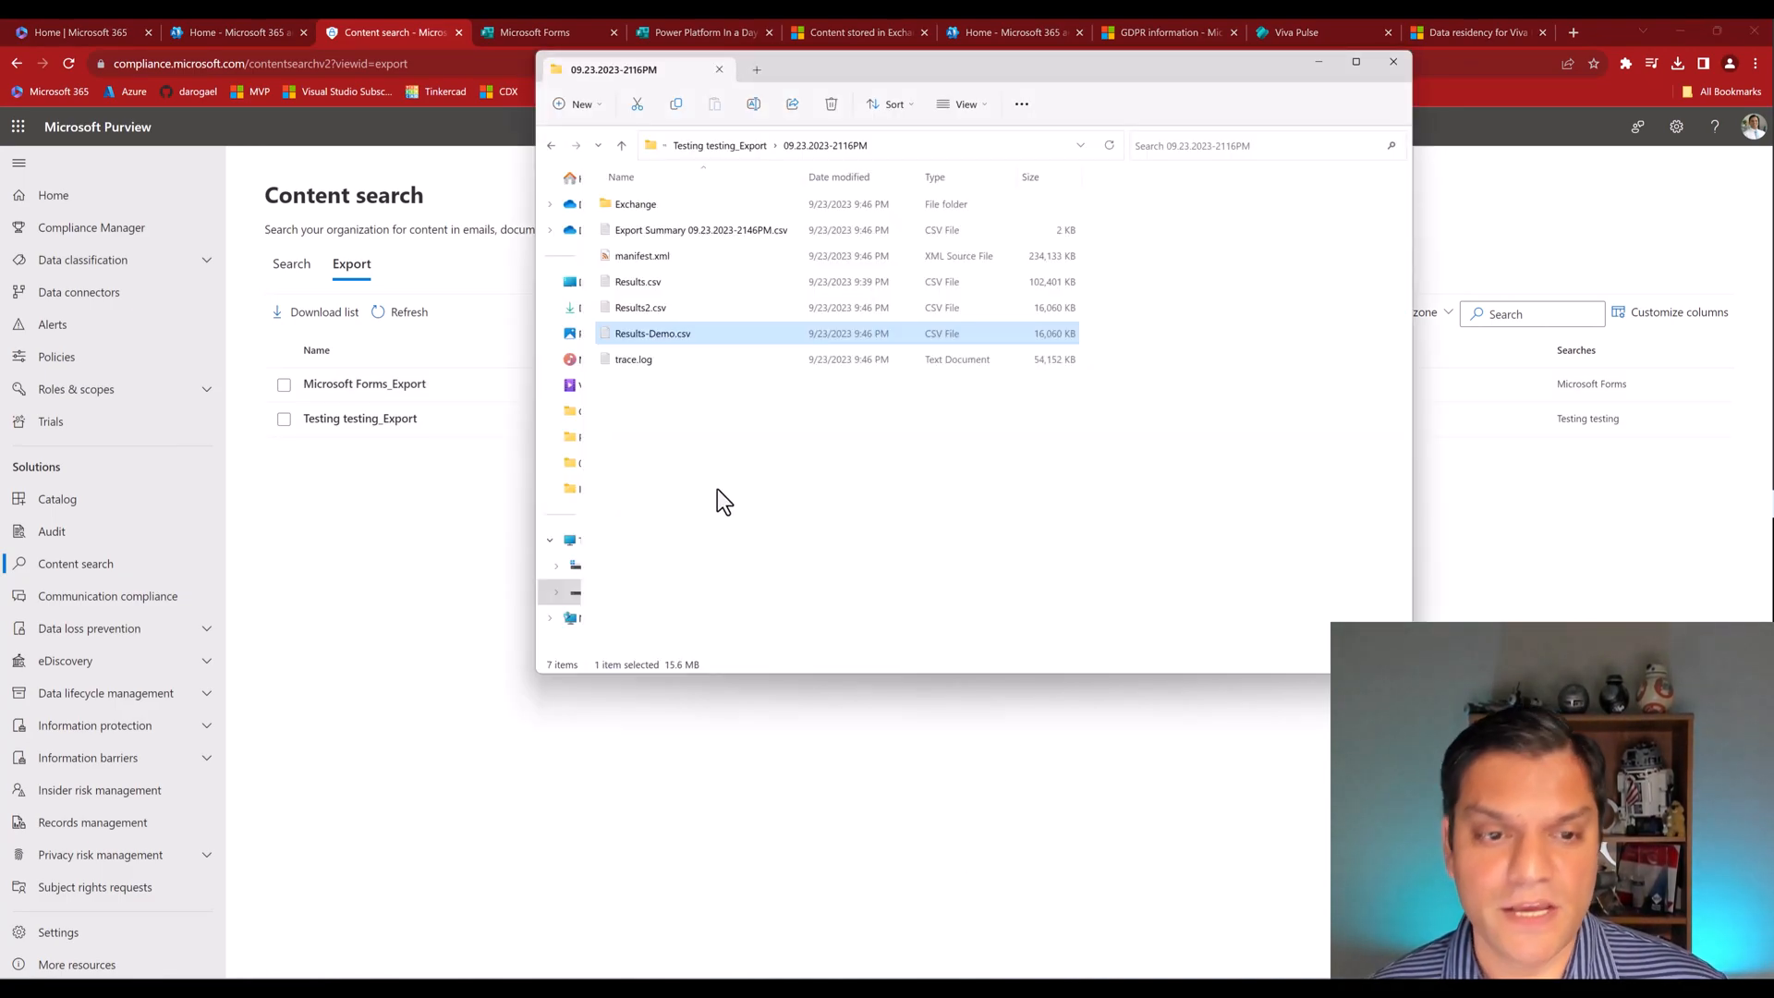
{"action": "mouse_move", "coordinate": [634, 203]}
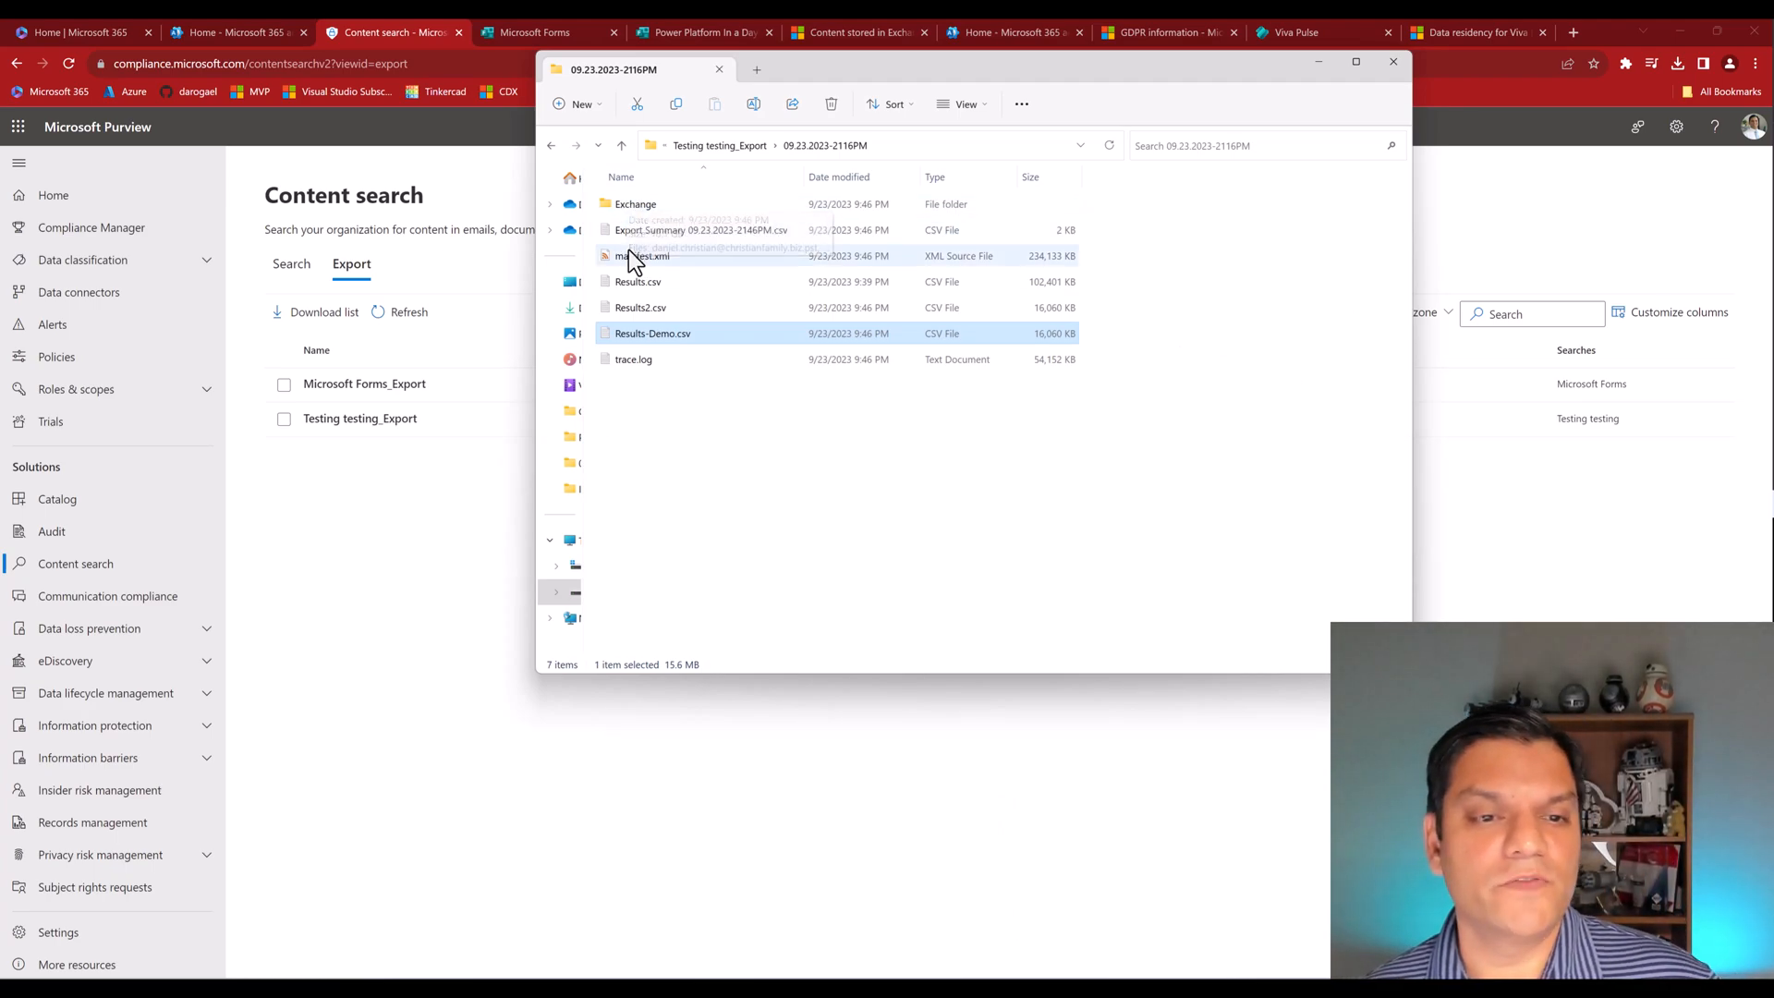
{"action": "mouse_move", "coordinate": [730, 233]}
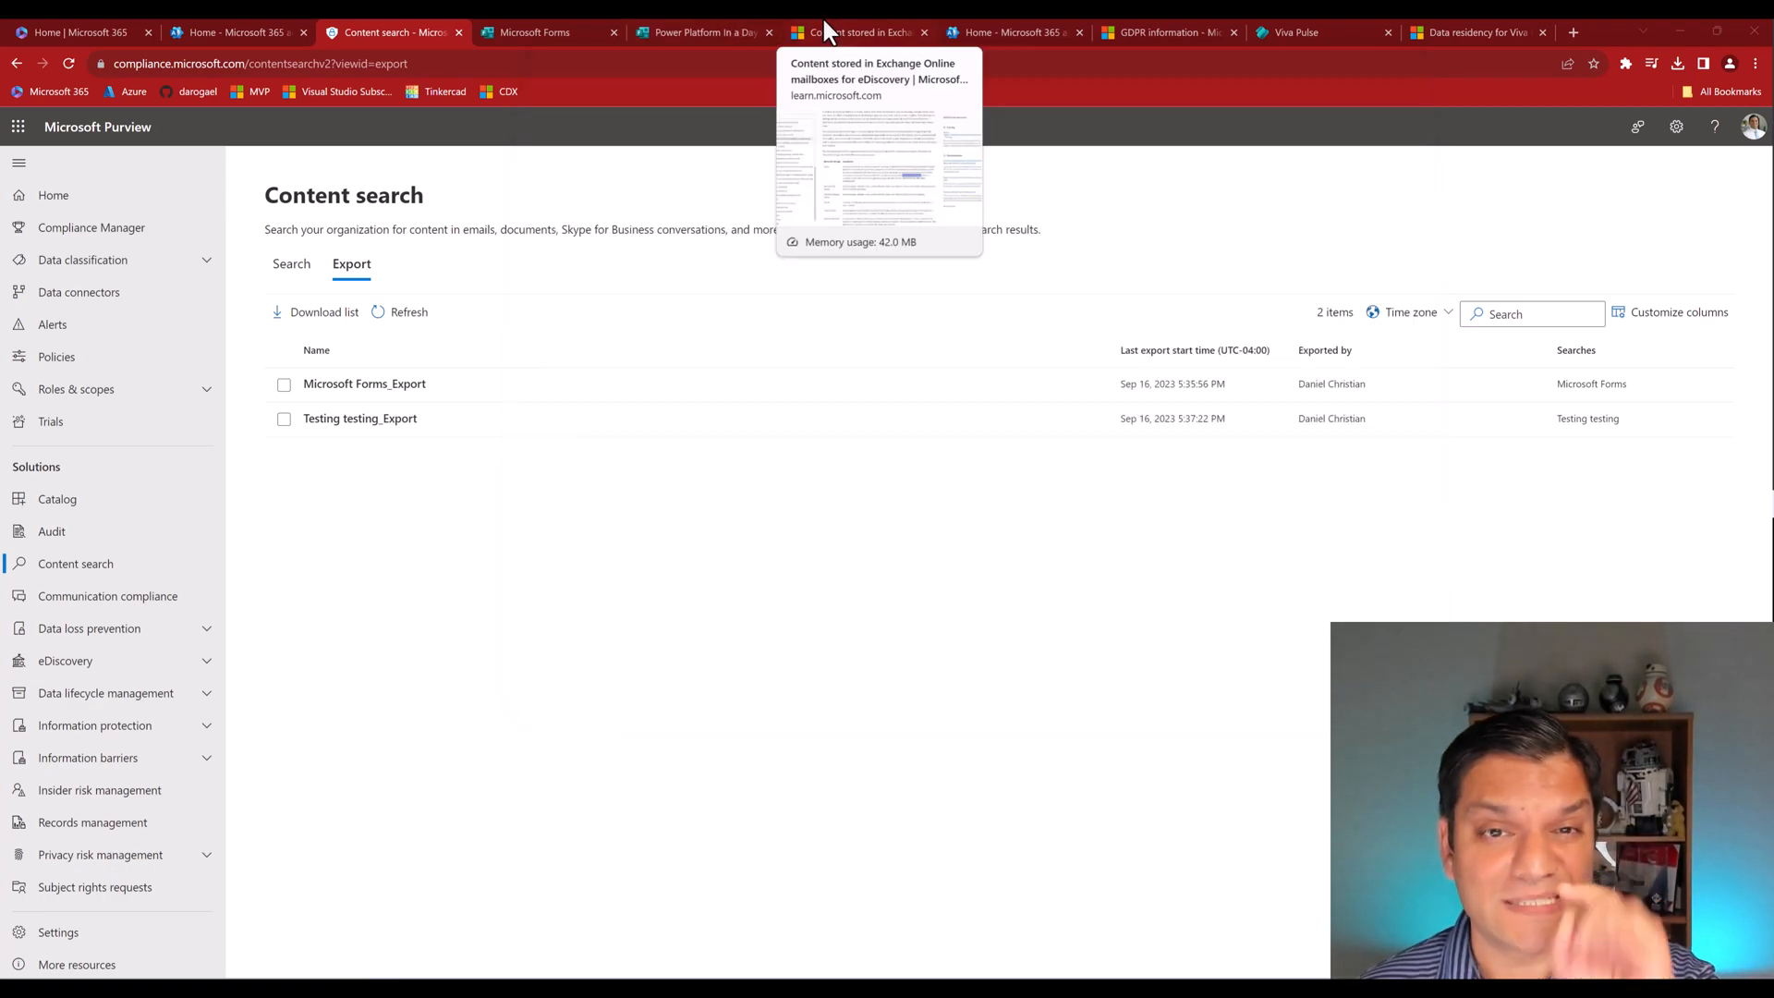
Select ApplicationDataRoot in the Forms row of the mailbox content article.
{"action": "left_click", "coordinate": [853, 32]}
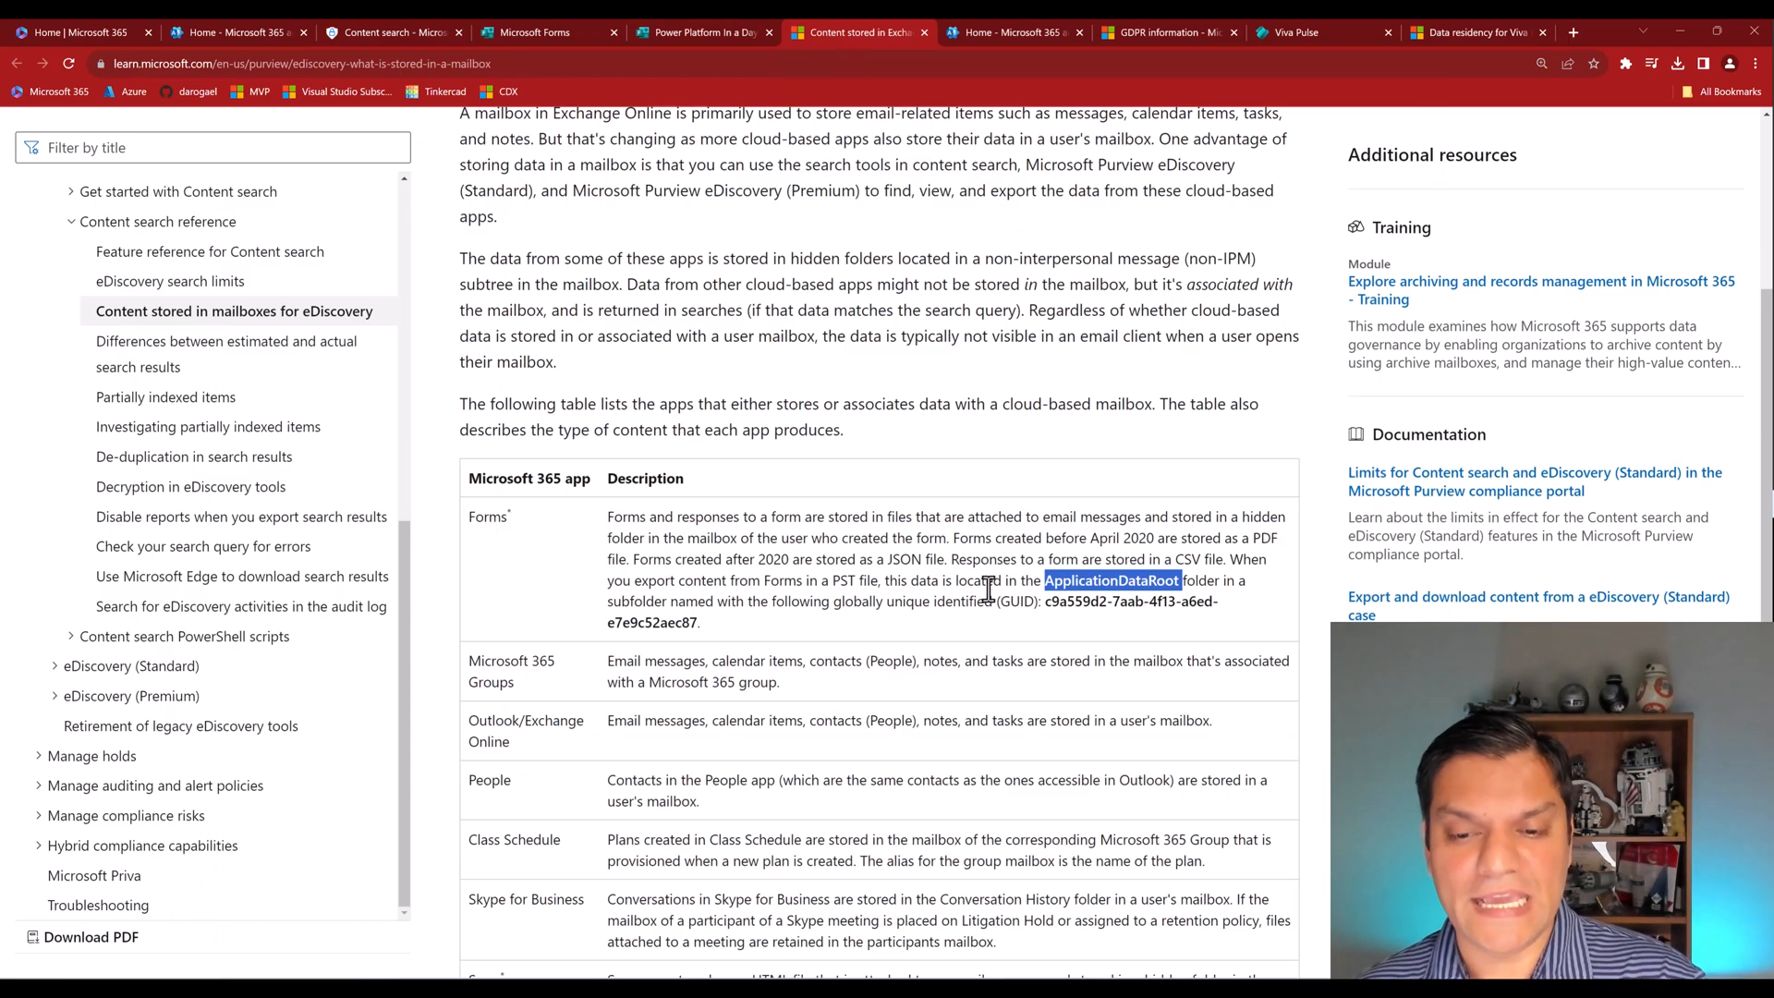
{"action": "mouse_move", "coordinate": [1055, 580]}
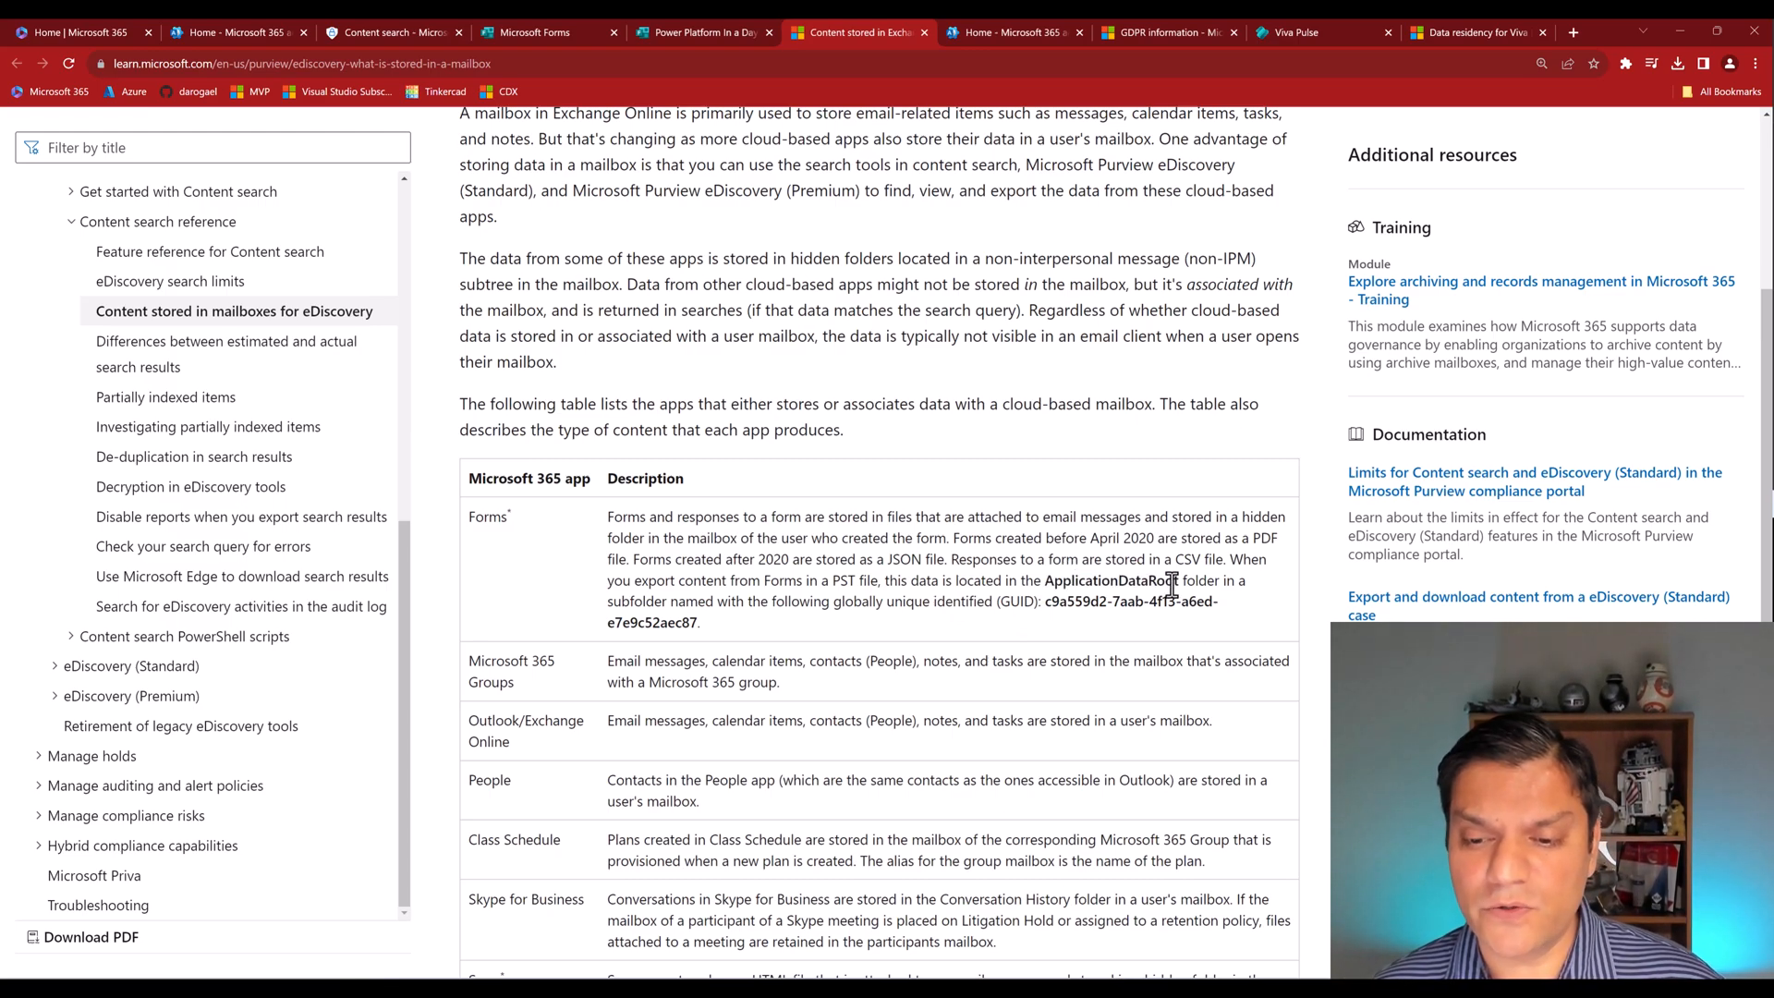
{"action": "double_click", "coordinate": [1111, 580]}
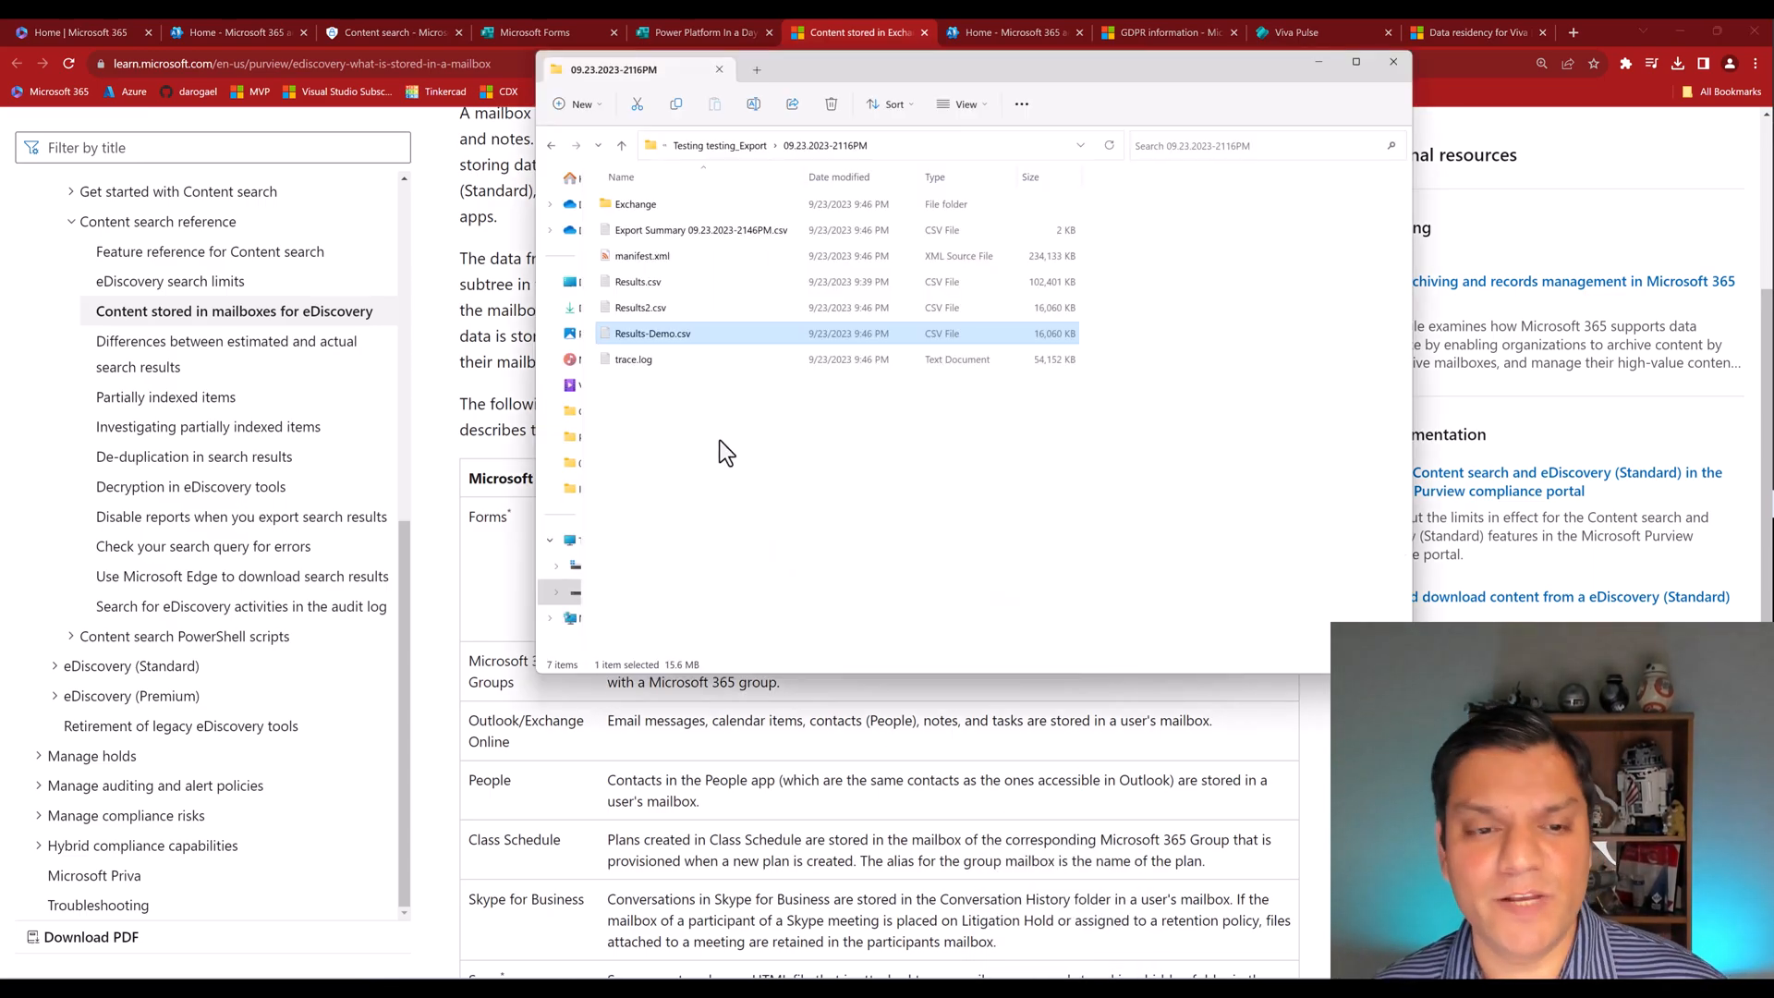
{"action": "mouse_move", "coordinate": [754, 390]}
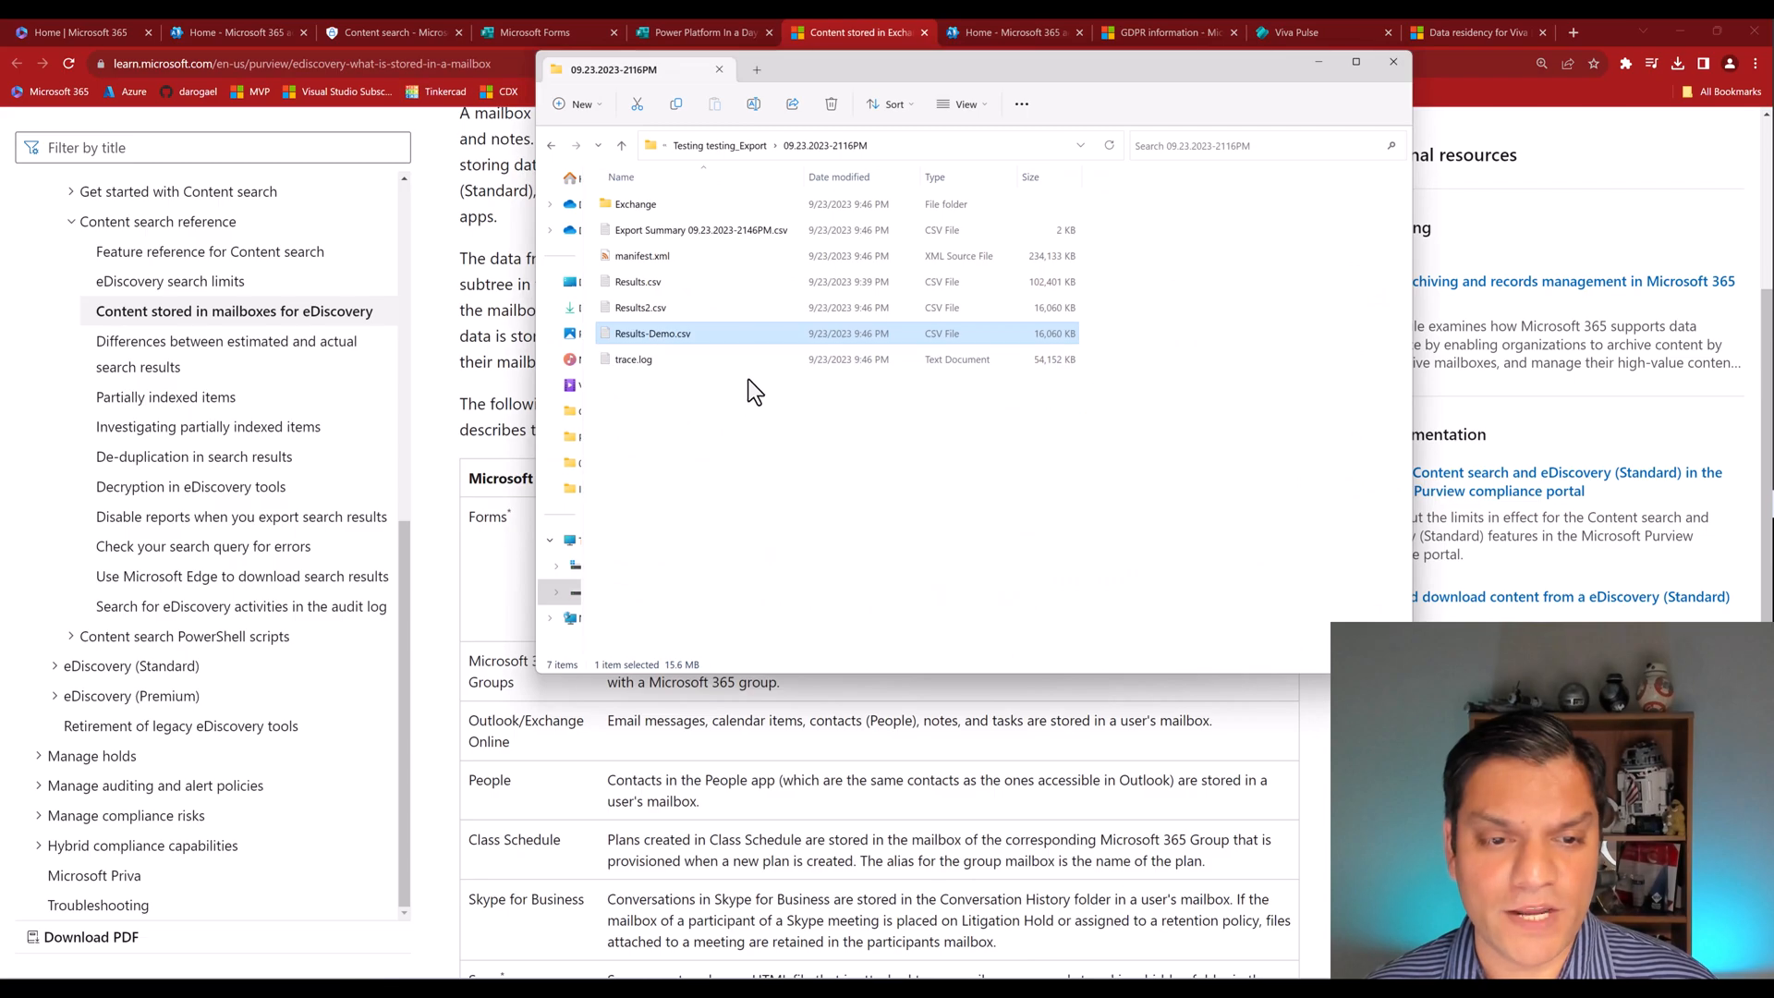
Locate an ApplicationDataRoot entry in the exported Results-Demo.csv.
{"action": "double_click", "coordinate": [652, 333]}
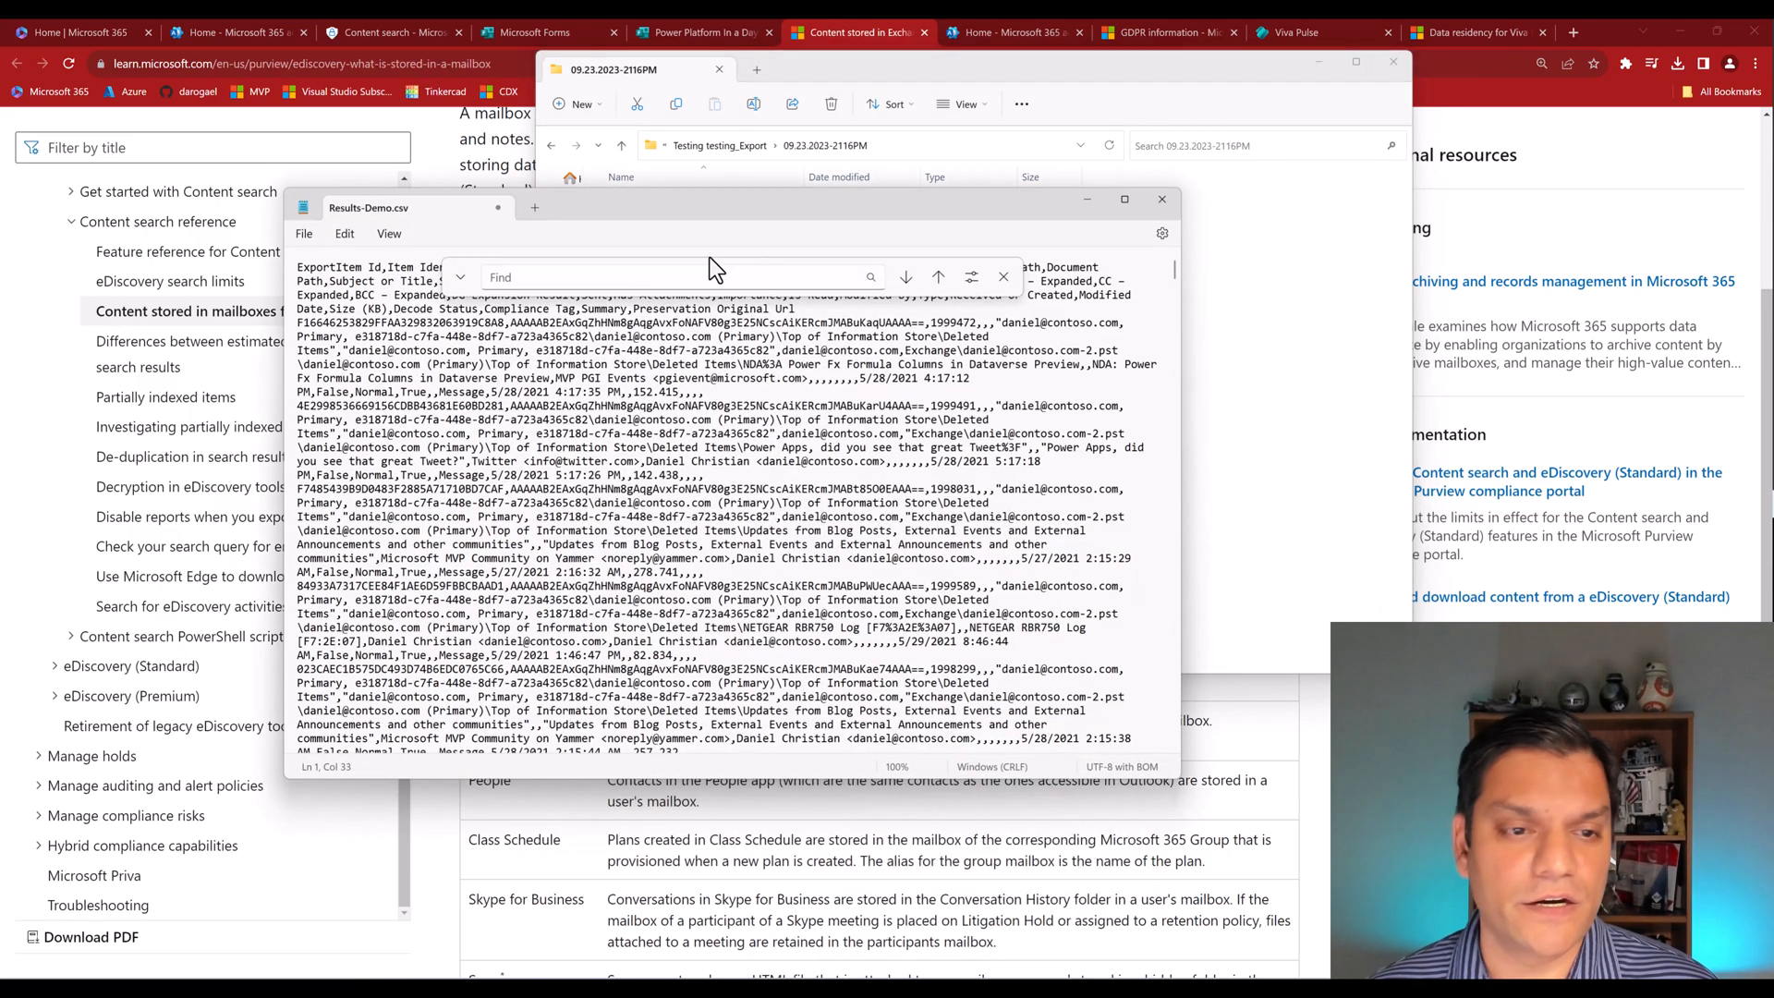
{"action": "type", "text": "ApplicationDataRoot"}
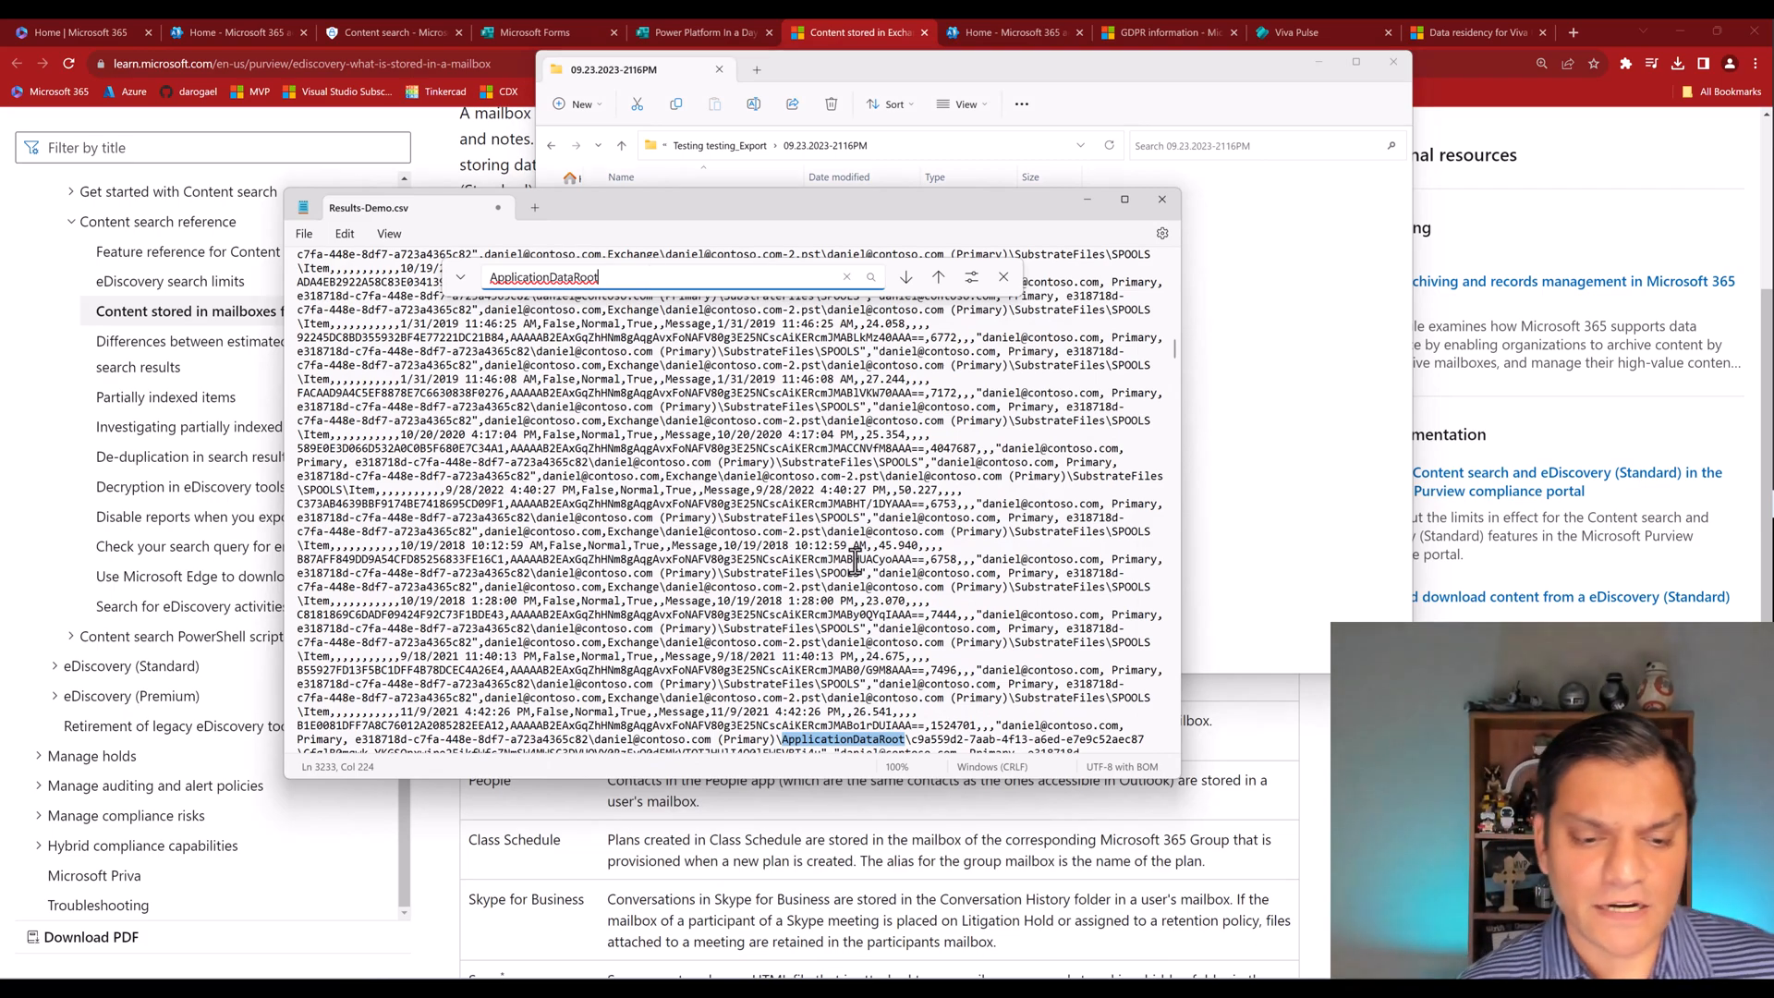
{"action": "scroll", "scroll_direction": "down", "scroll_amount": 3}
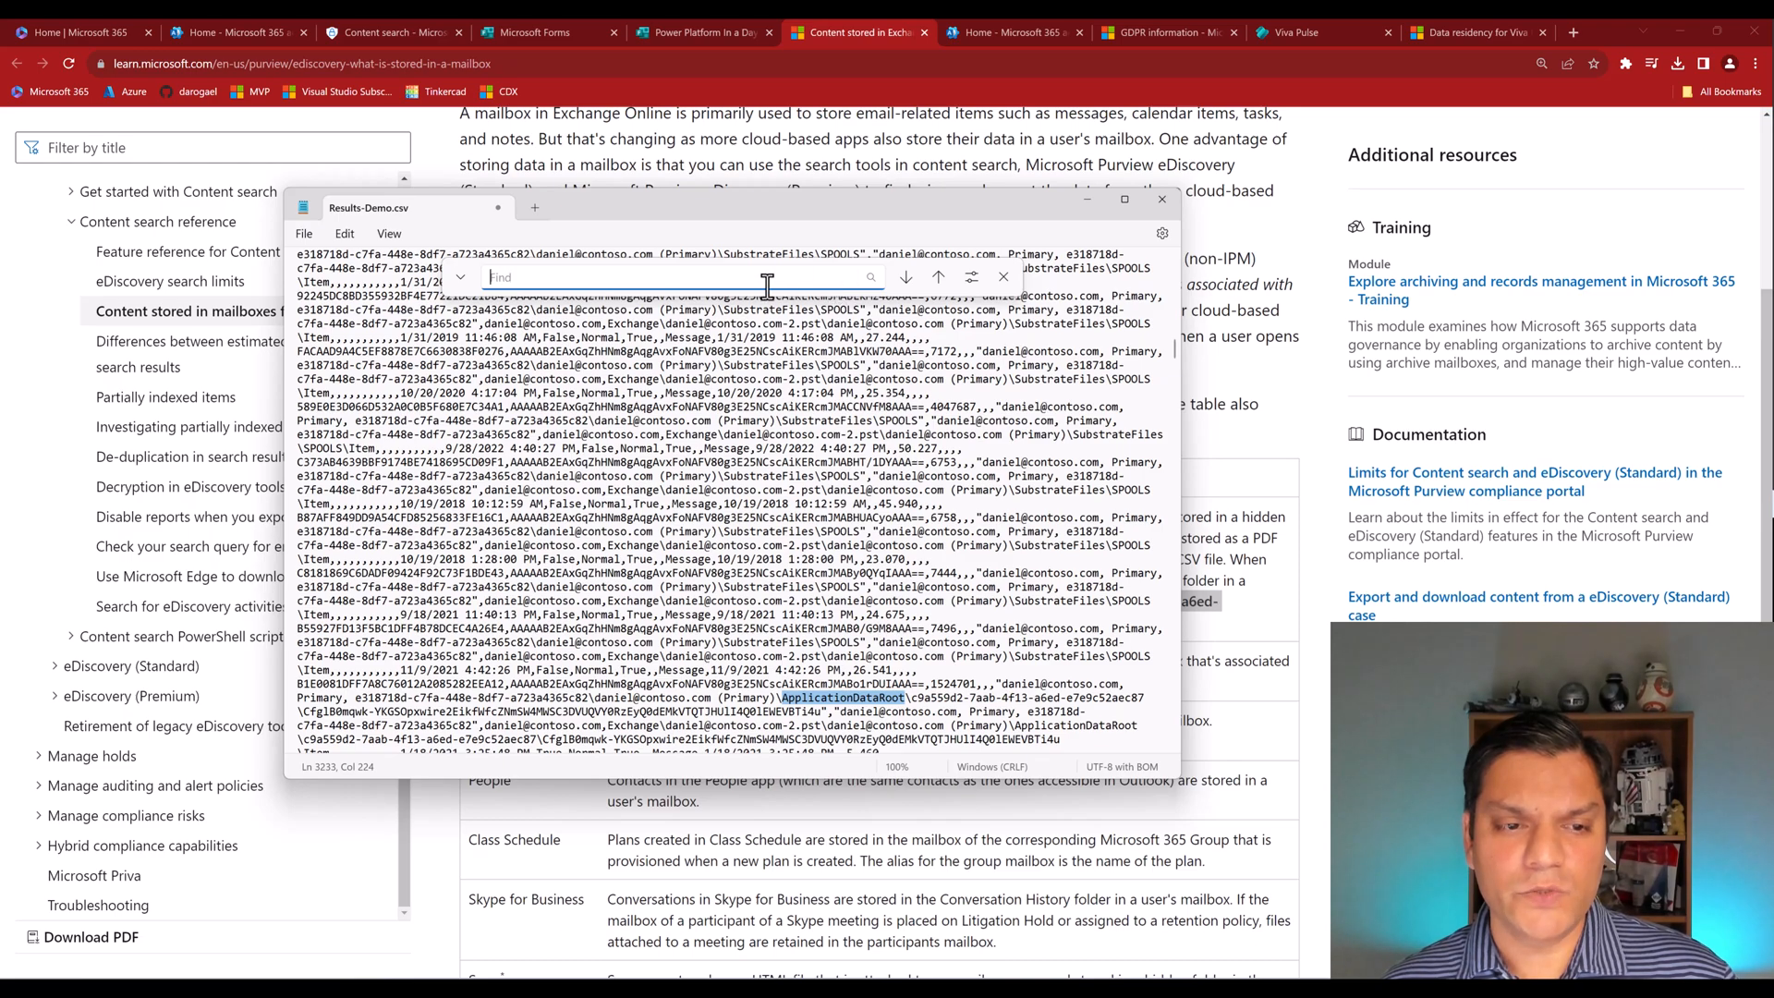
Find Forms GUID c9a559d2-7aab-4f13-a6ed-e7e9c52aec87 beside ApplicationDataRoot, then close Notepad.
{"action": "type", "text": "c9a559d2-7aab-4f13-a6ed-e7e9c52aec87"}
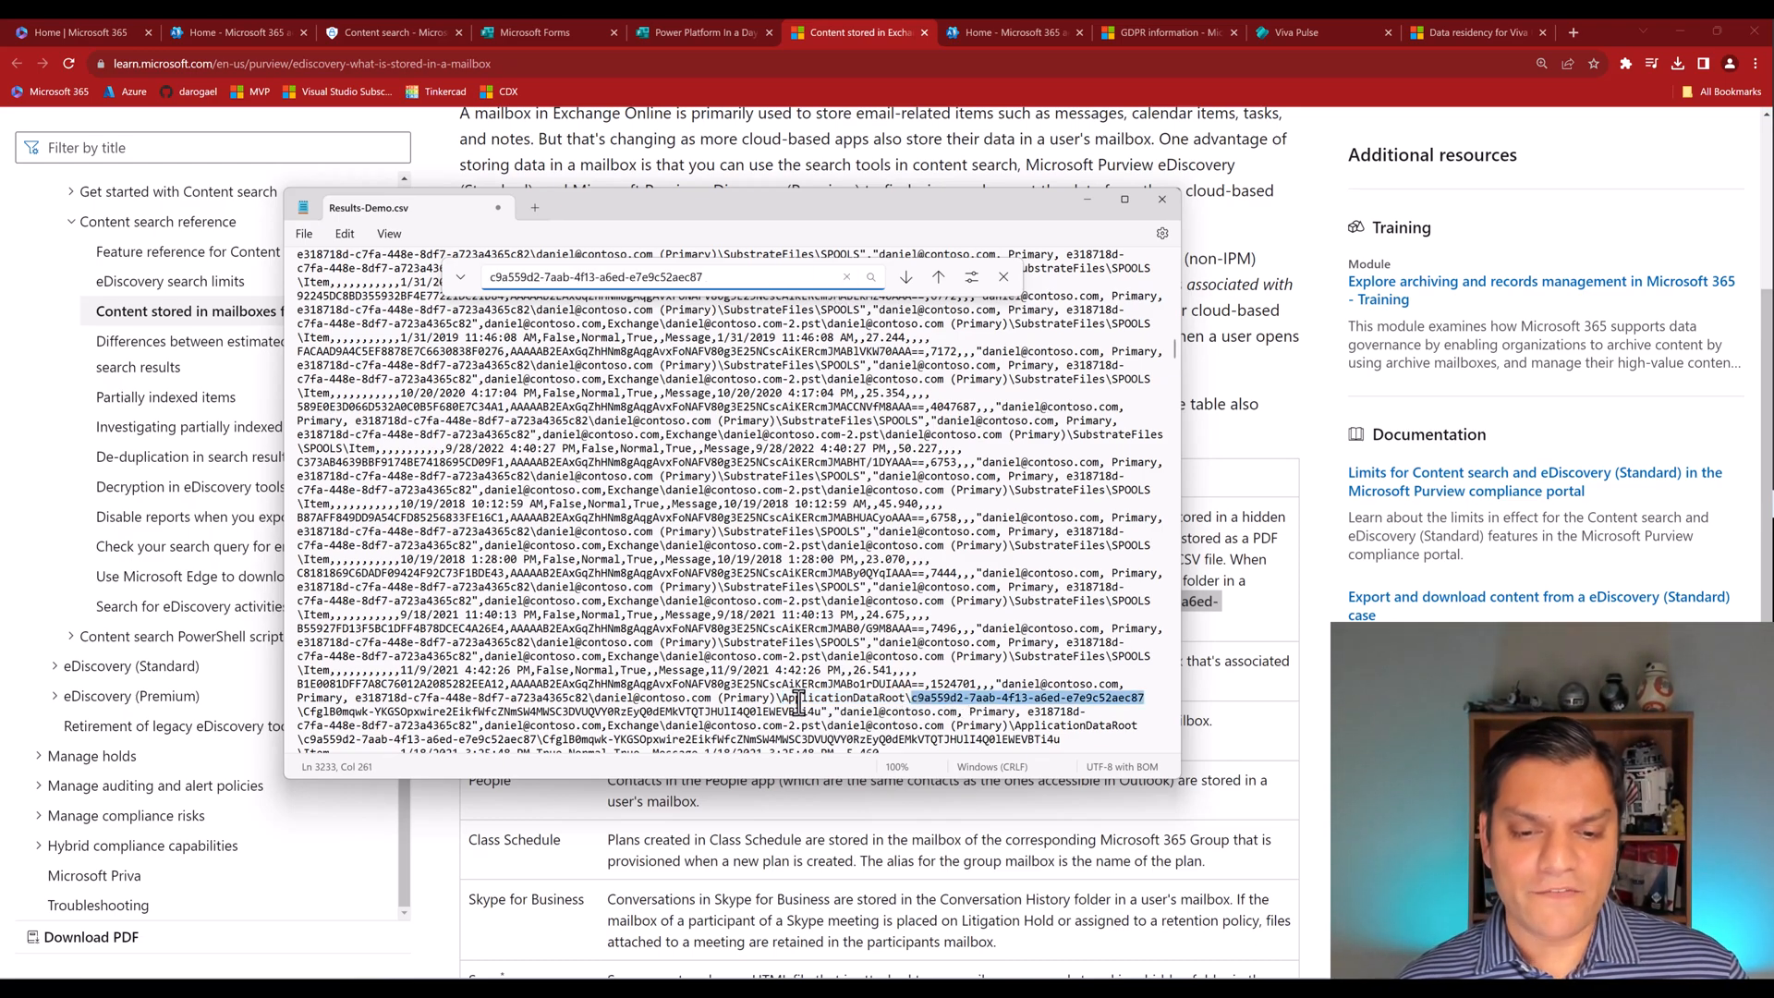
{"action": "scroll", "scroll_direction": "down", "scroll_amount": 3}
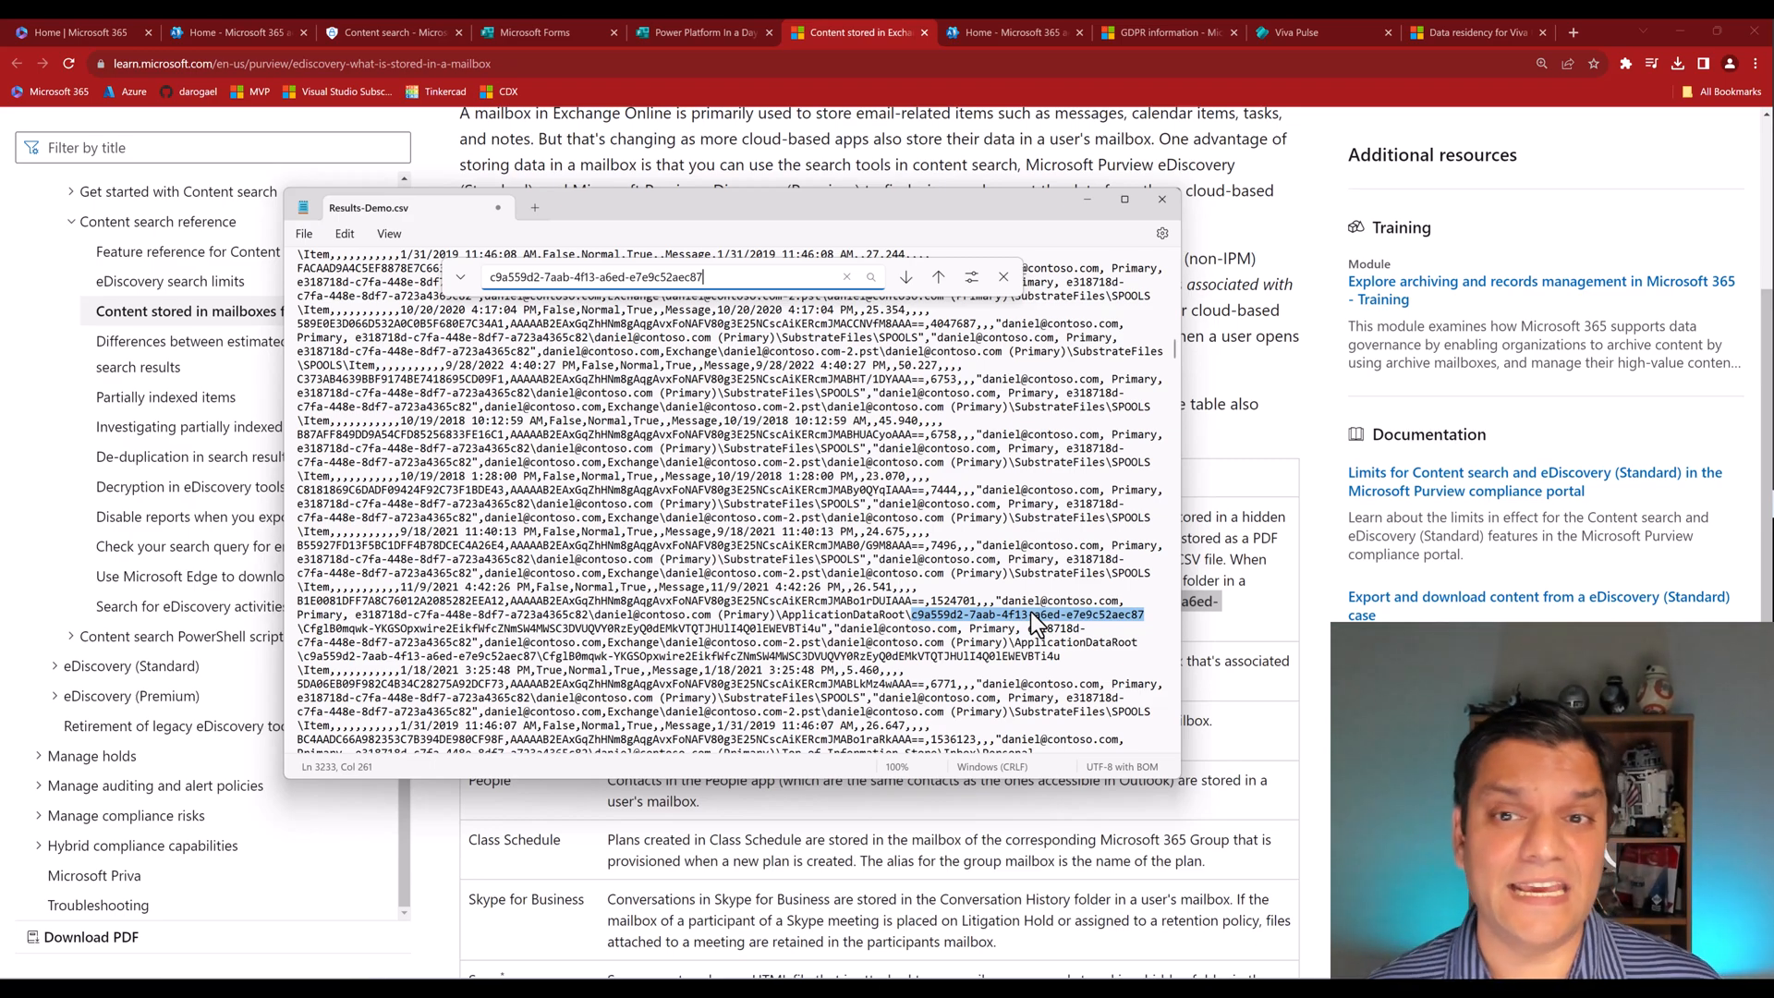
{"action": "left_click", "coordinate": [1162, 200]}
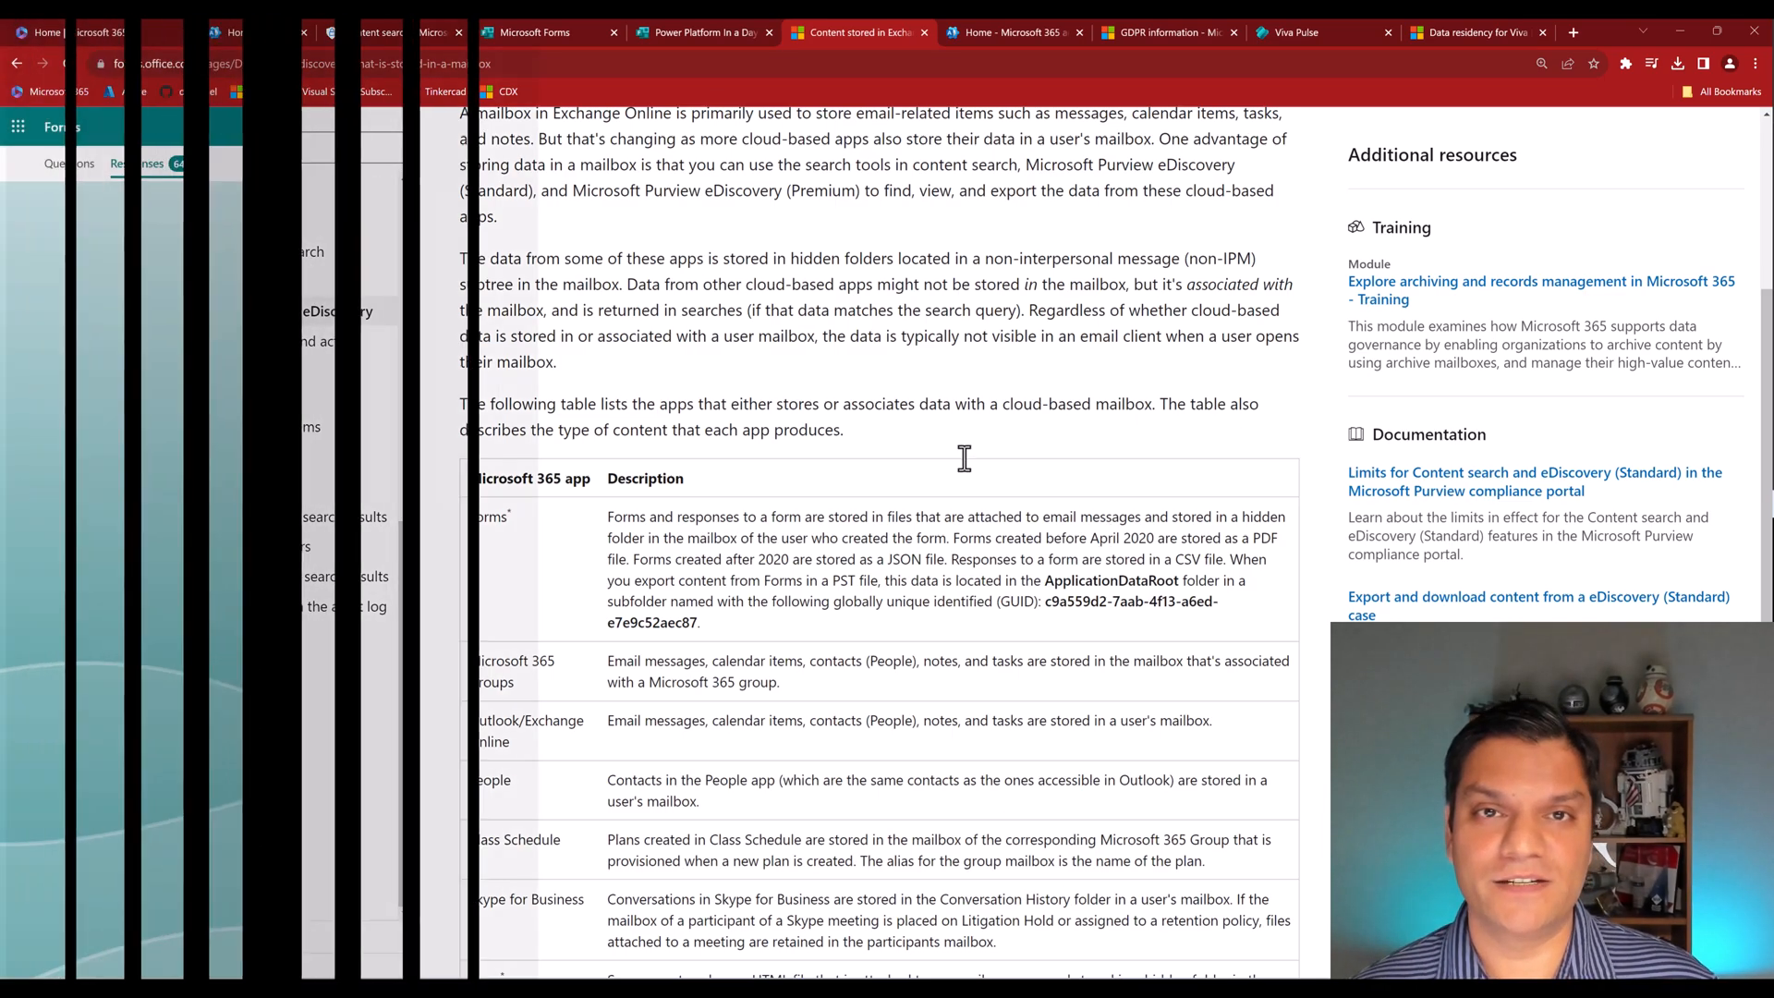
Revisit the workshop form's response summary, then switch to Viva Pulse.
{"action": "left_click", "coordinate": [487, 31]}
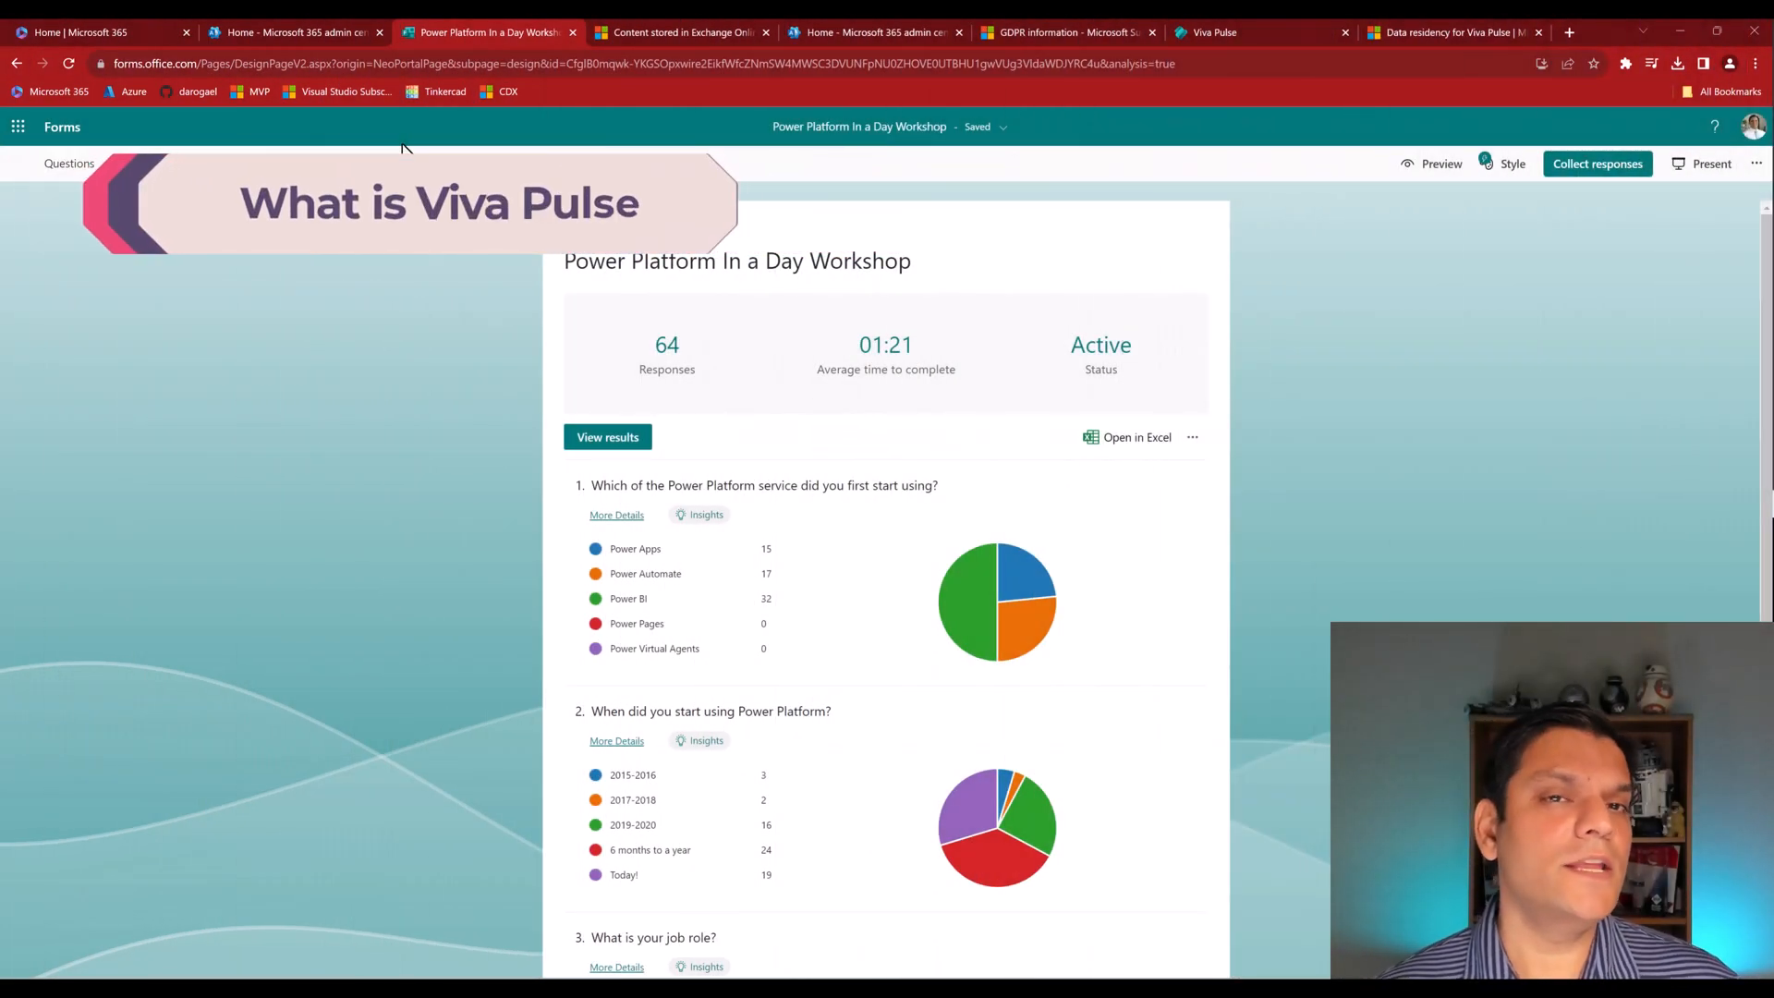
{"action": "mouse_move", "coordinate": [946, 168]}
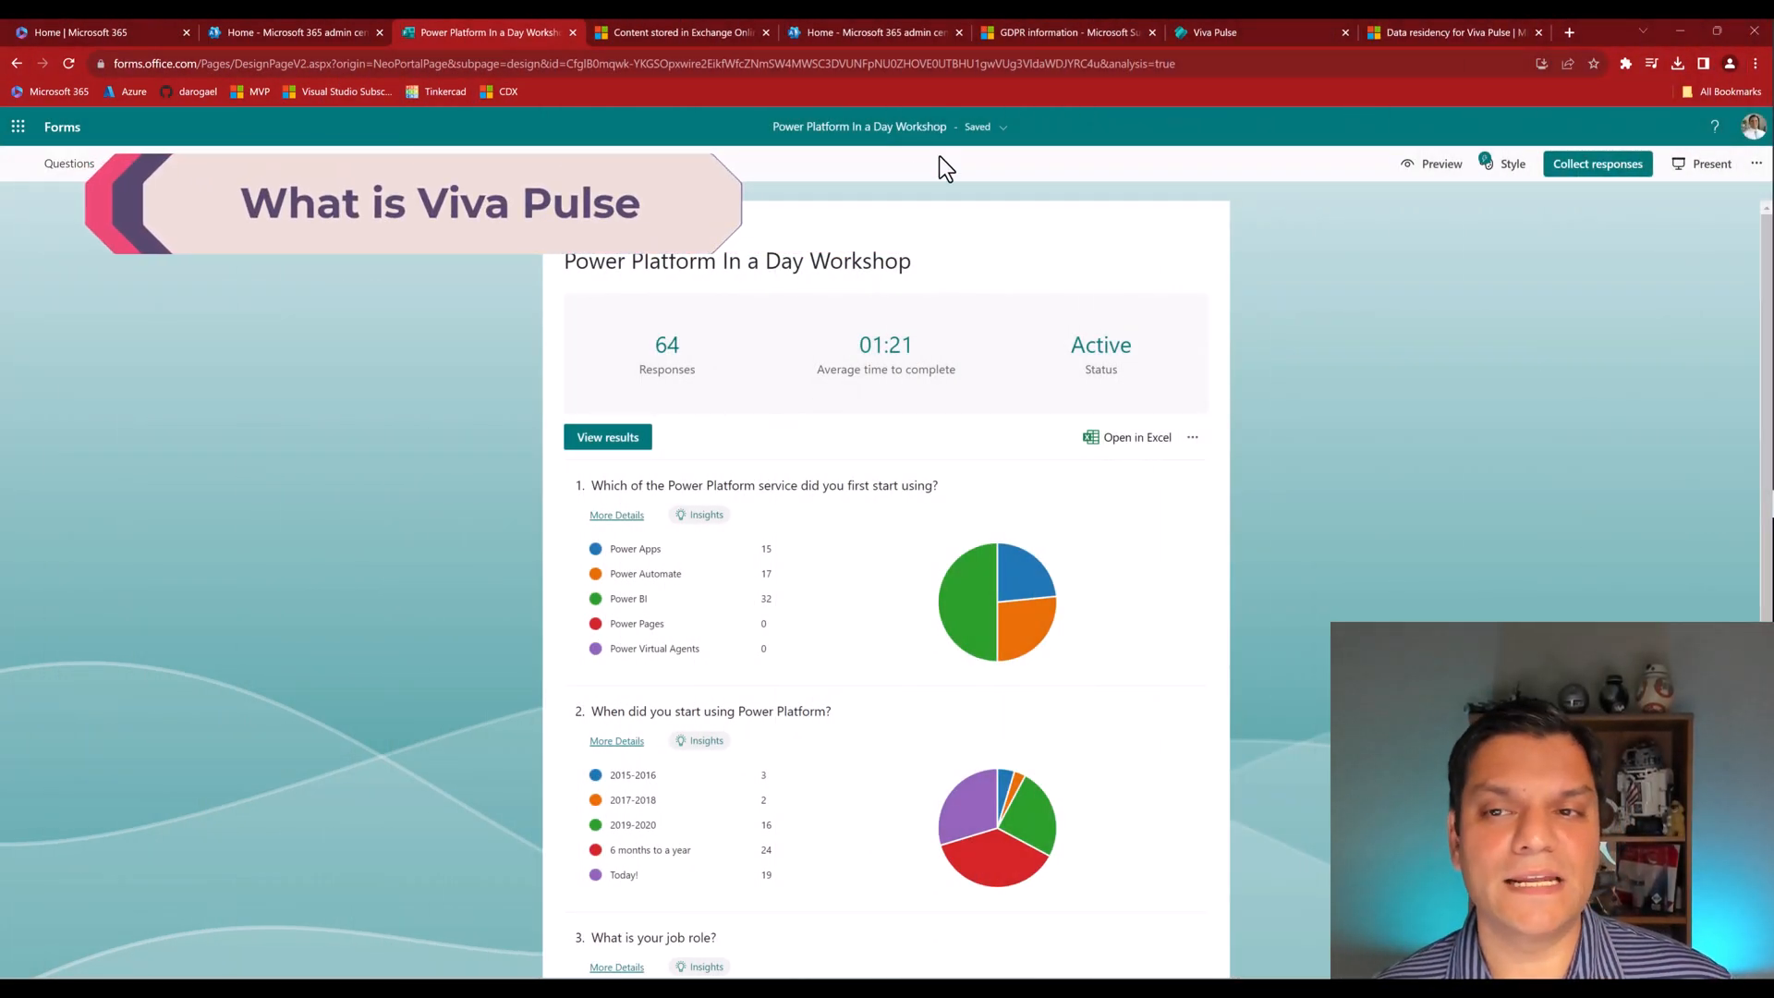
{"action": "left_click", "coordinate": [1216, 31]}
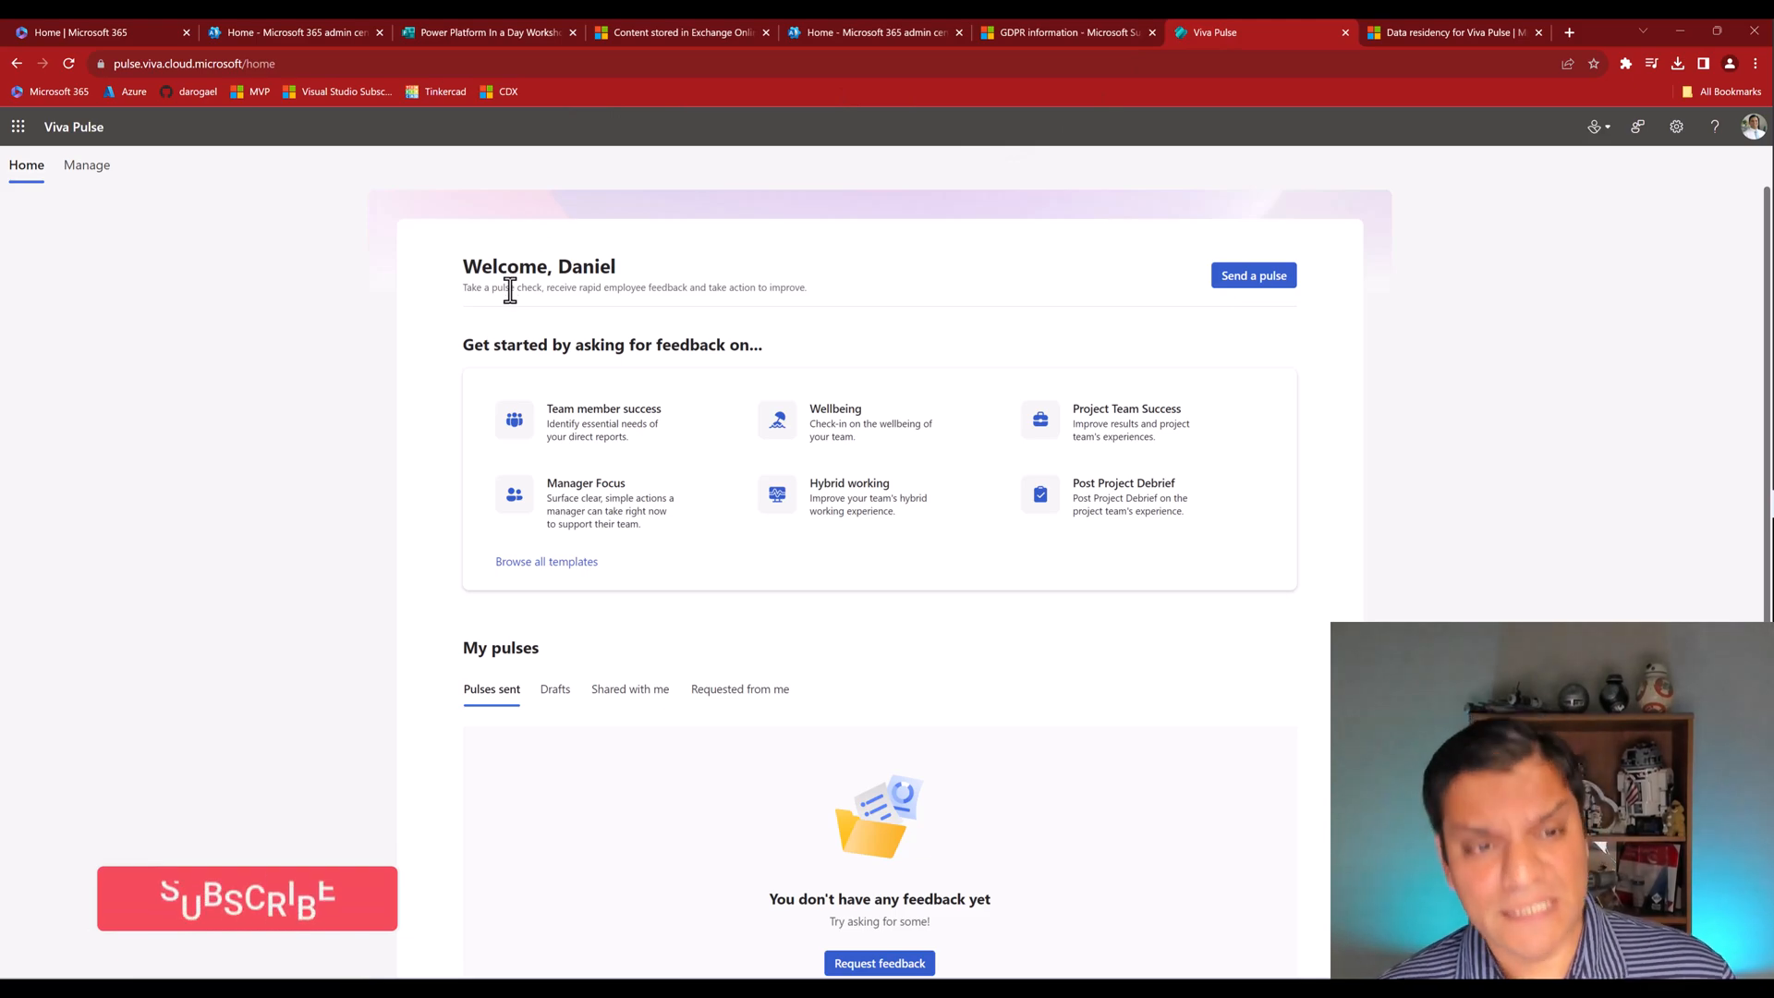
{"action": "mouse_move", "coordinate": [612, 283]}
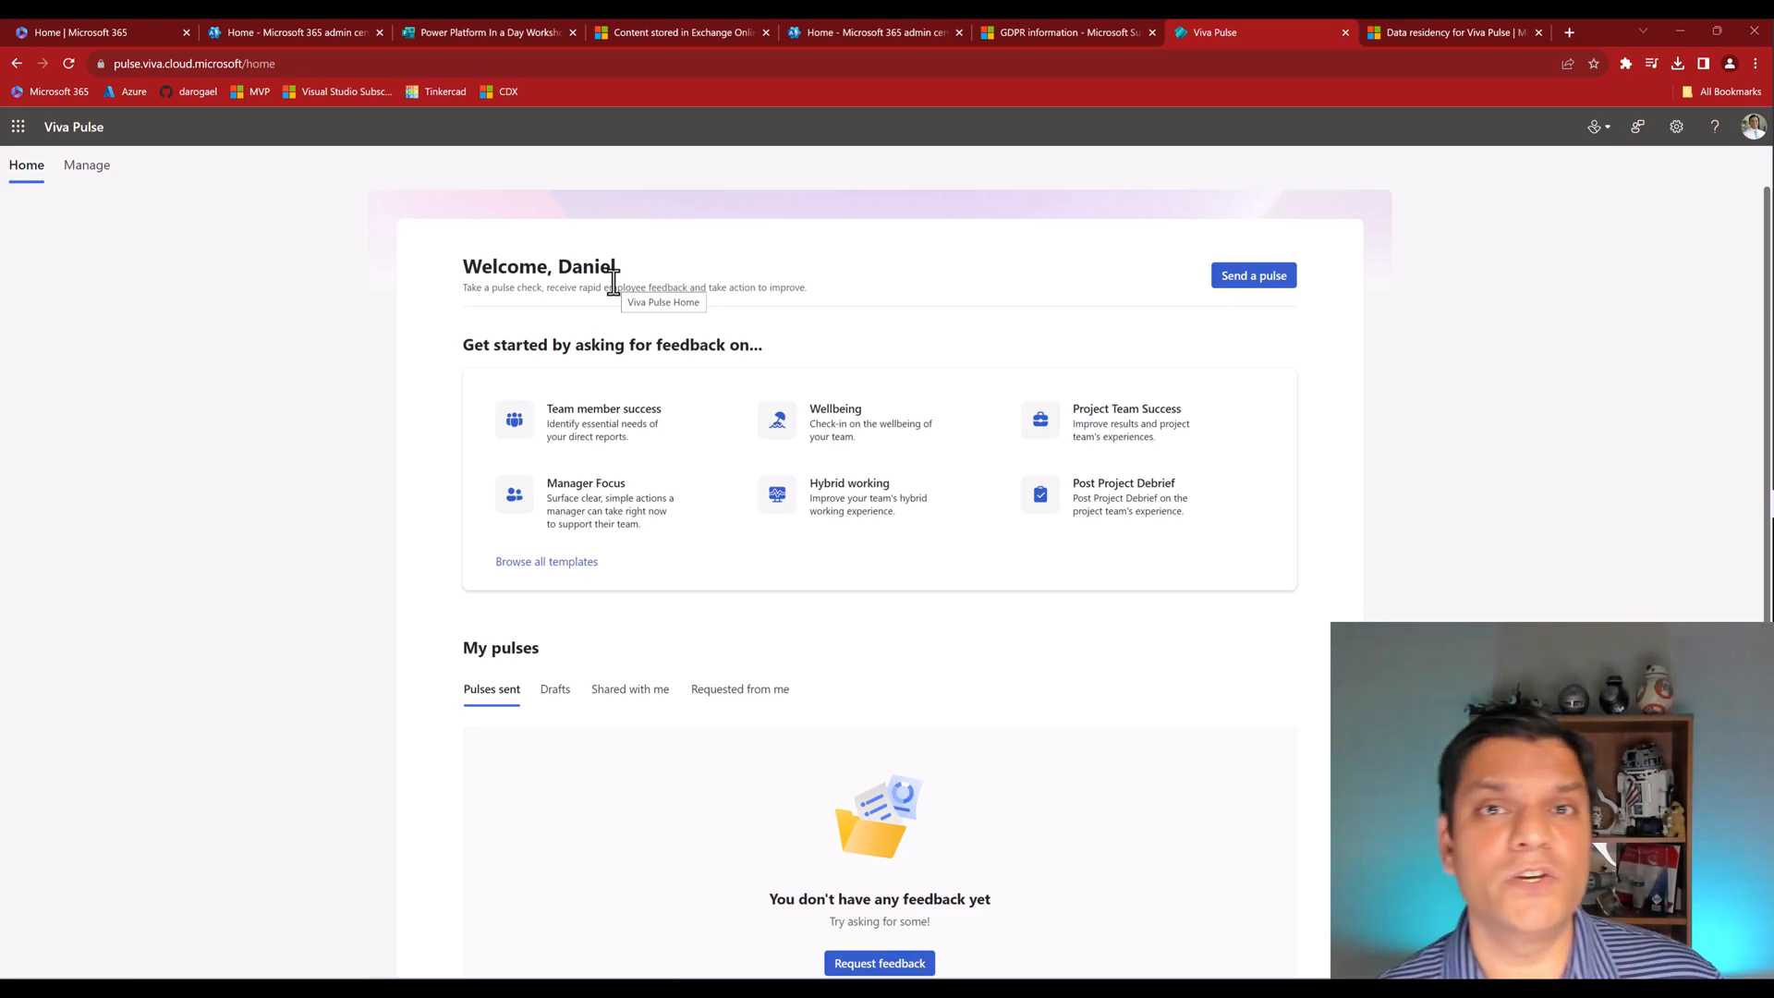
{"action": "mouse_move", "coordinate": [626, 410]}
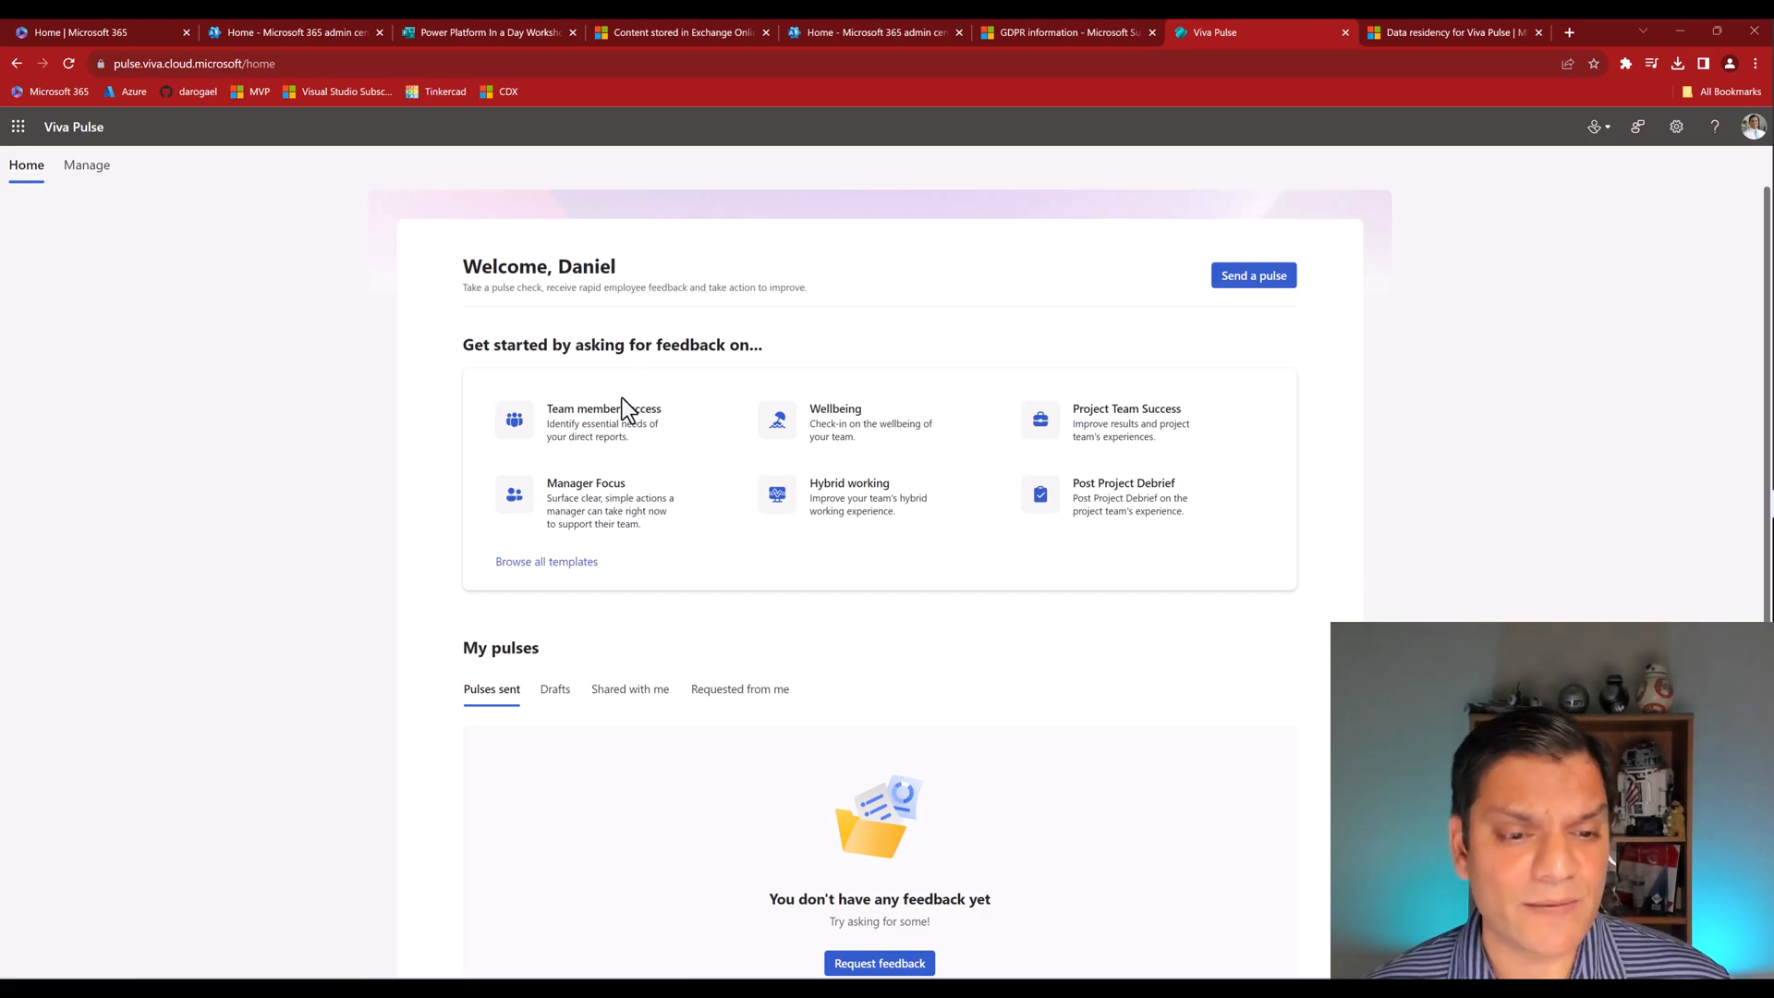
{"action": "left_click", "coordinate": [602, 421]}
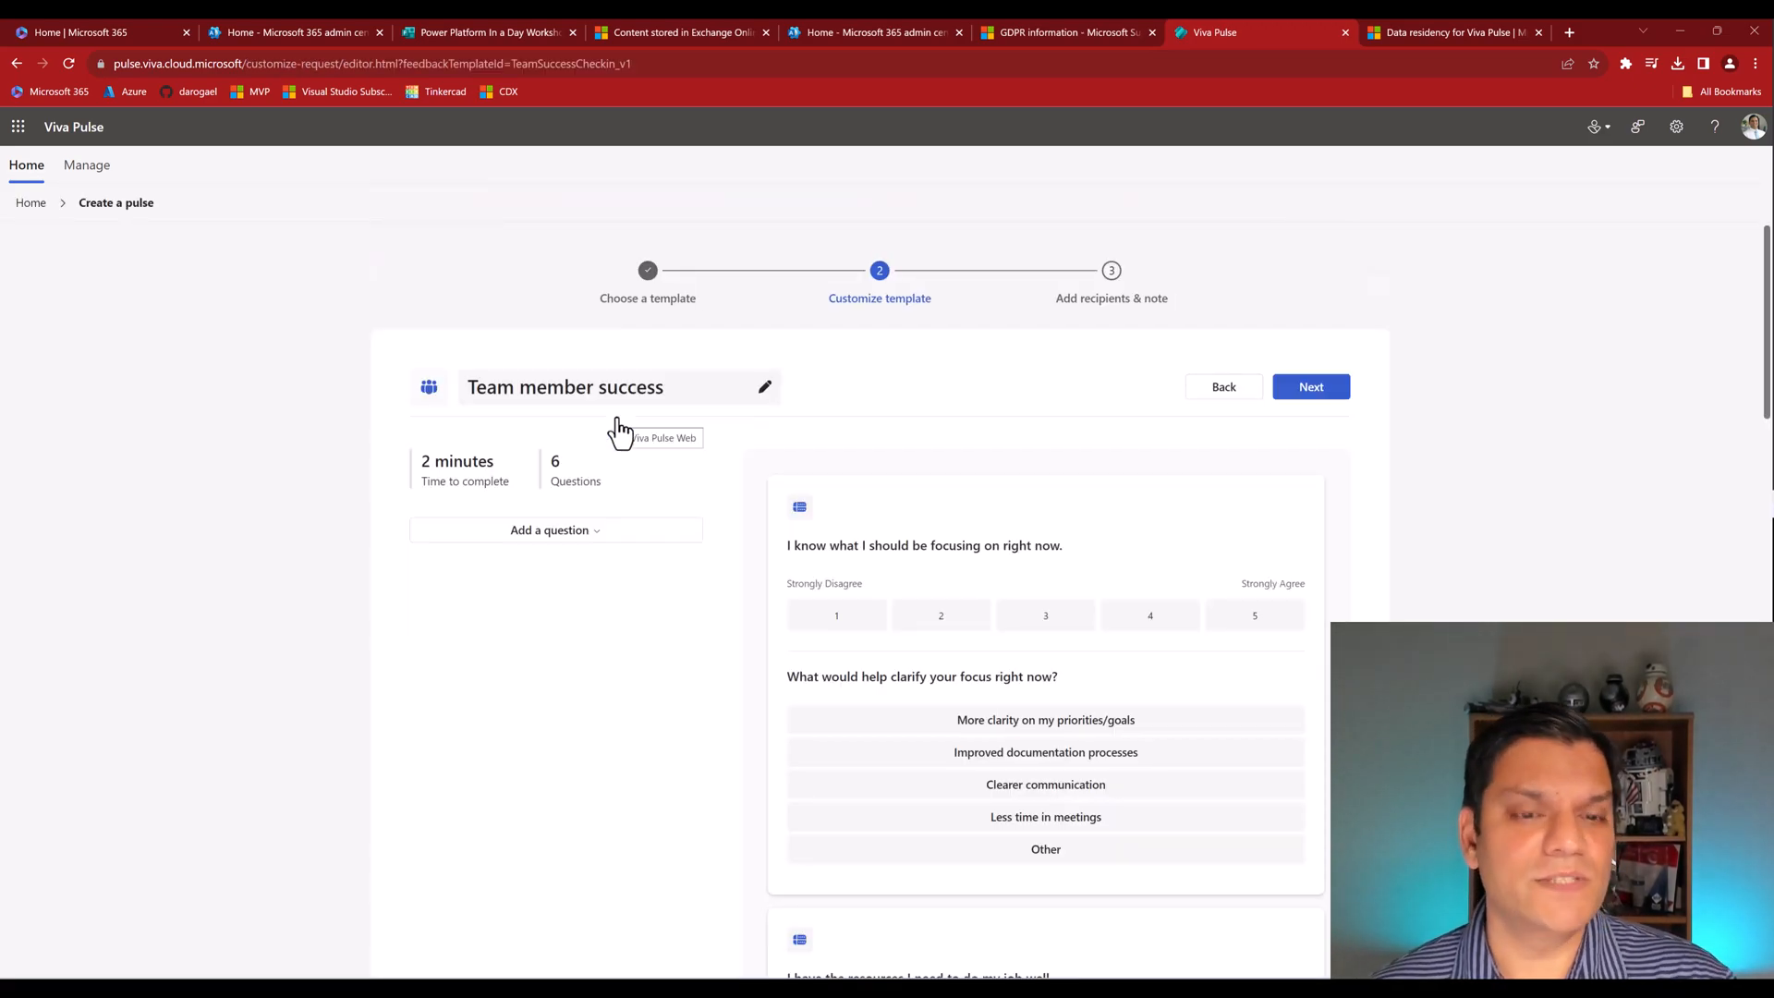
{"action": "scroll", "scroll_direction": "down", "scroll_amount": 3}
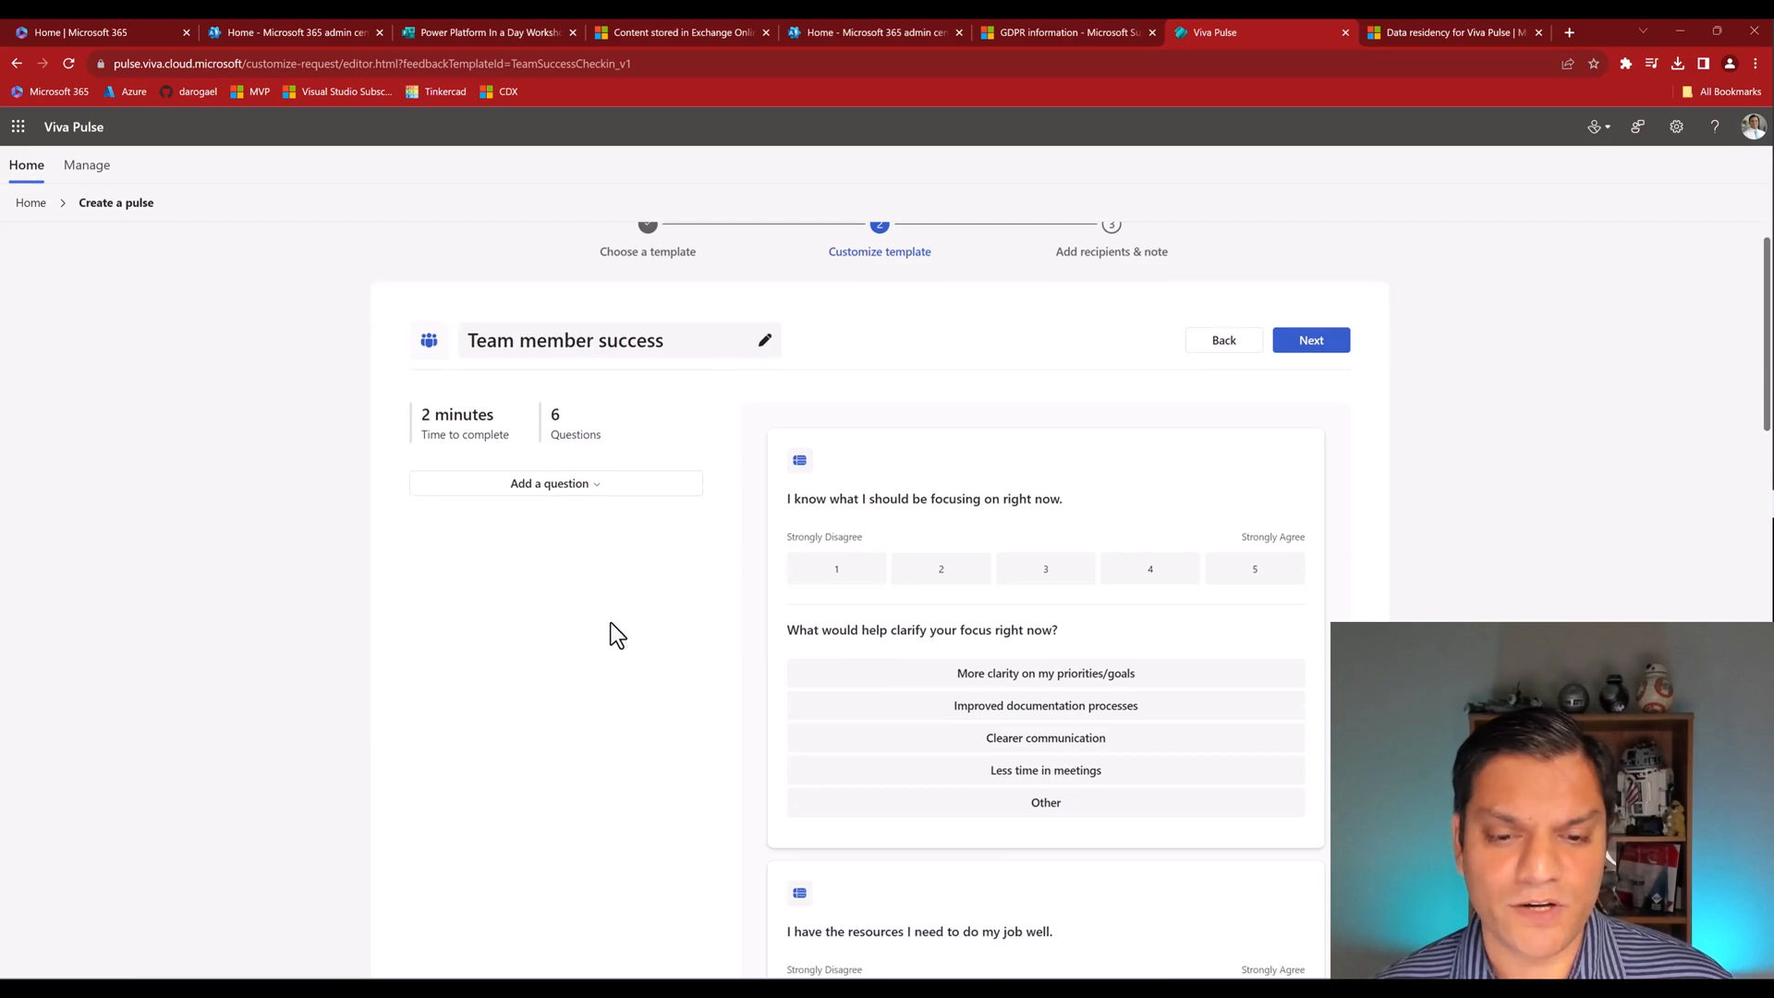
{"action": "scroll", "scroll_direction": "down", "scroll_amount": 3}
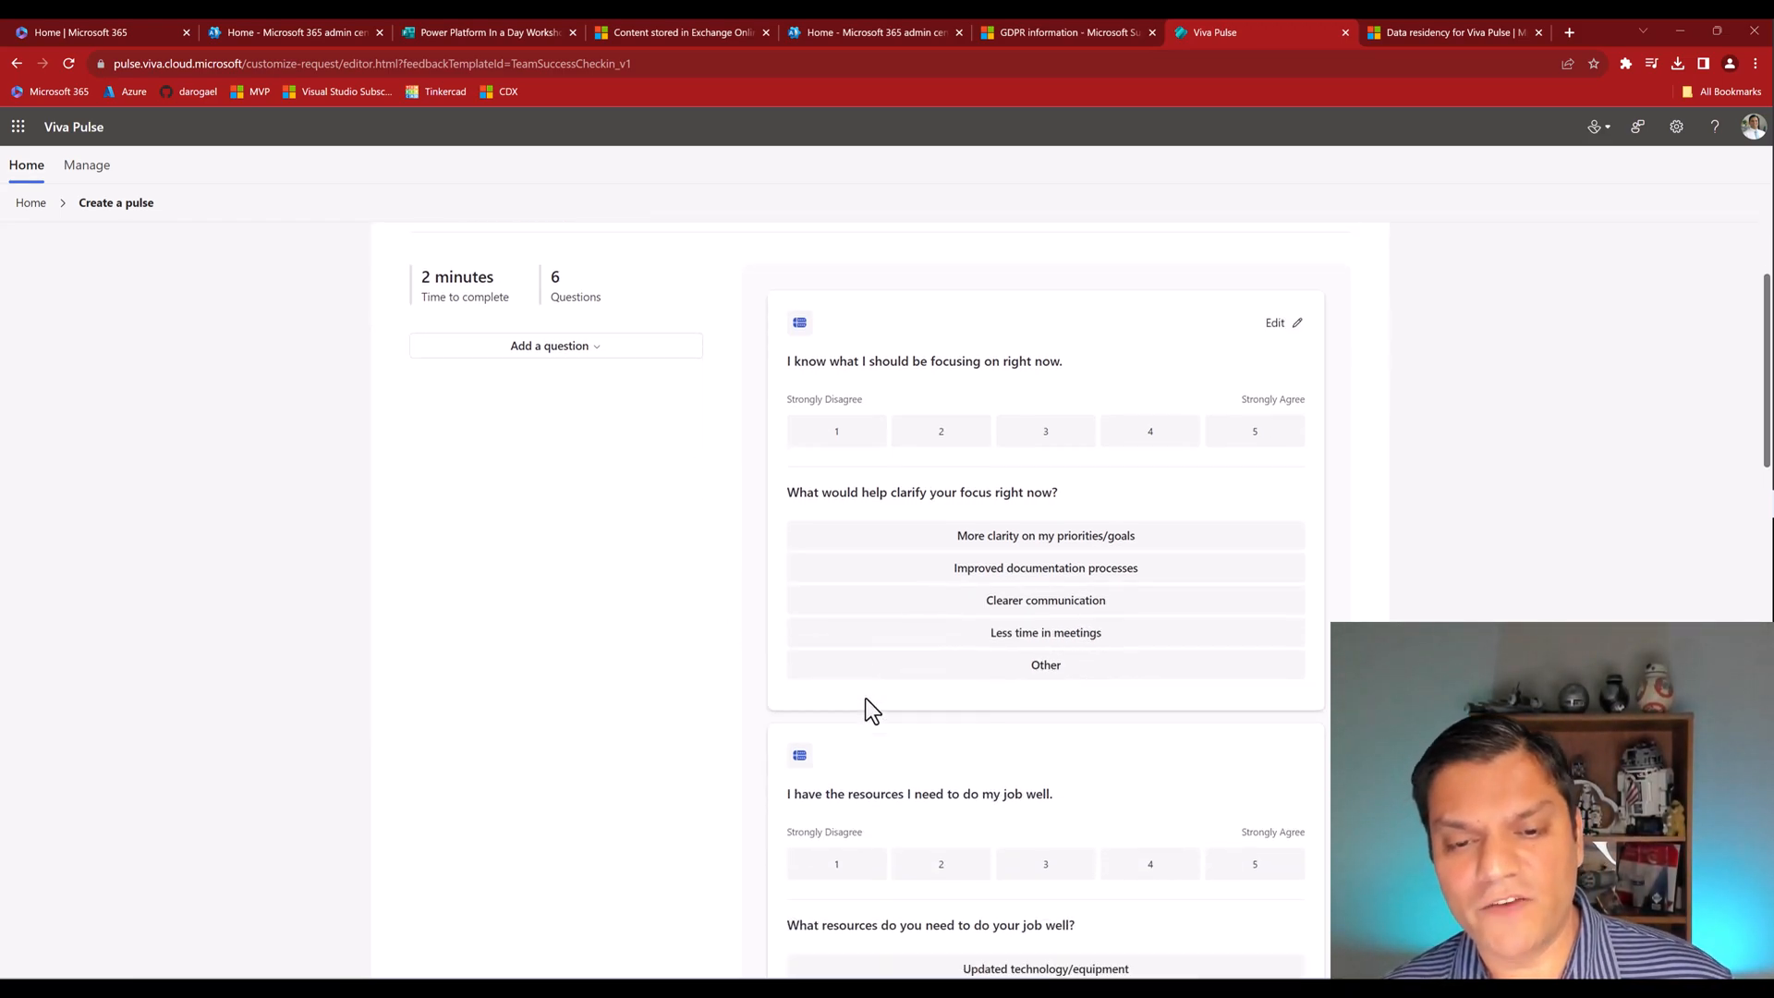
{"action": "scroll", "scroll_direction": "up", "scroll_amount": 3}
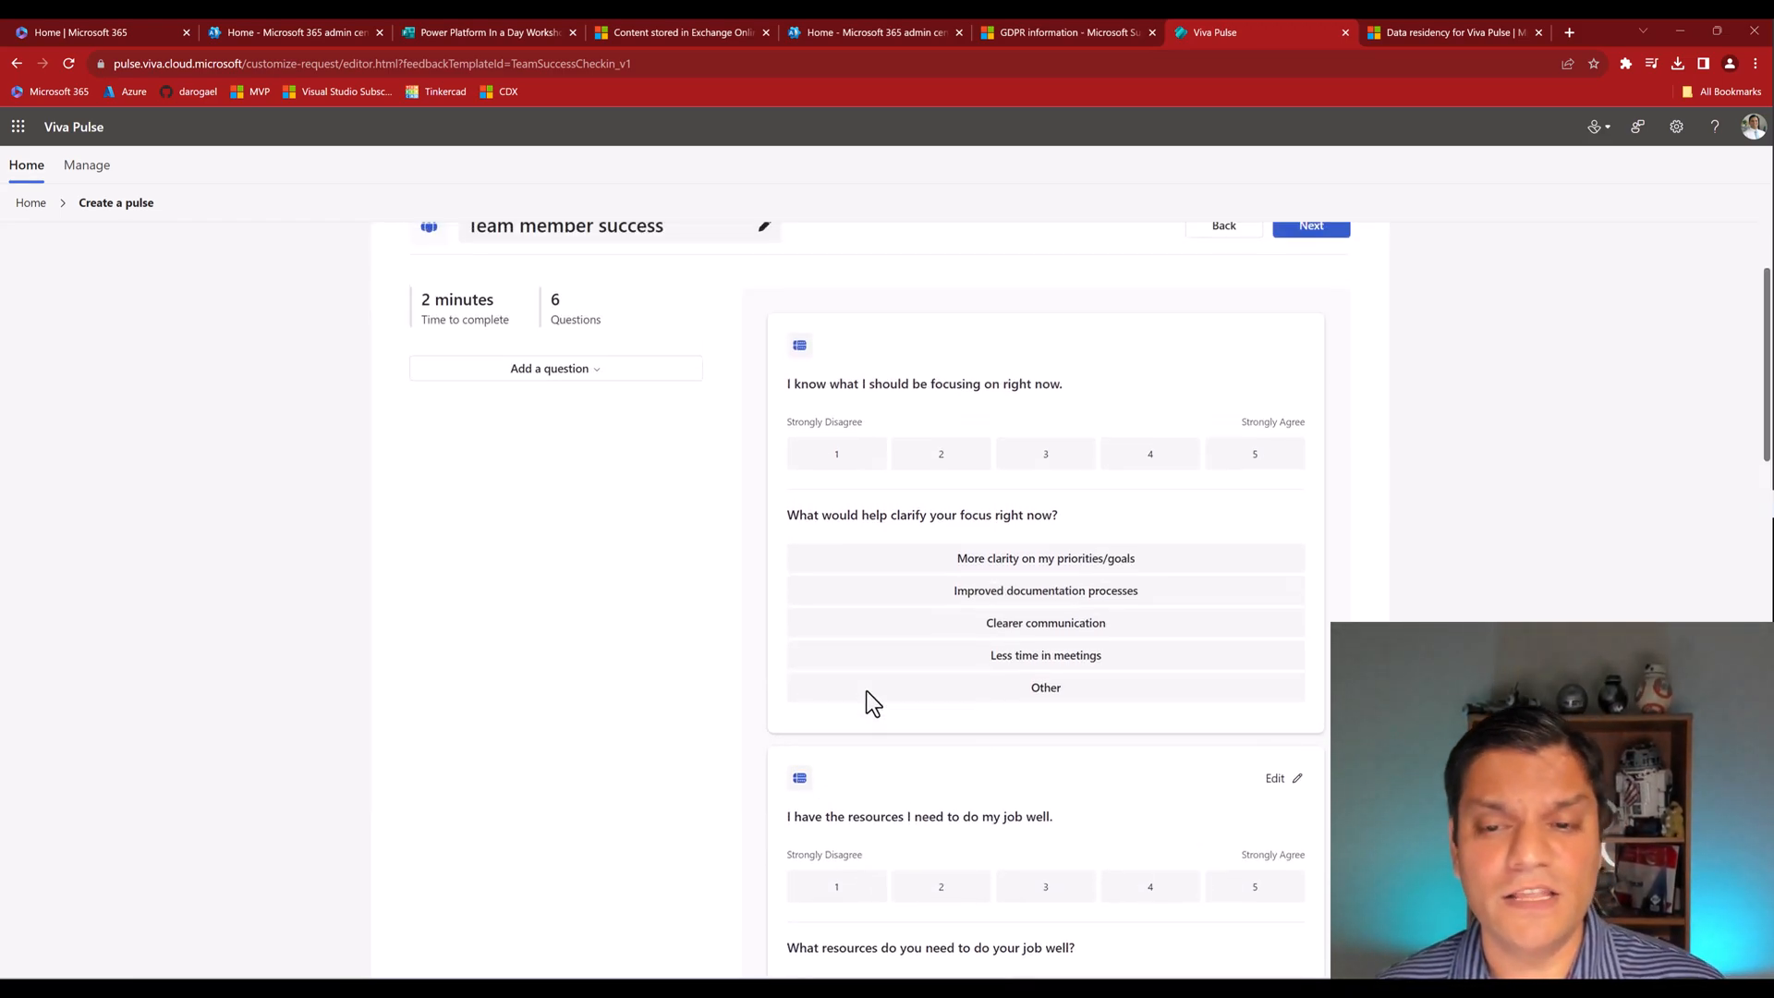
{"action": "left_click", "coordinate": [1310, 225]}
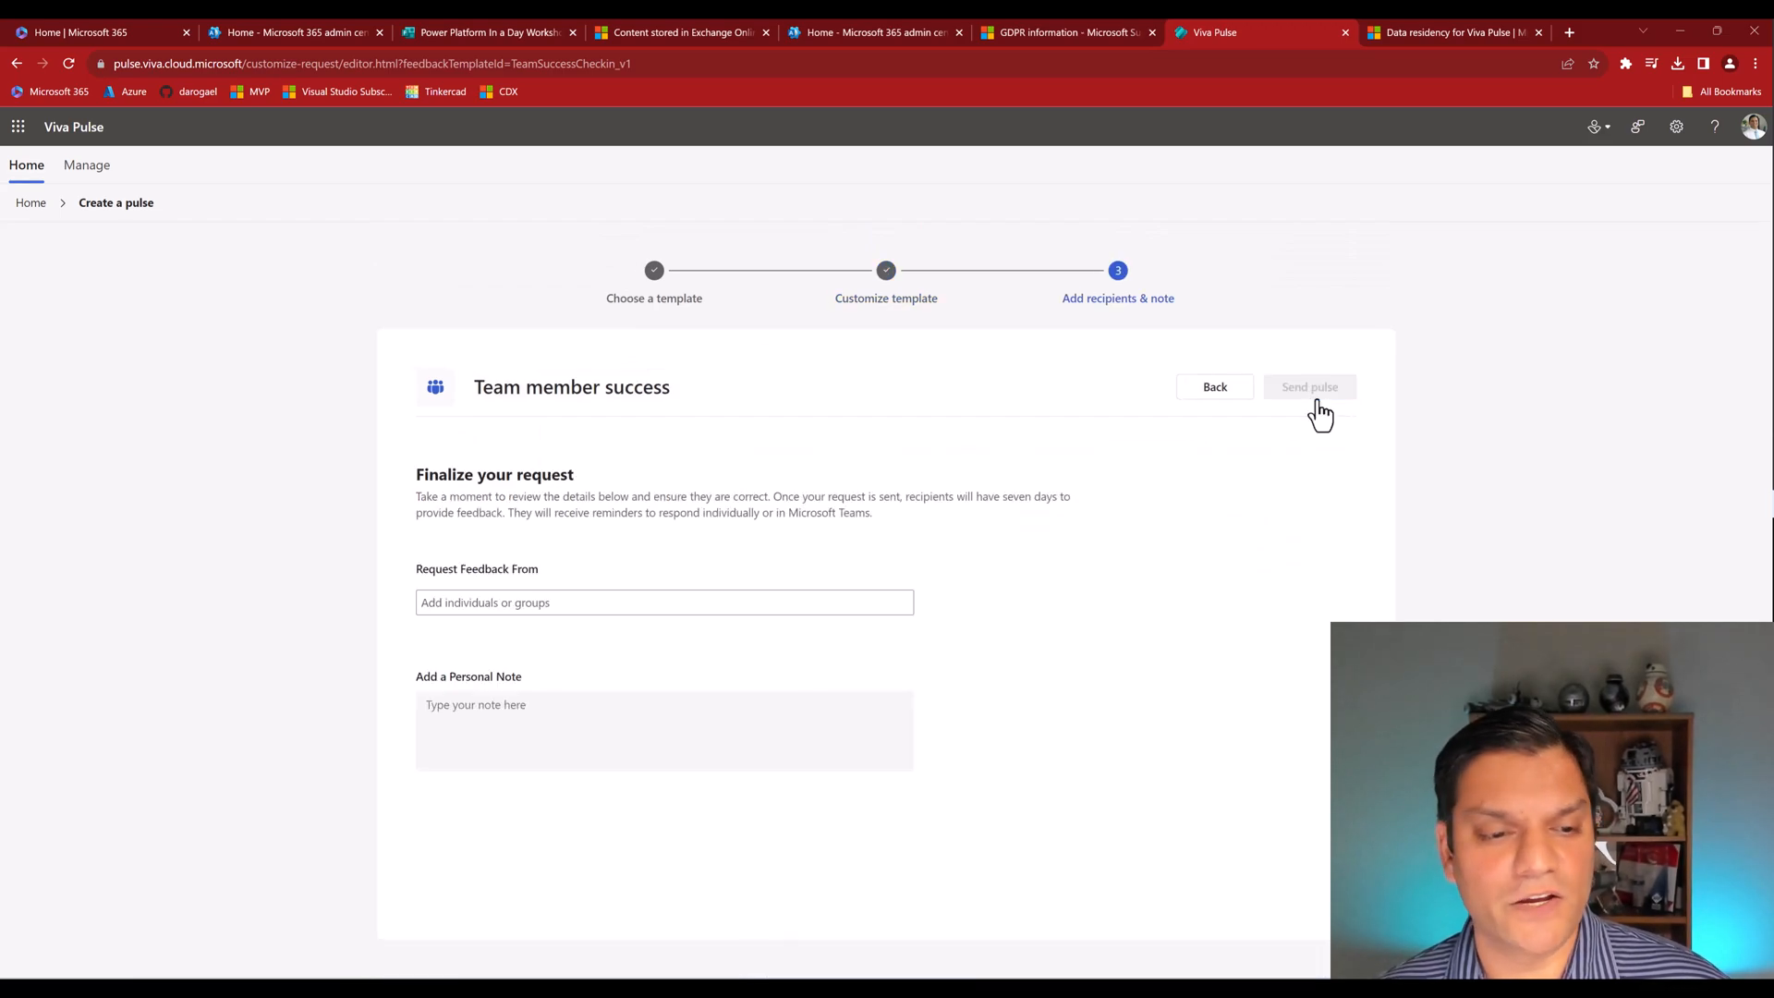
{"action": "left_click", "coordinate": [663, 602]}
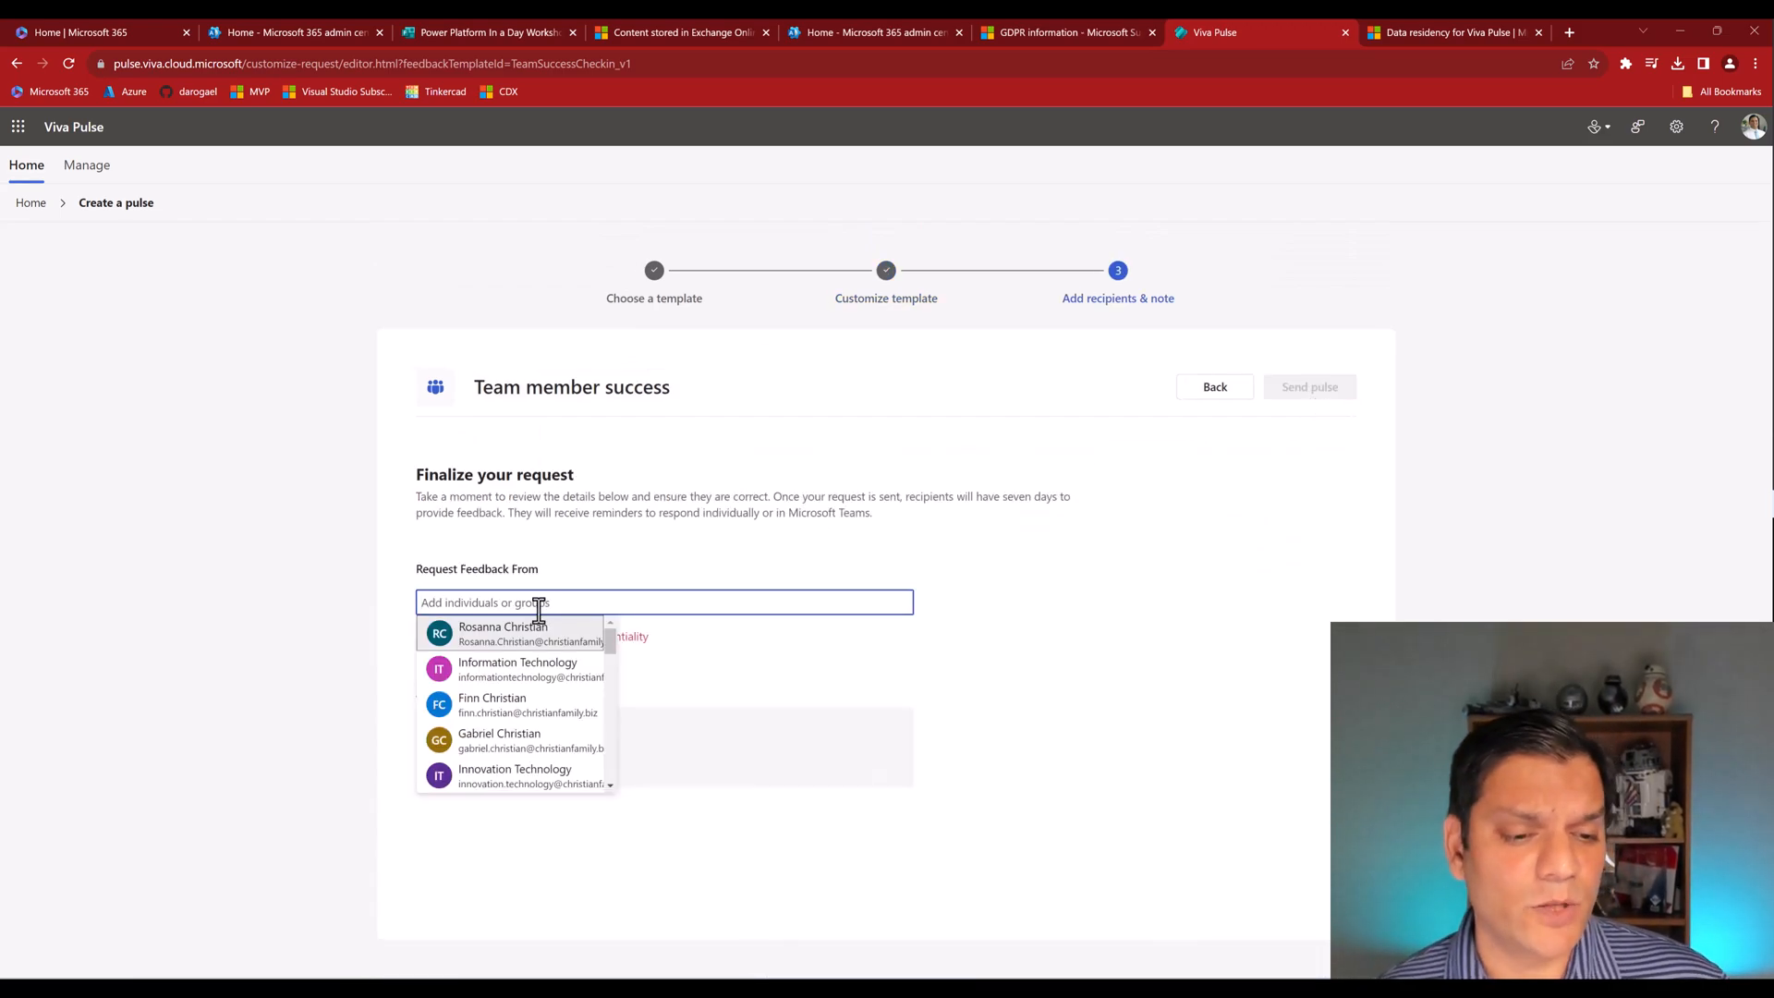
{"action": "left_click", "coordinate": [503, 632]}
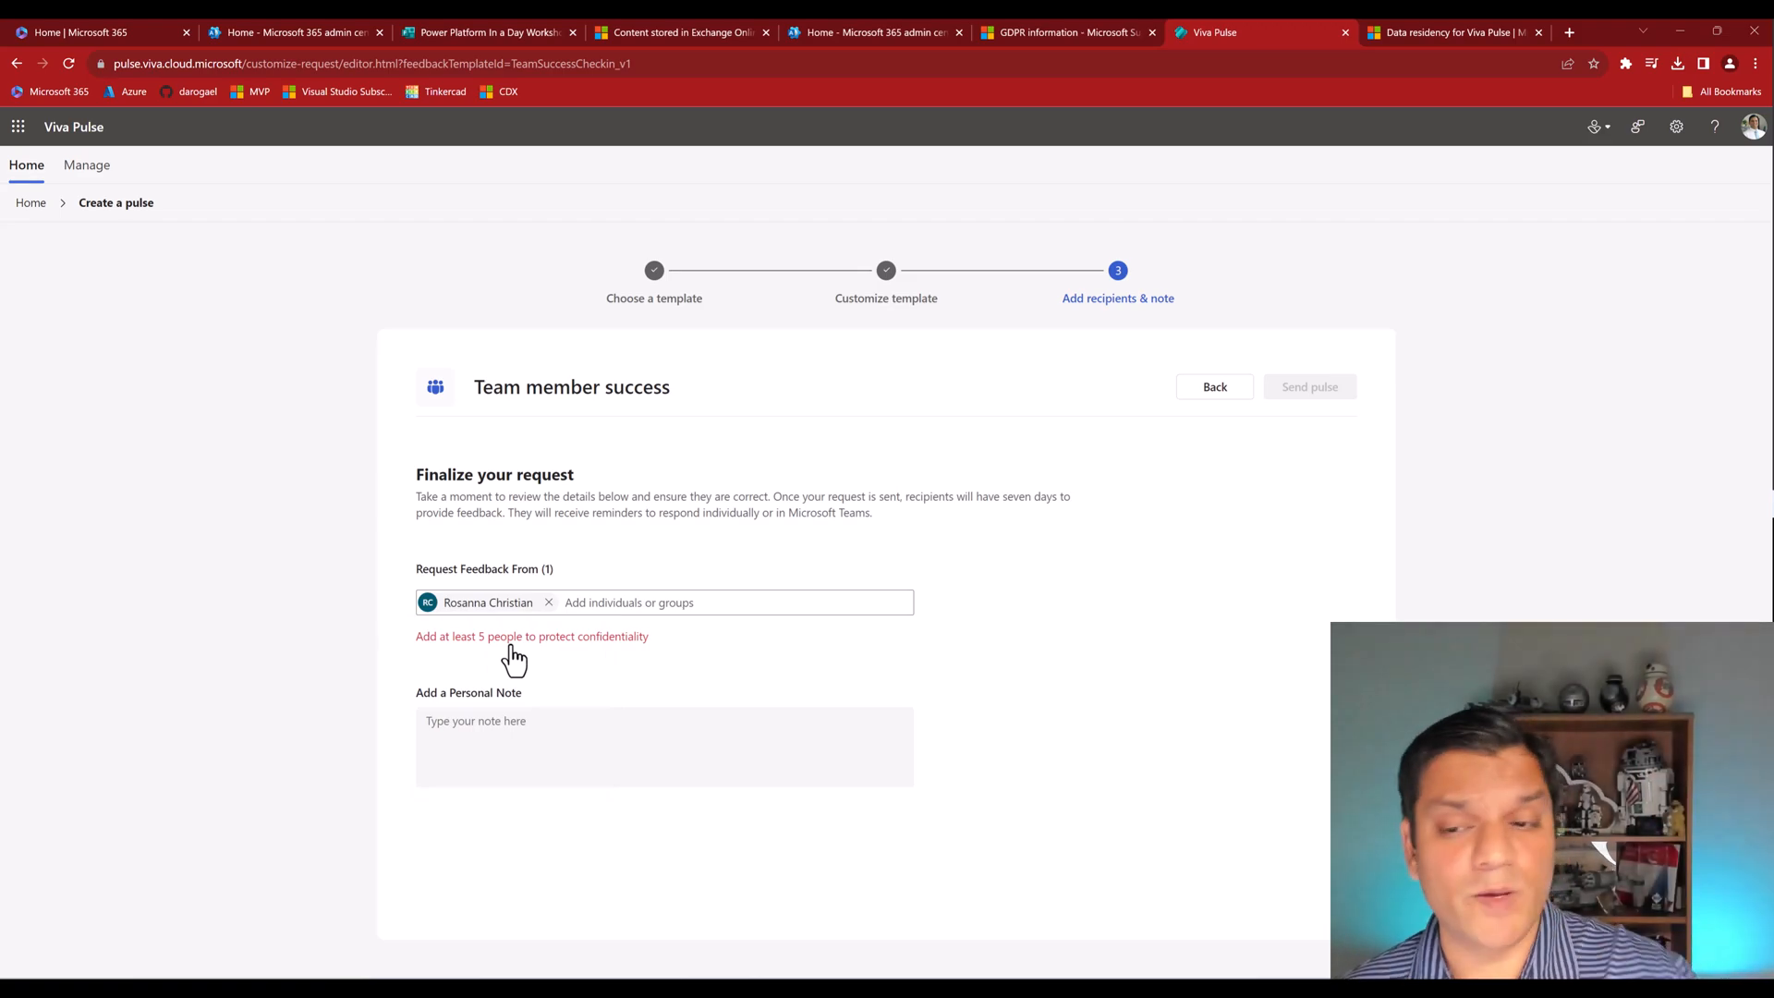
{"action": "mouse_move", "coordinate": [1292, 515]}
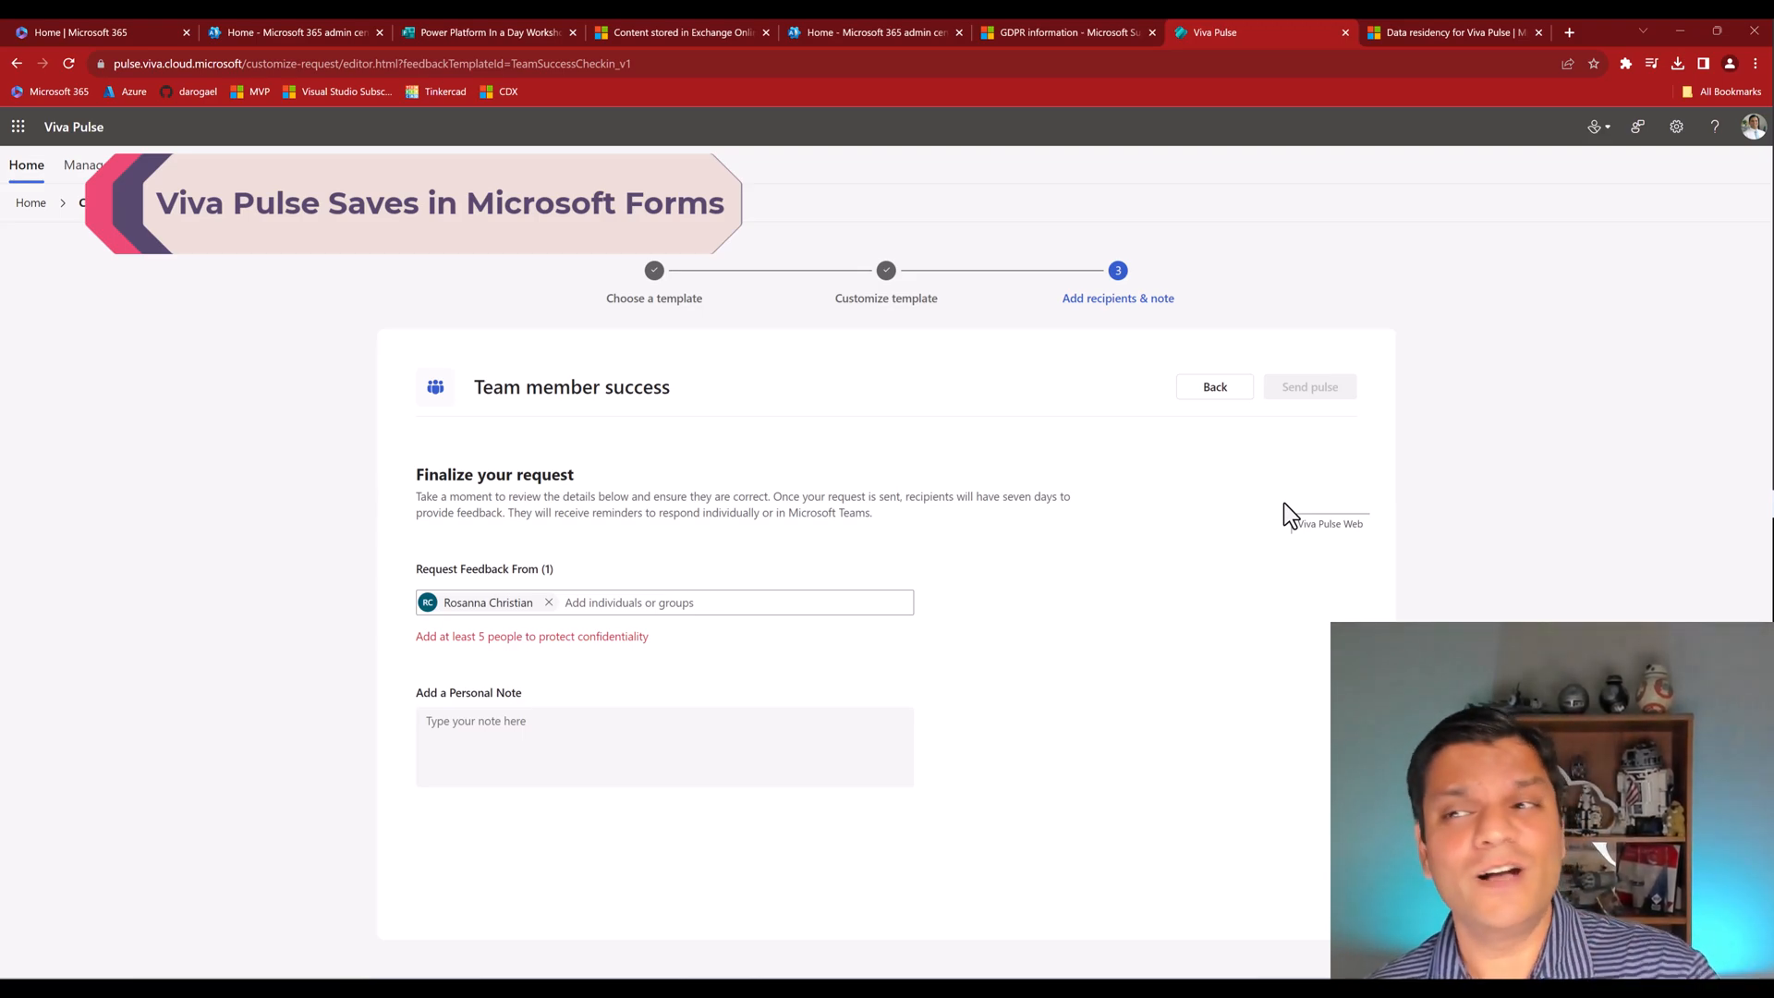
Bring up the customer data location section stating pulses and responses are stored in Microsoft Forms, briefly checking the Pulse tab.
{"action": "left_click", "coordinate": [1454, 31]}
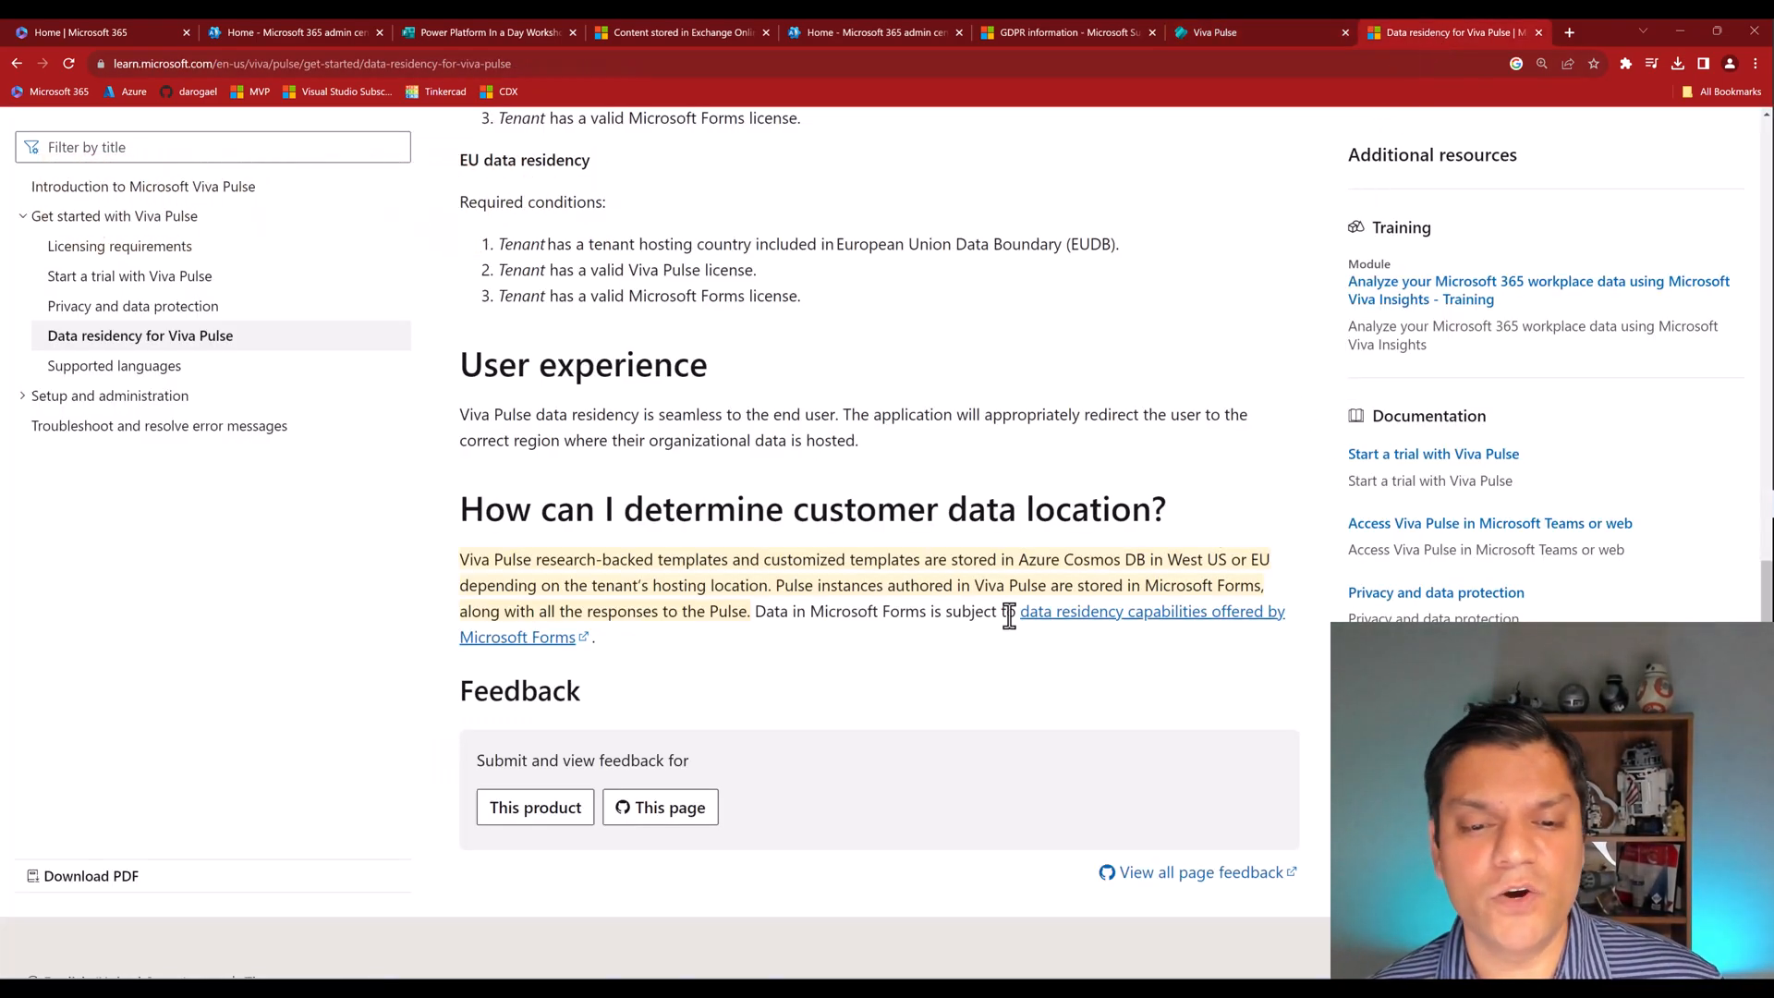
{"action": "mouse_move", "coordinate": [1014, 645]}
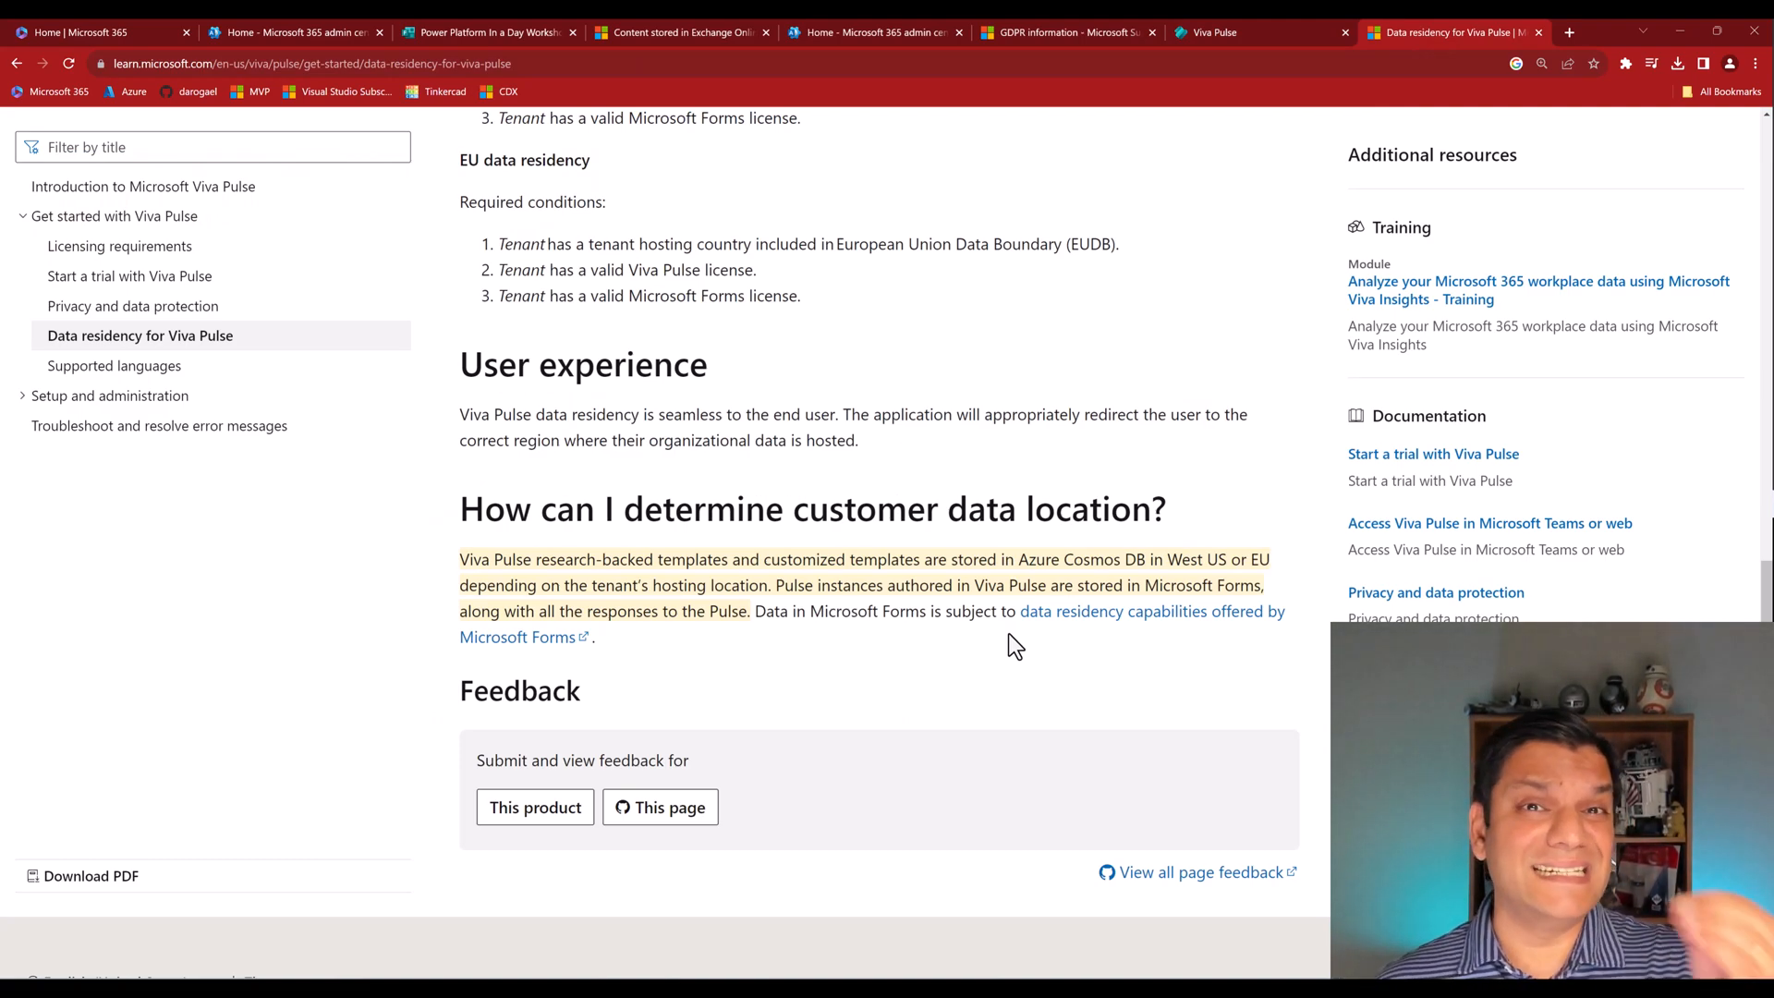
{"action": "mouse_move", "coordinate": [911, 693]}
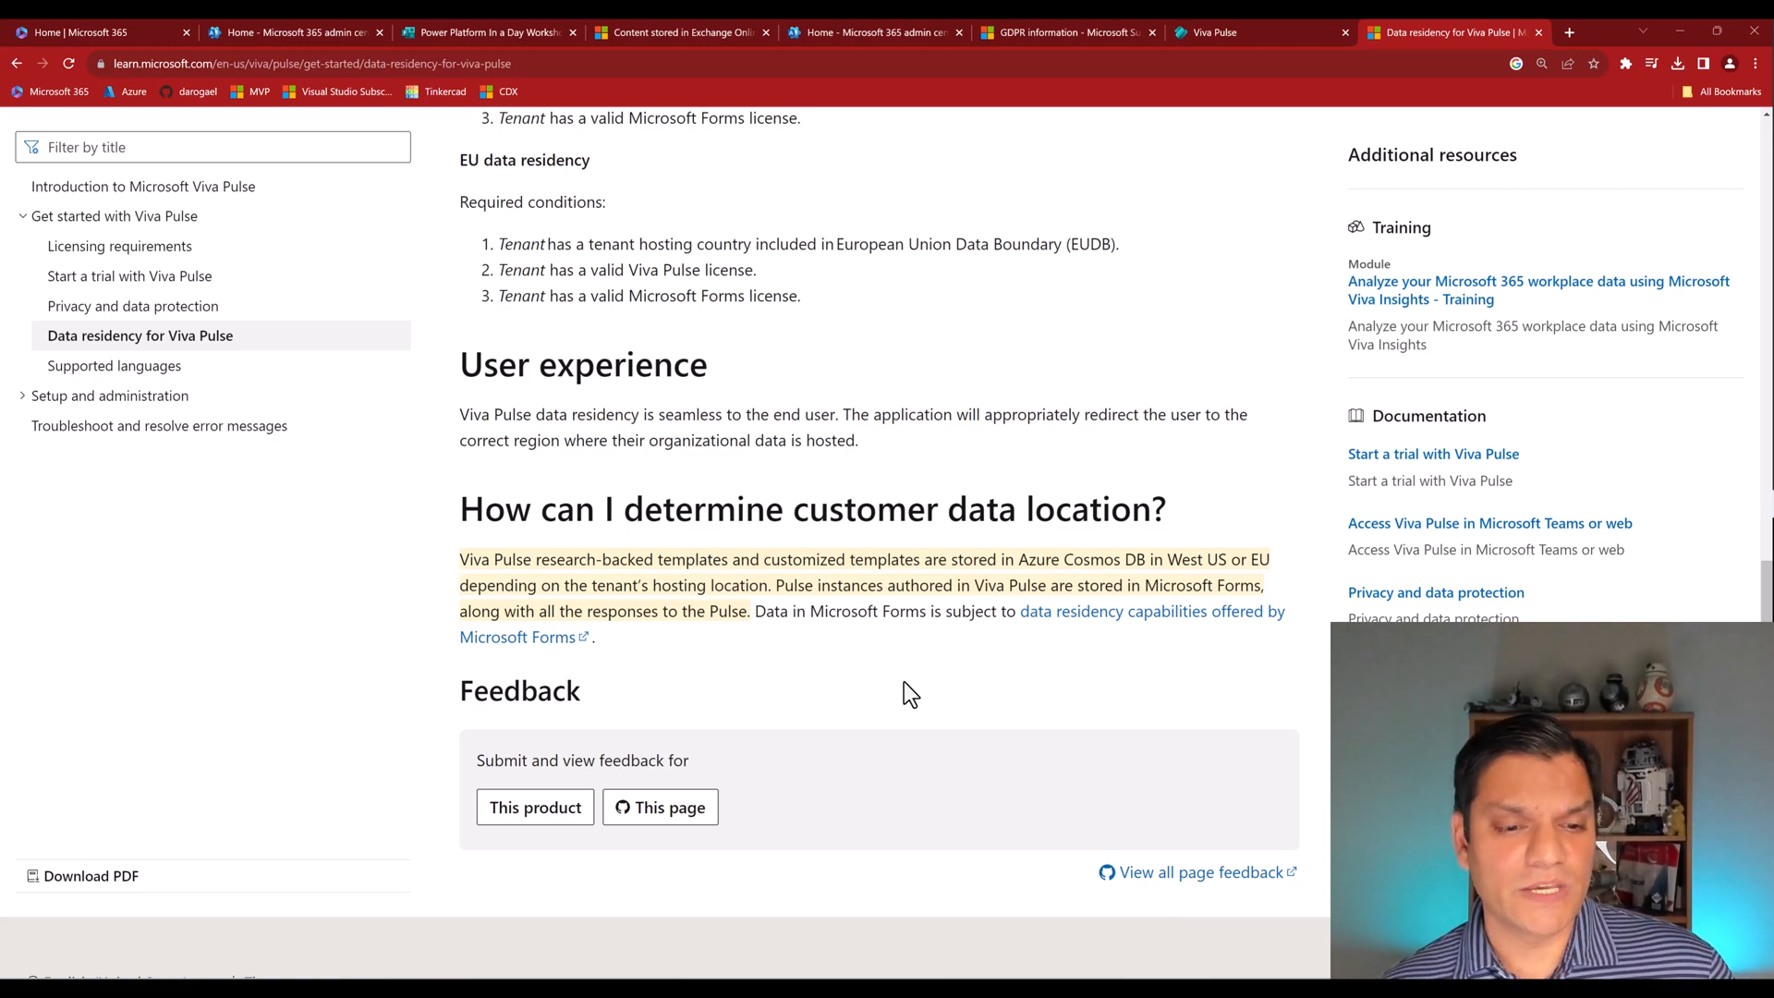
{"action": "scroll", "scroll_direction": "down", "scroll_amount": 3}
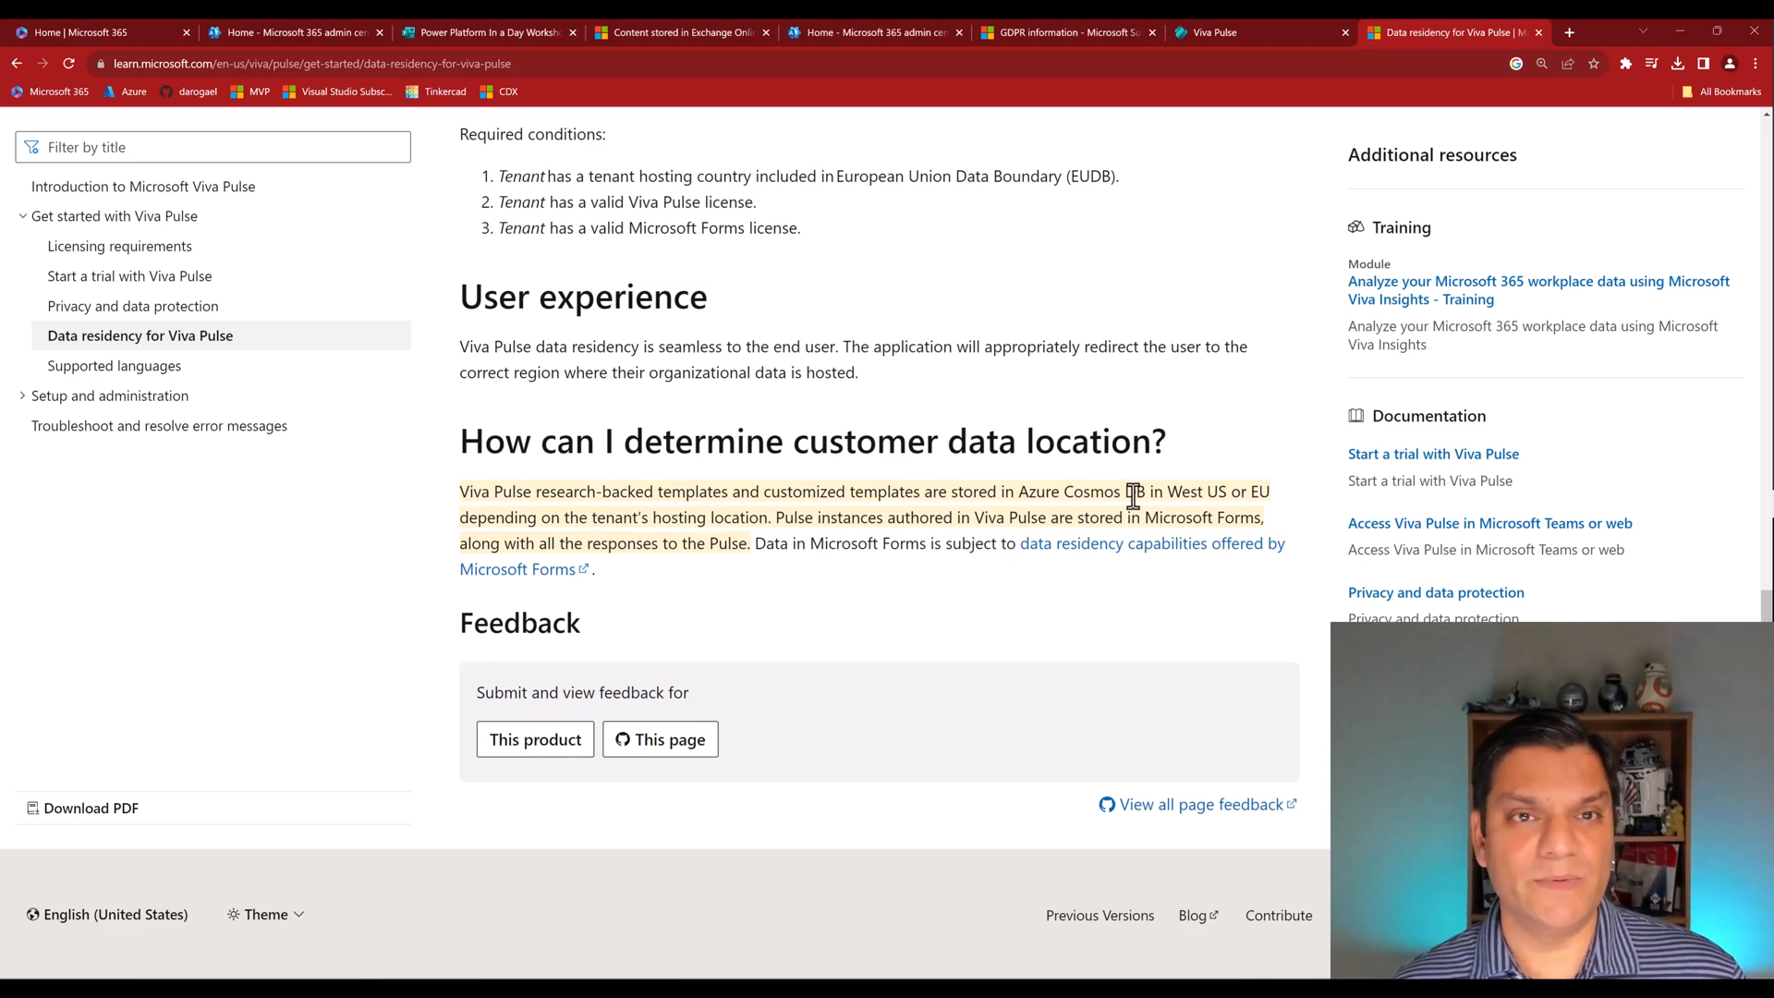
{"action": "left_click", "coordinate": [1216, 31]}
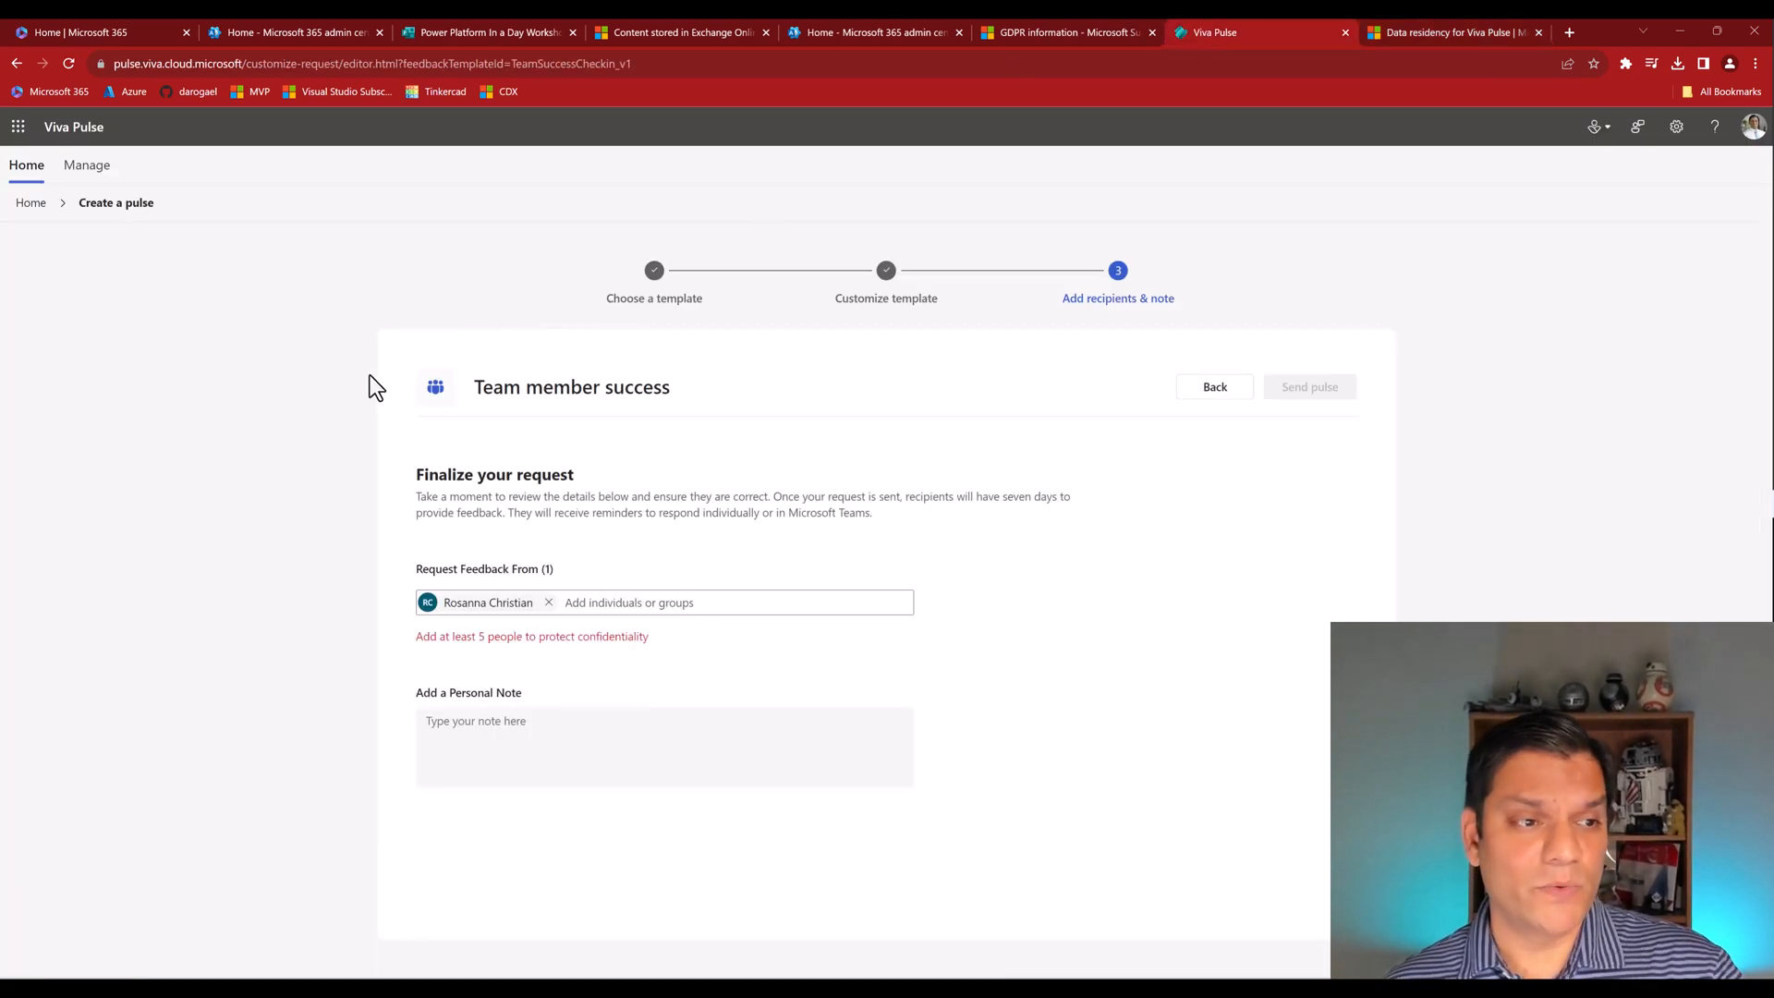
{"action": "left_click", "coordinate": [1452, 32]}
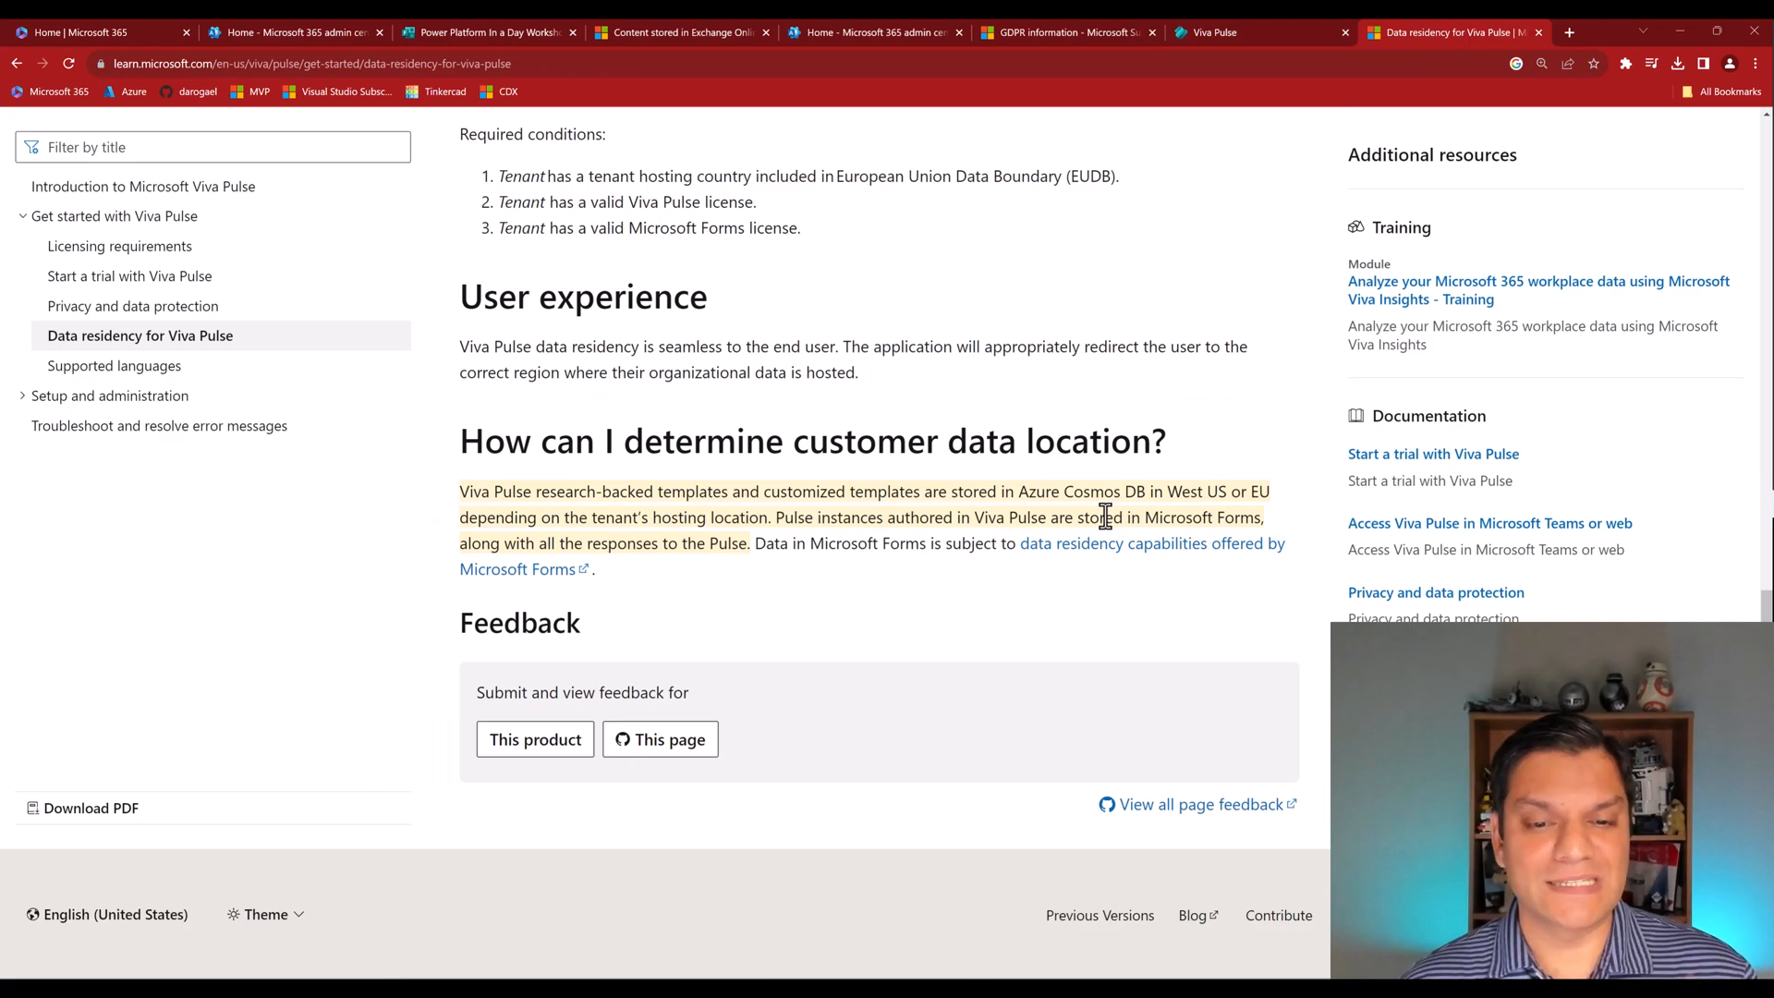
{"action": "mouse_move", "coordinate": [885, 523]}
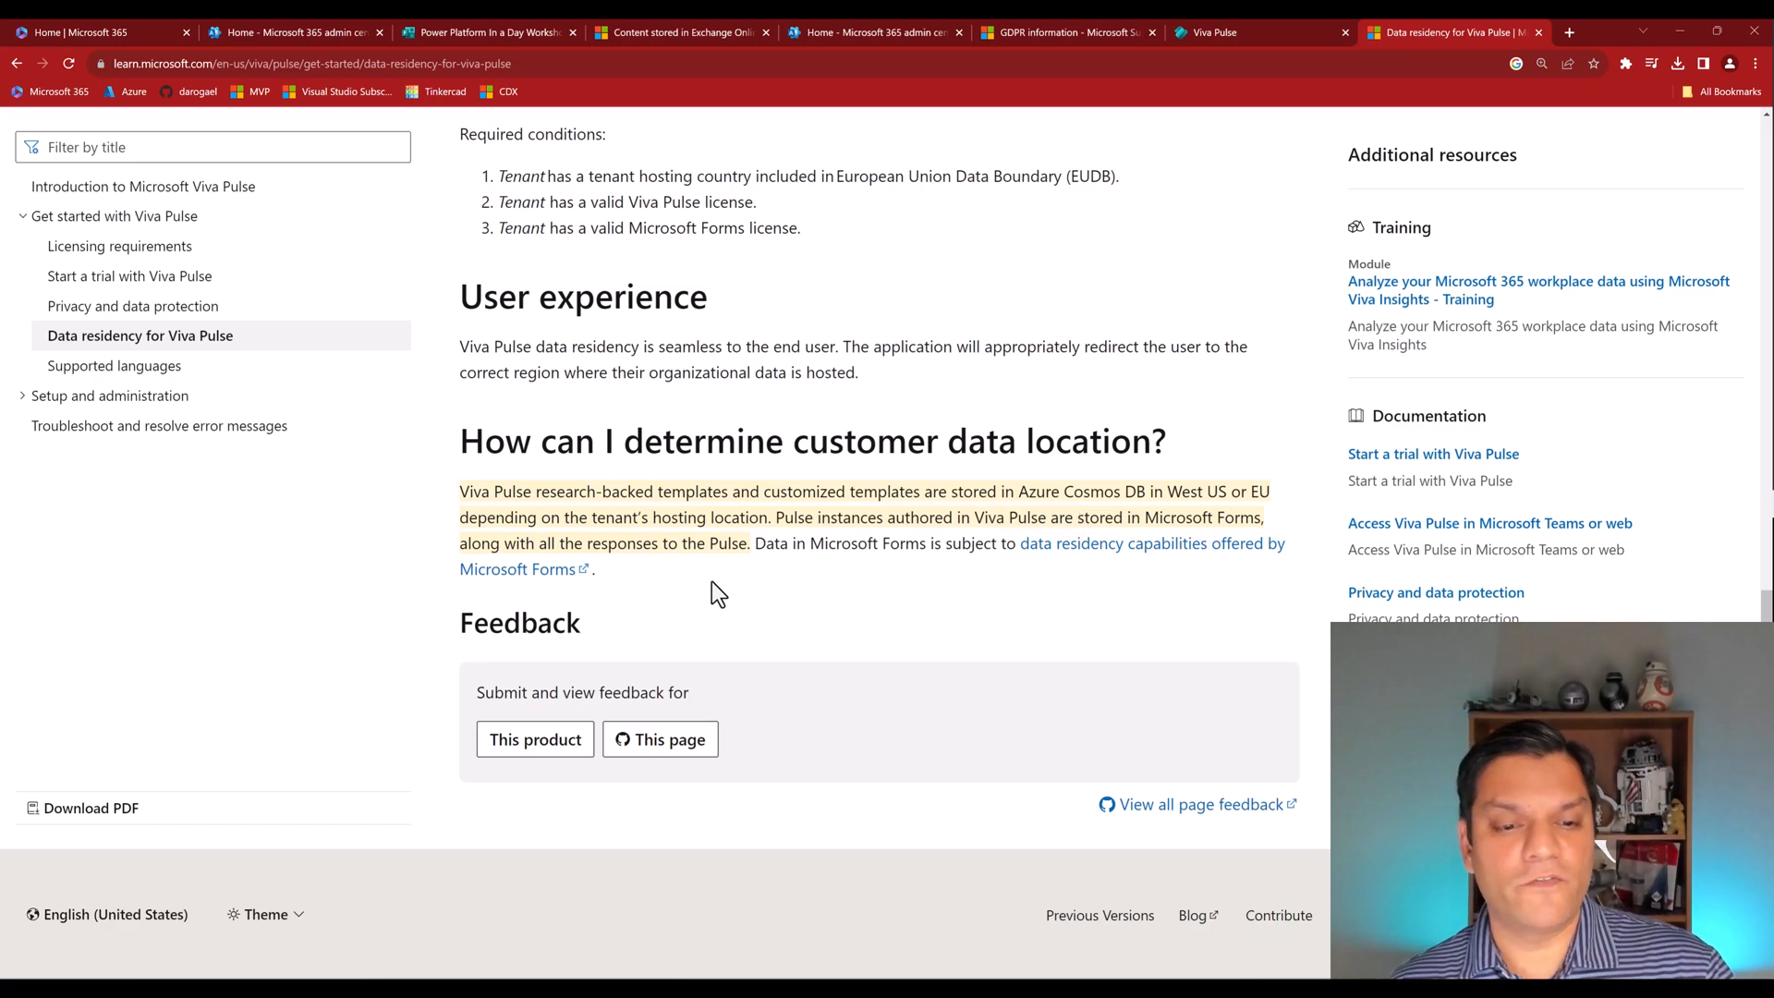
{"action": "mouse_move", "coordinate": [621, 580]}
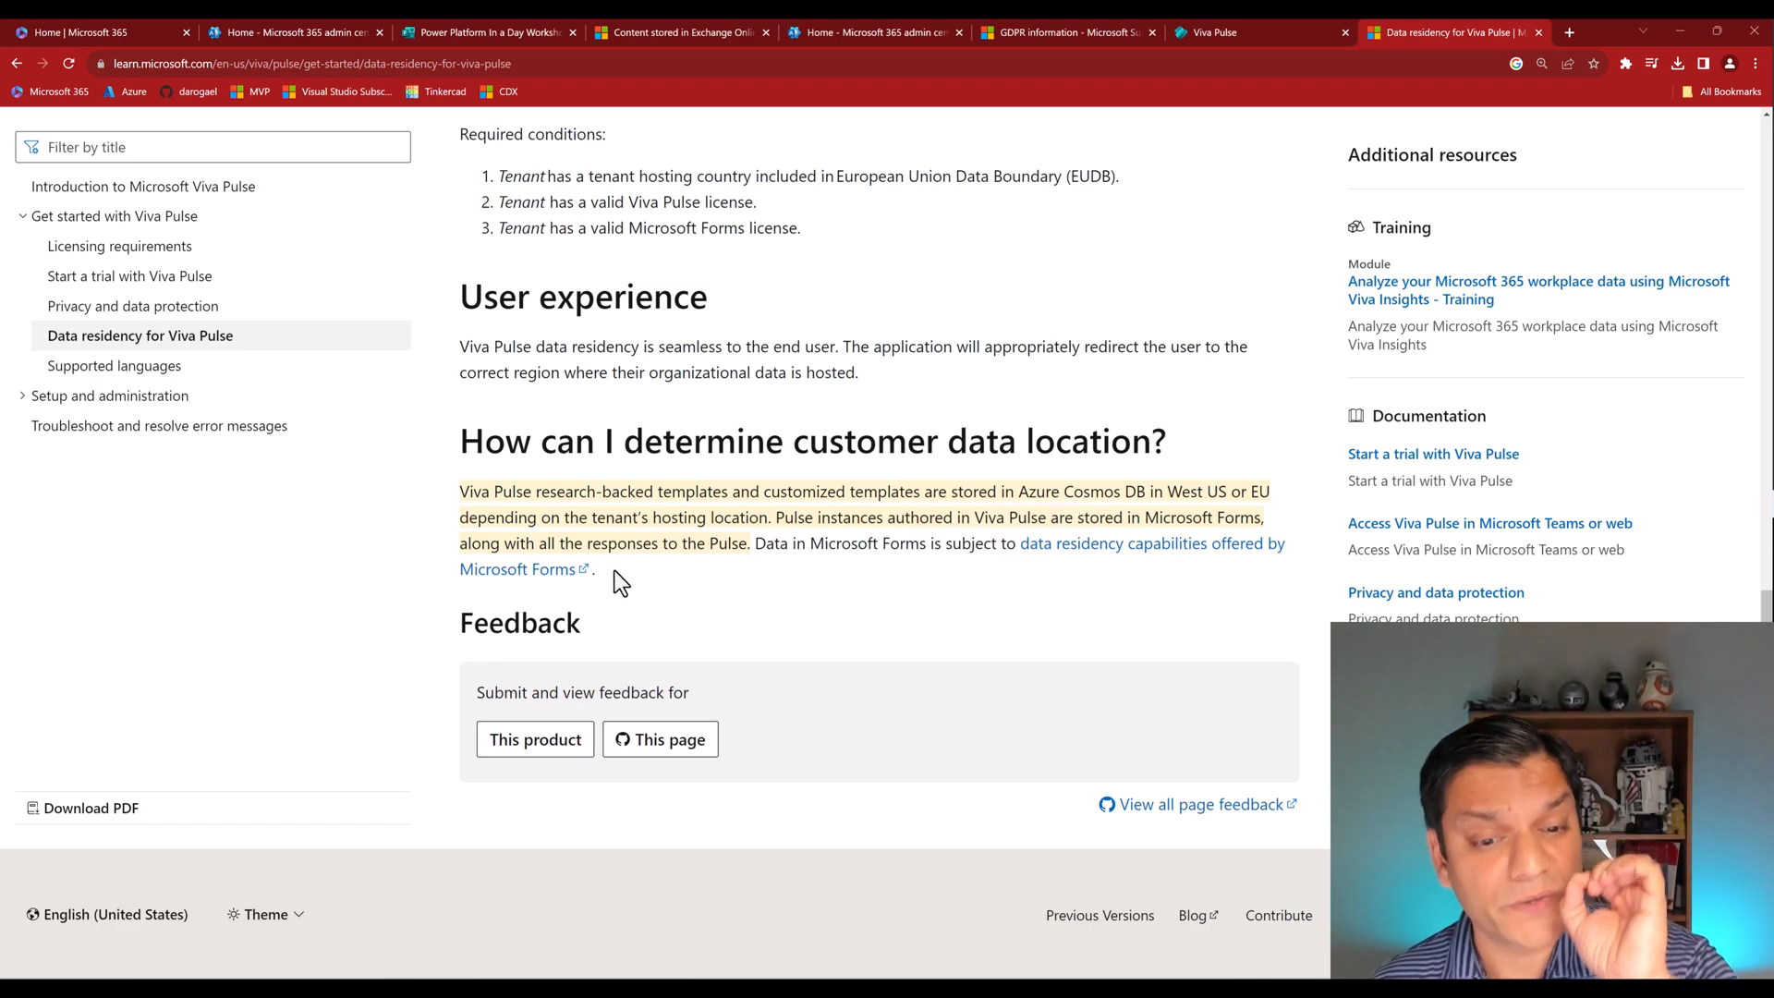
{"action": "mouse_move", "coordinate": [750, 585]}
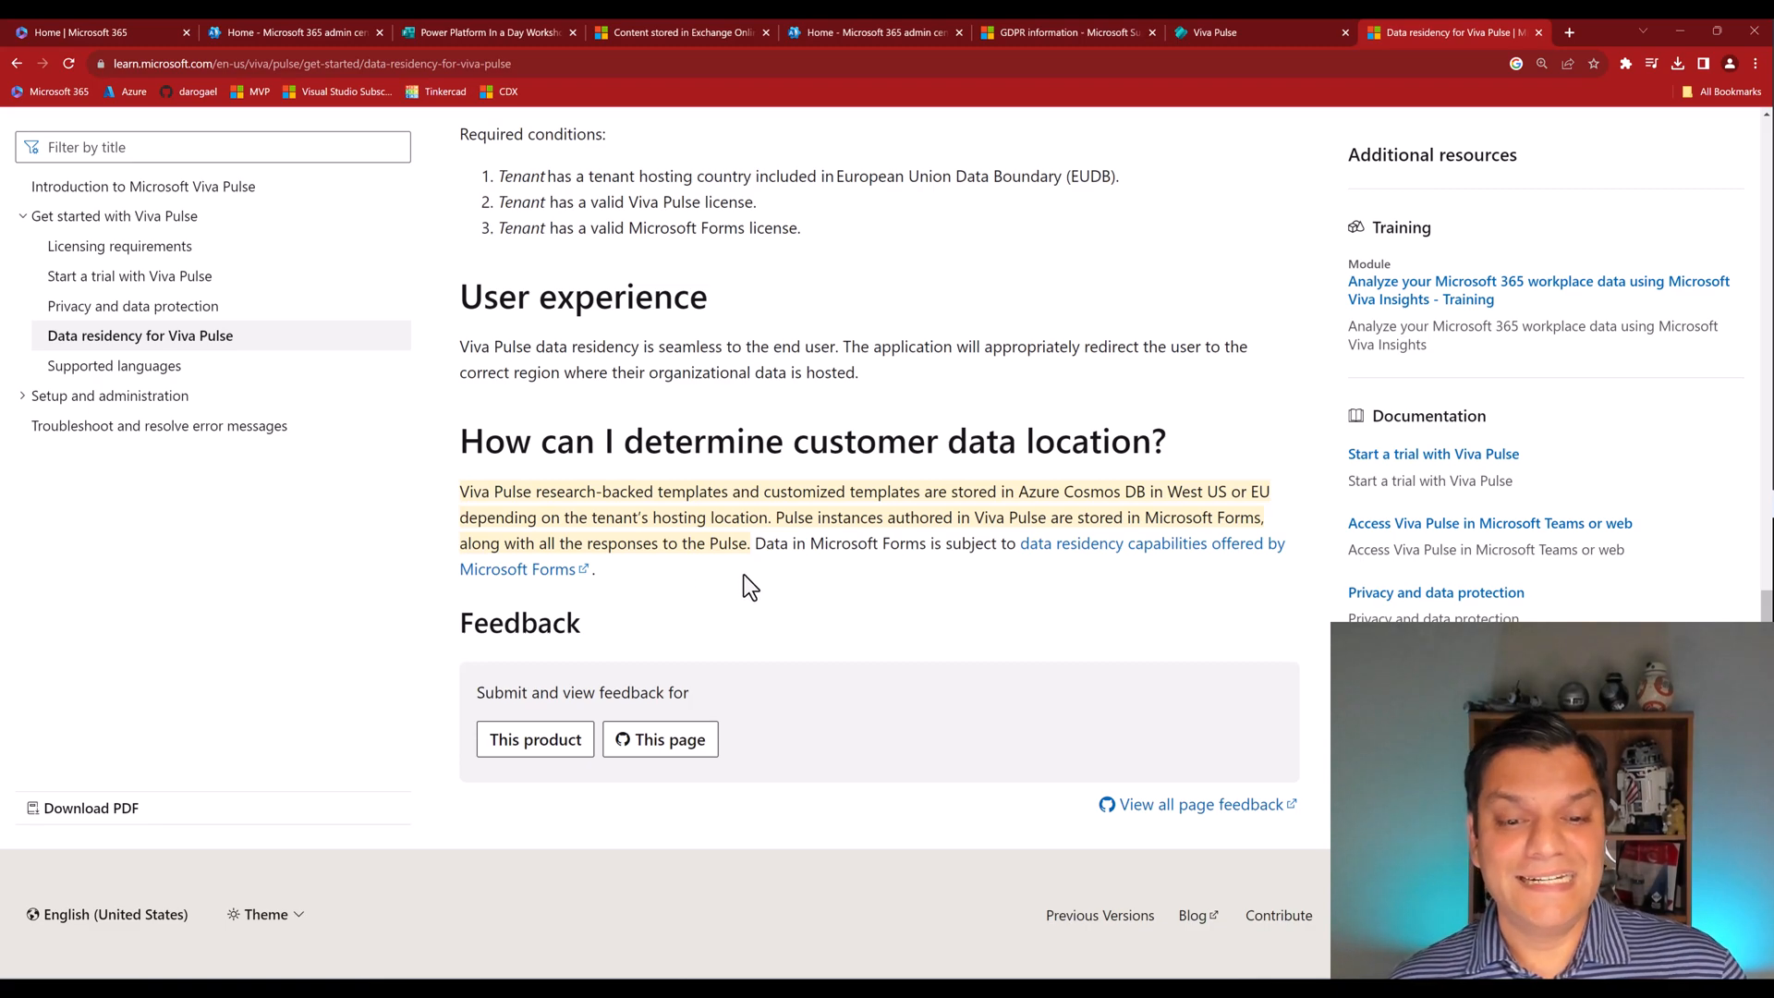
{"action": "mouse_move", "coordinate": [831, 565]}
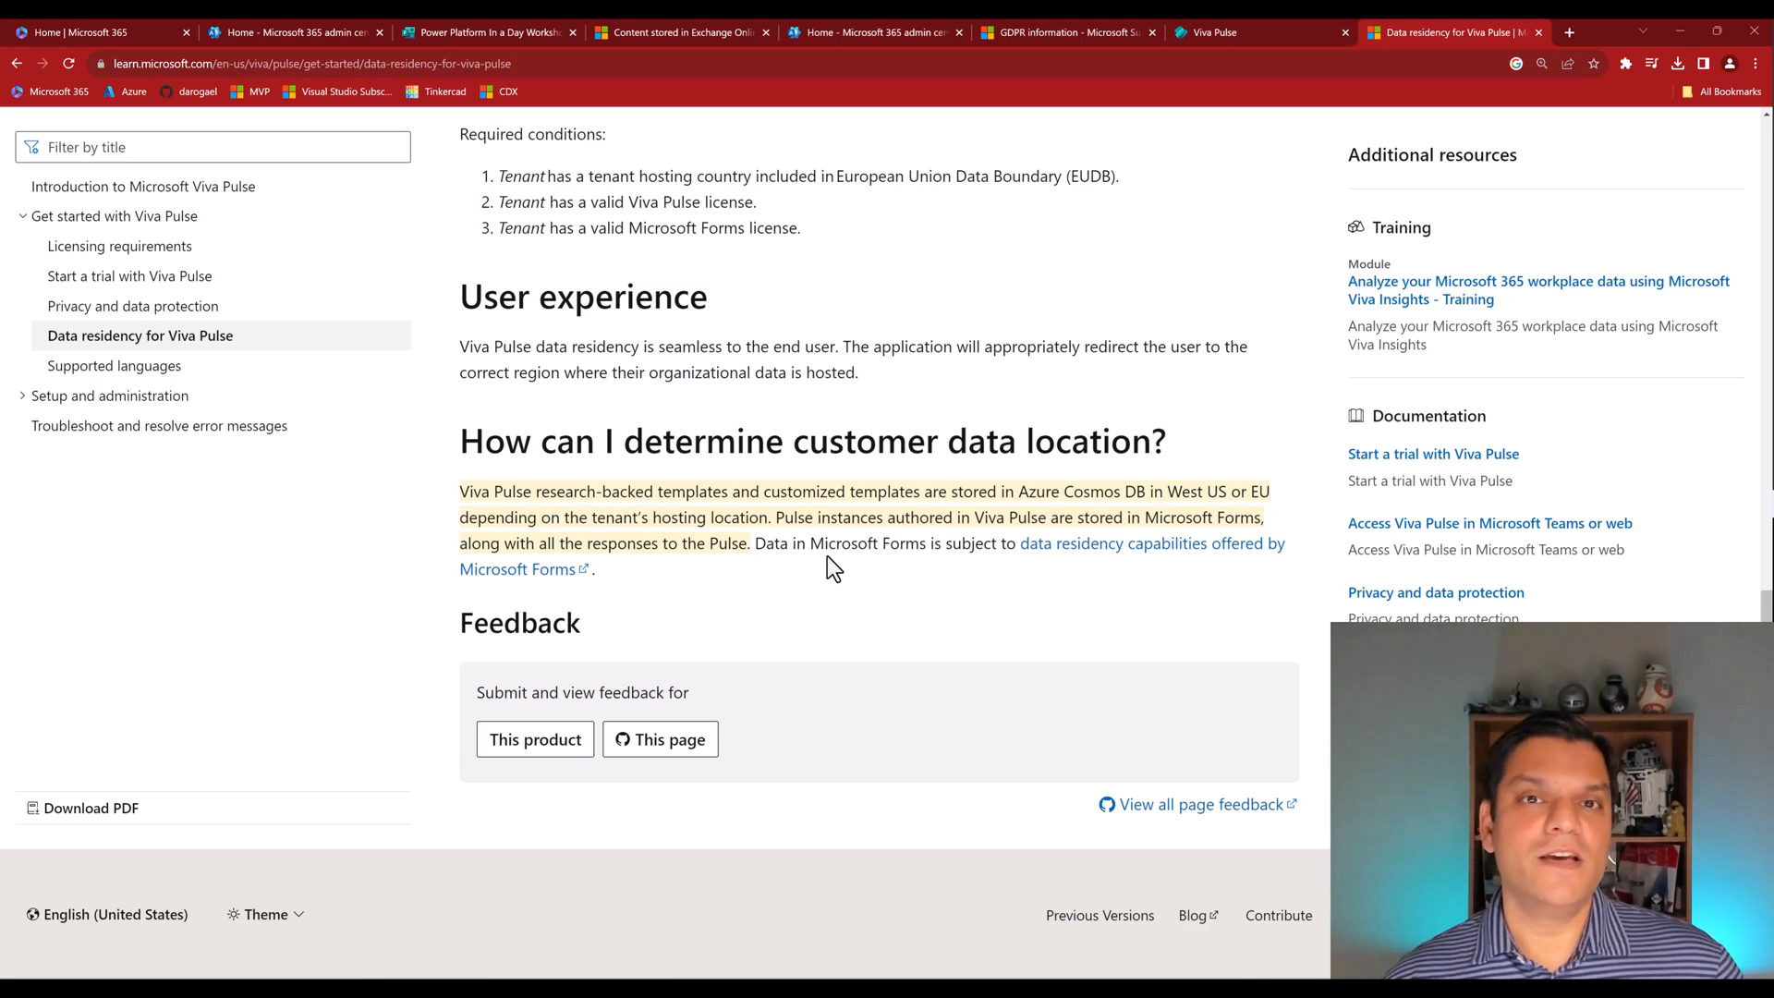